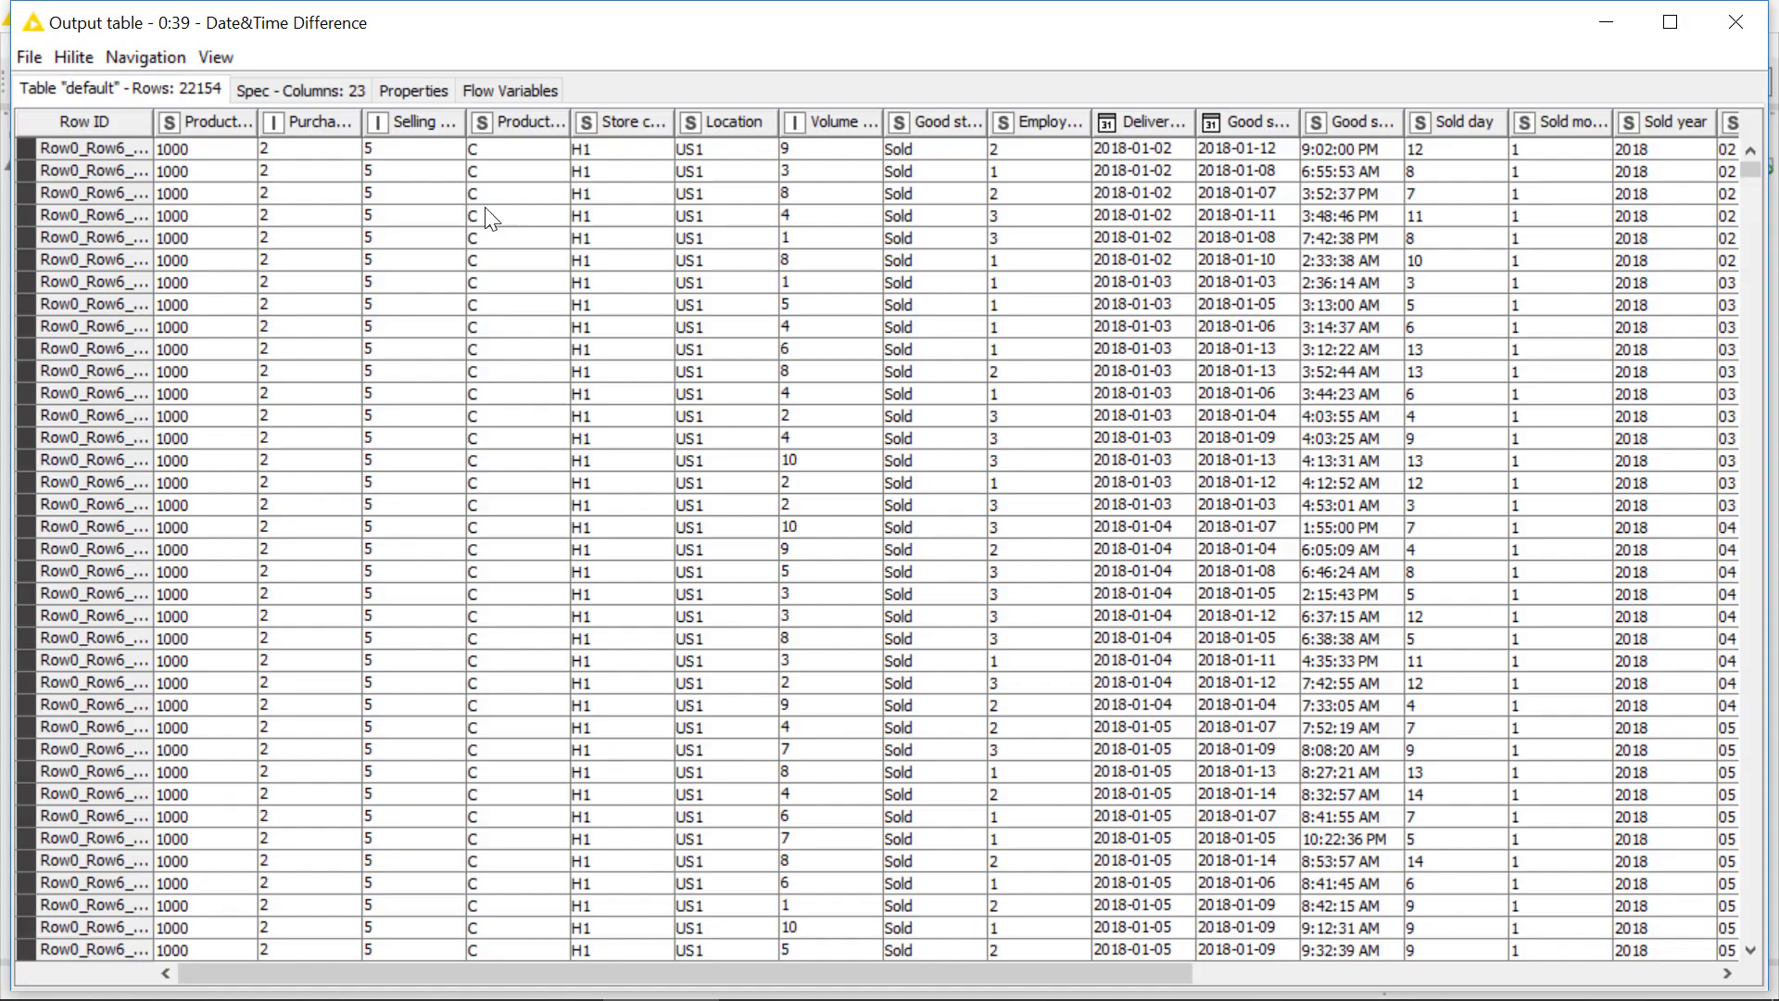
mouse_move(320, 122)
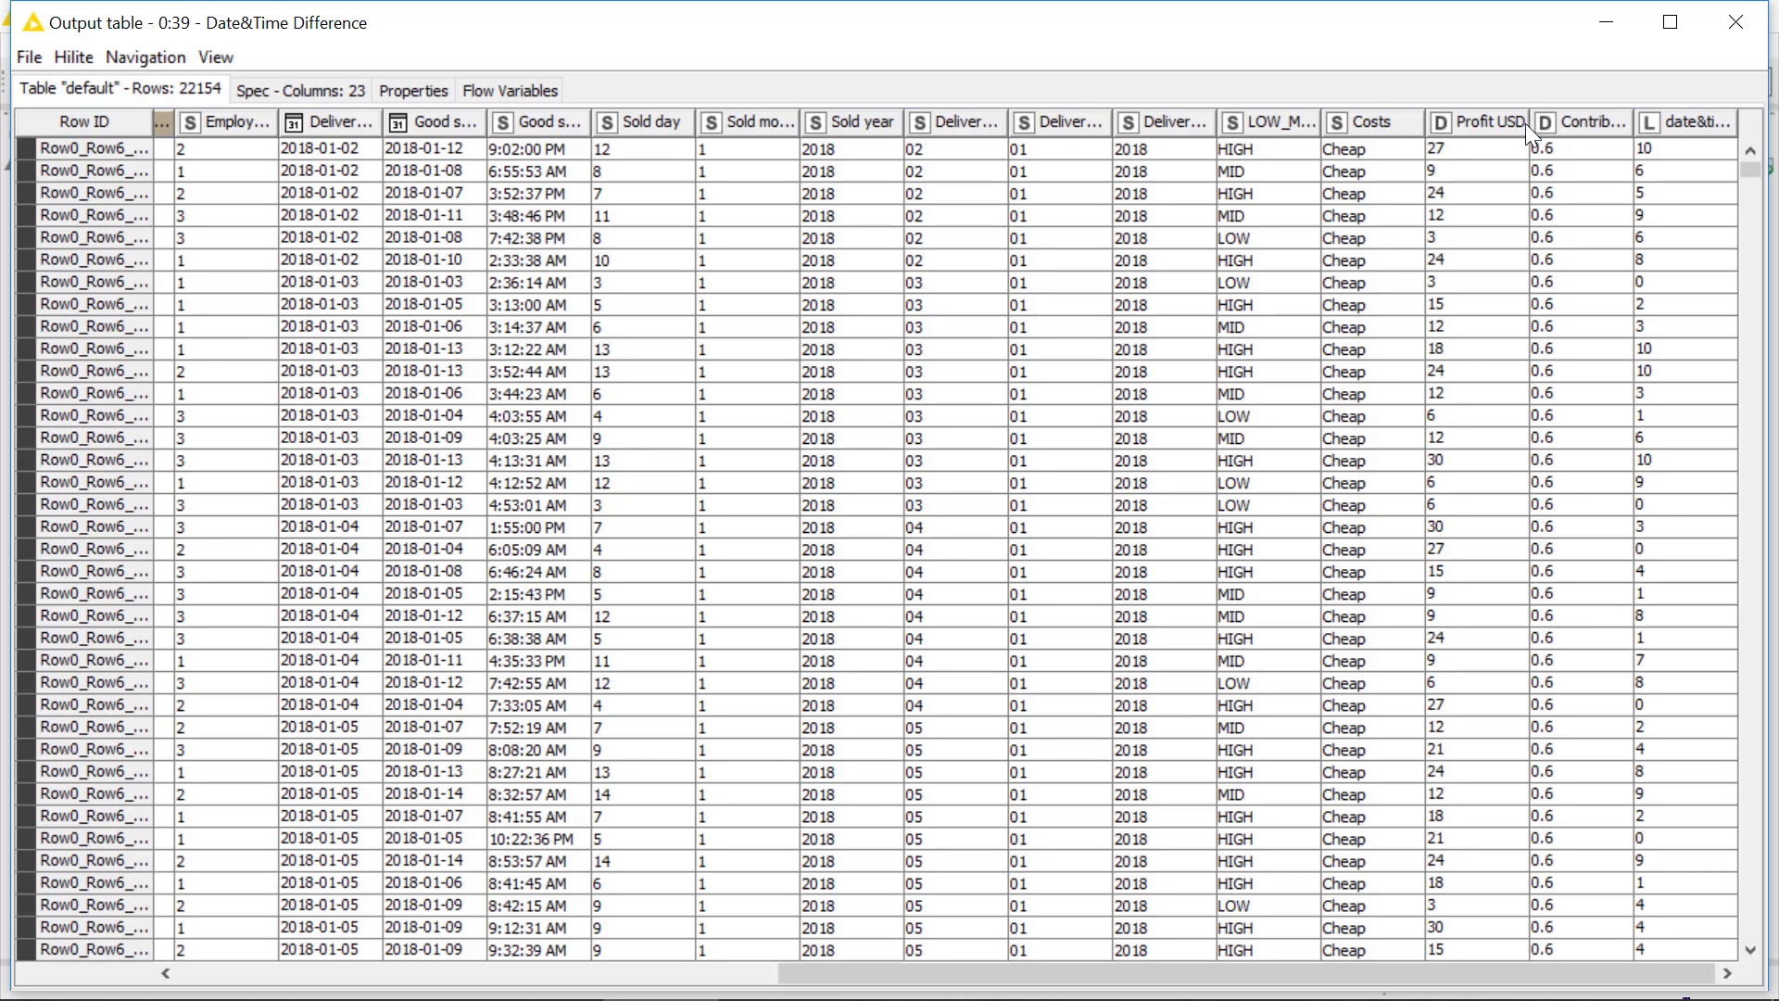
Widen the Contribution Margin column for reading, then close the output table window
left_click(1478, 122)
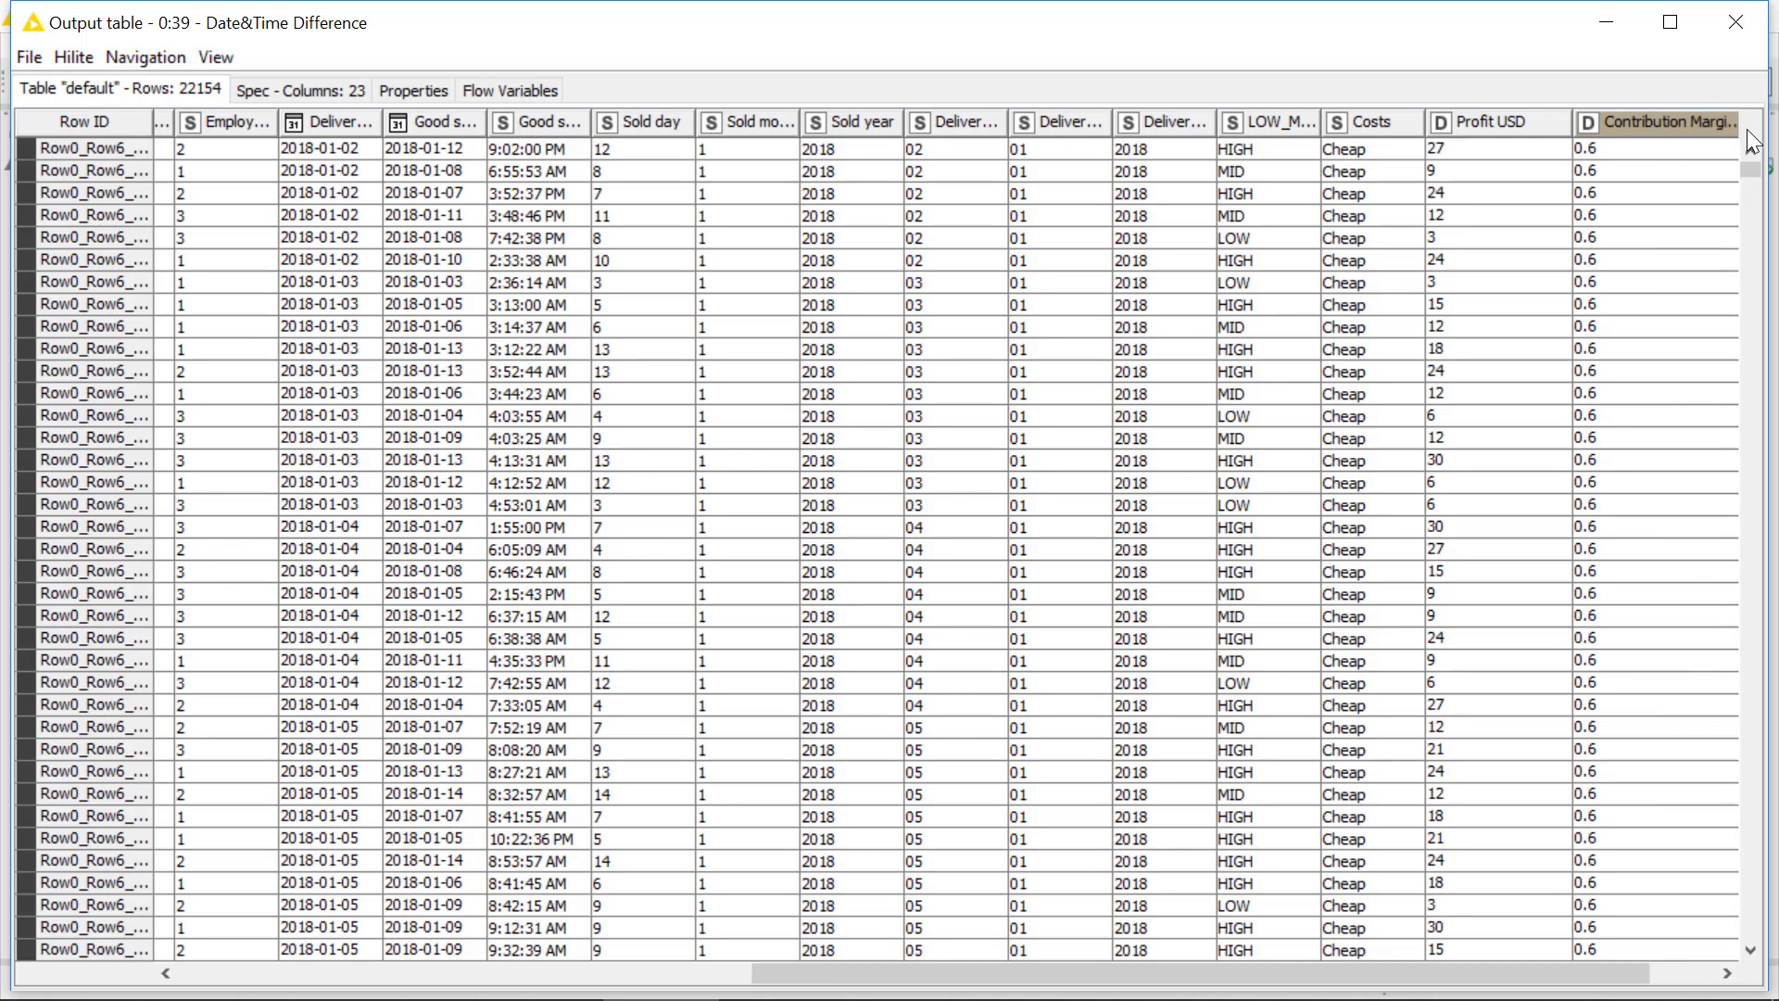
mouse_move(1464, 266)
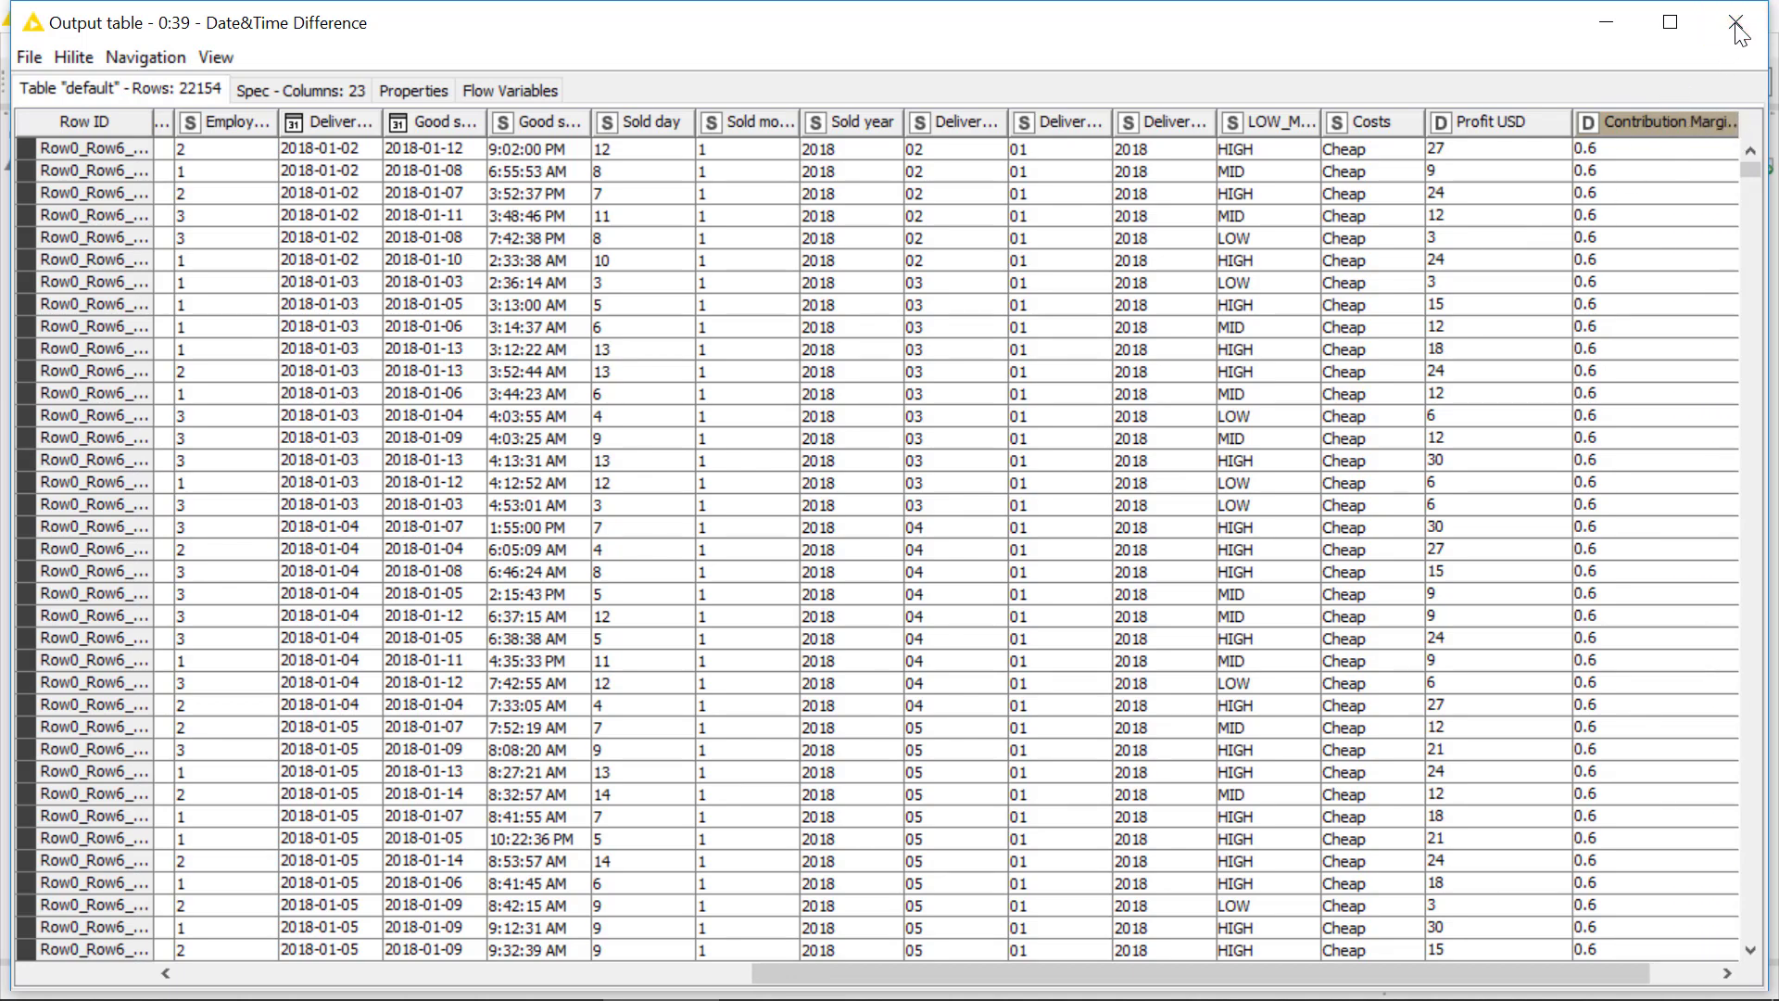
left_click(1740, 23)
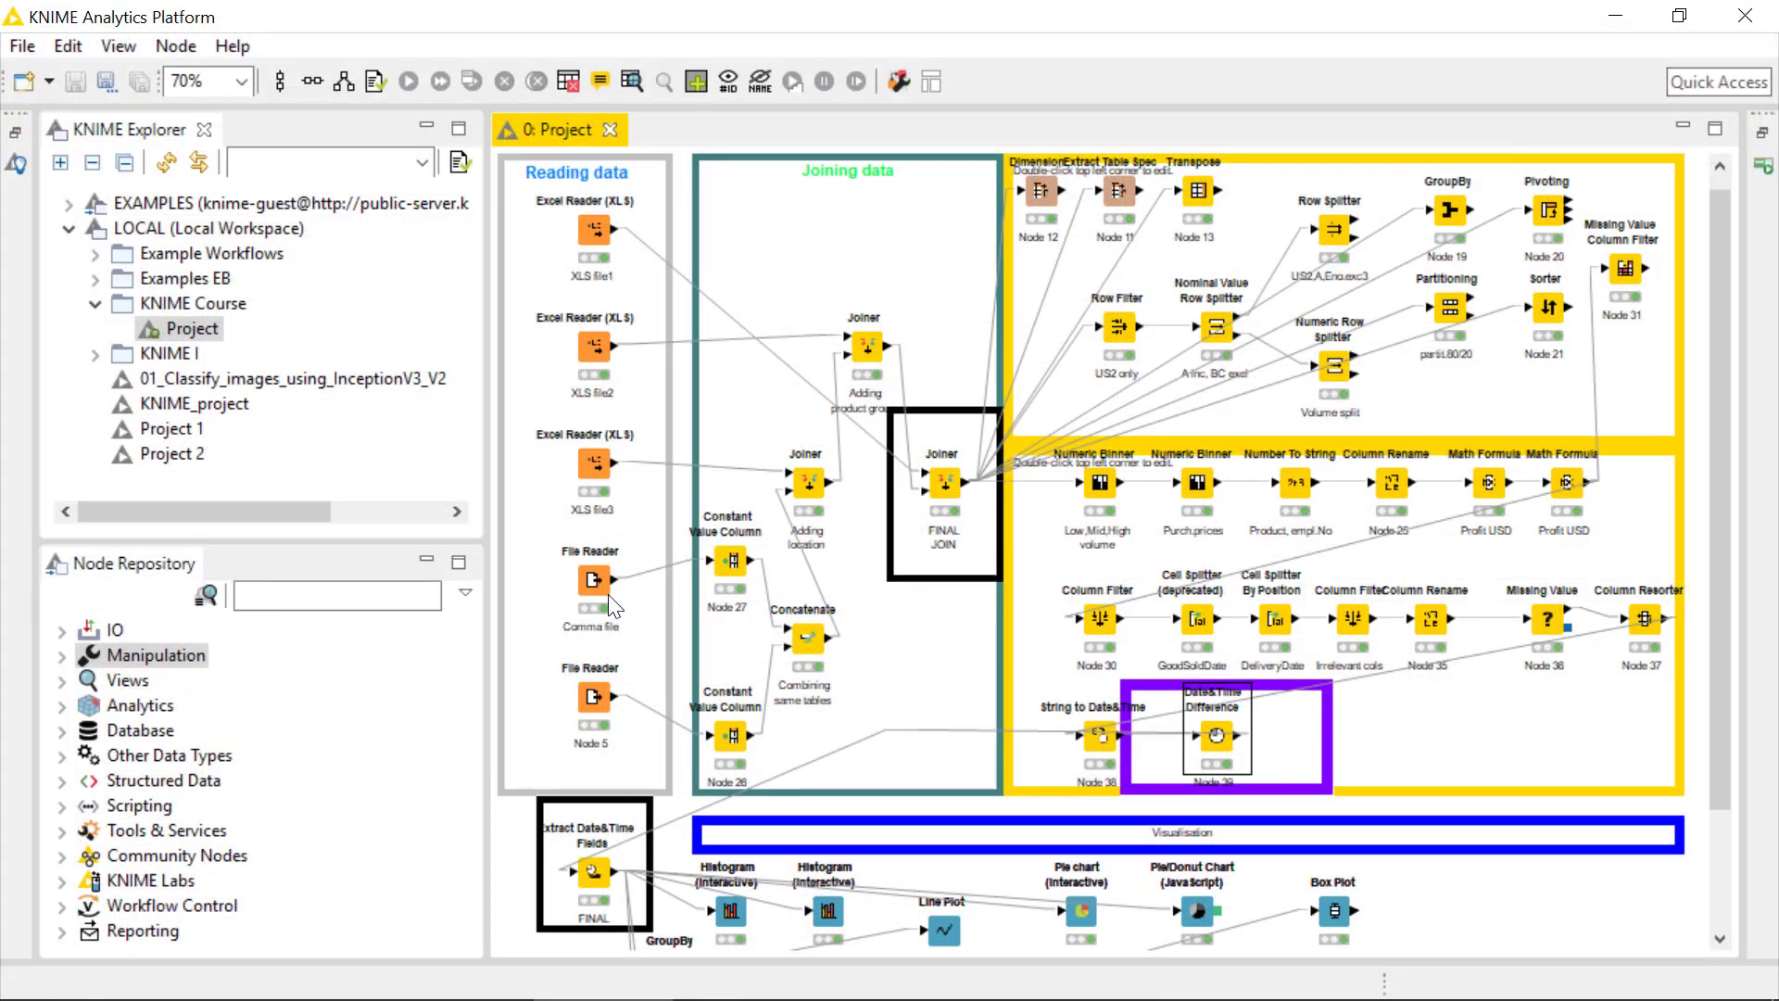
Add a Normalizer after Date&Time Difference set to Min-Max normalization 0.0–1.0 on the six numeric columns
type("norma")
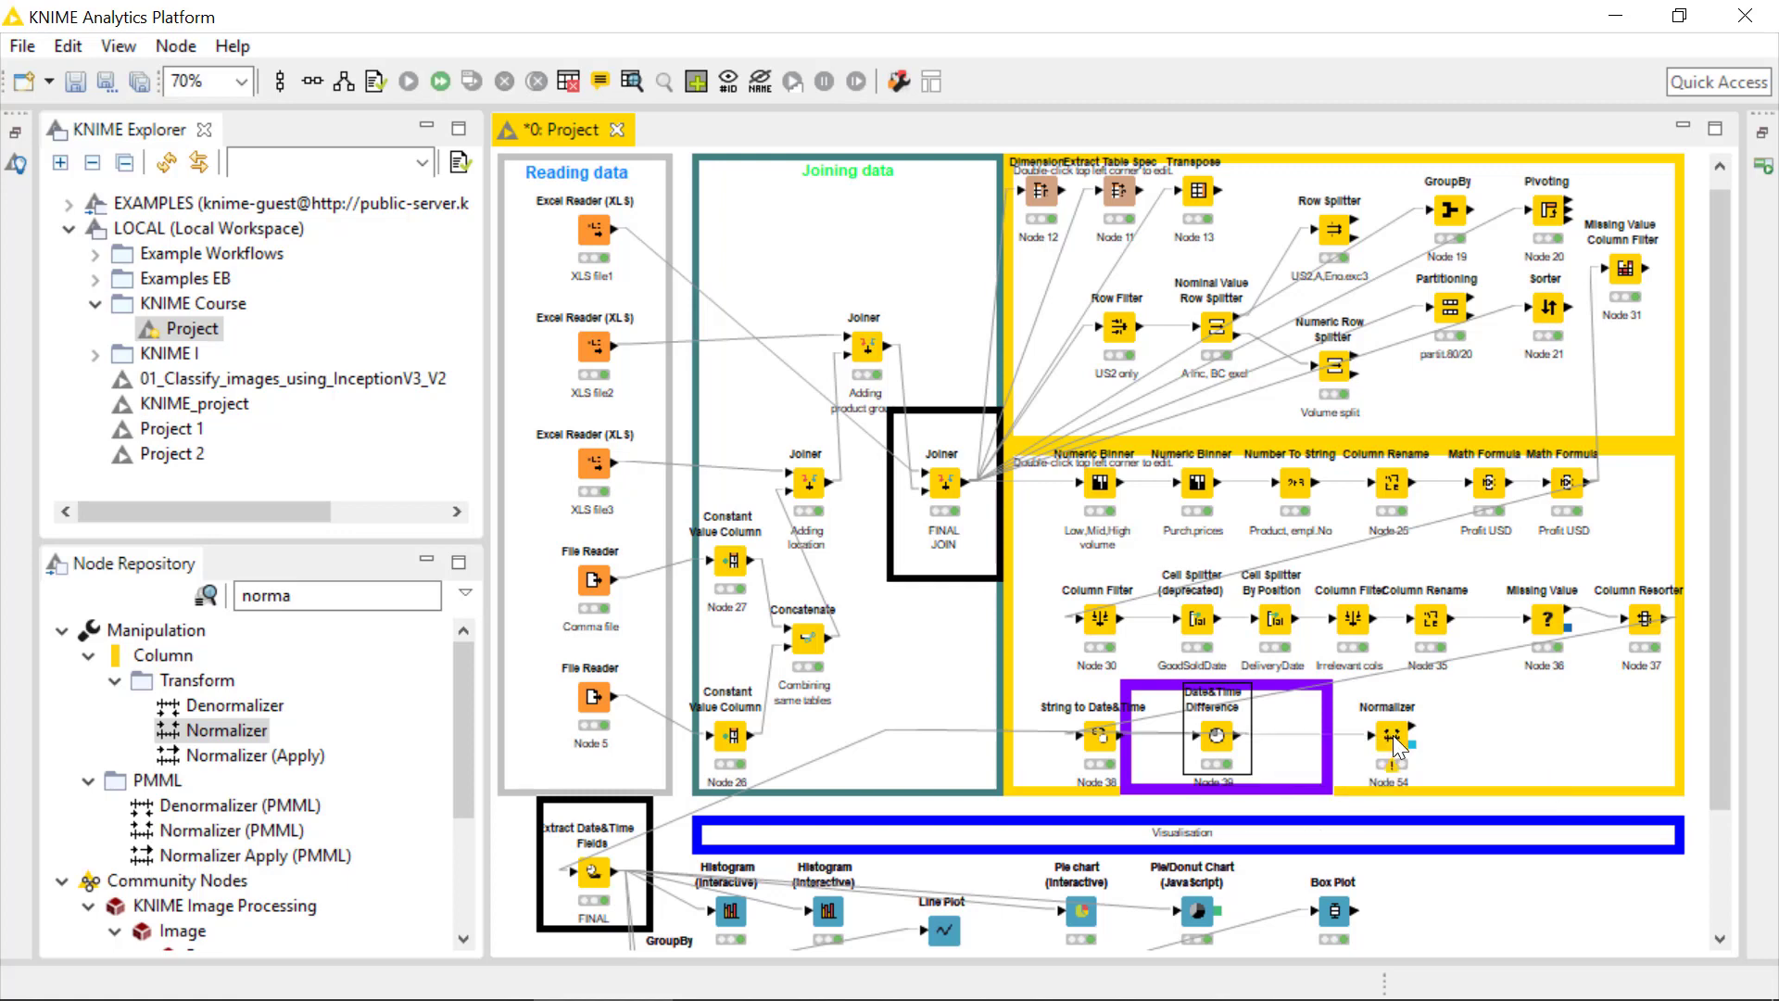
double_click(1386, 736)
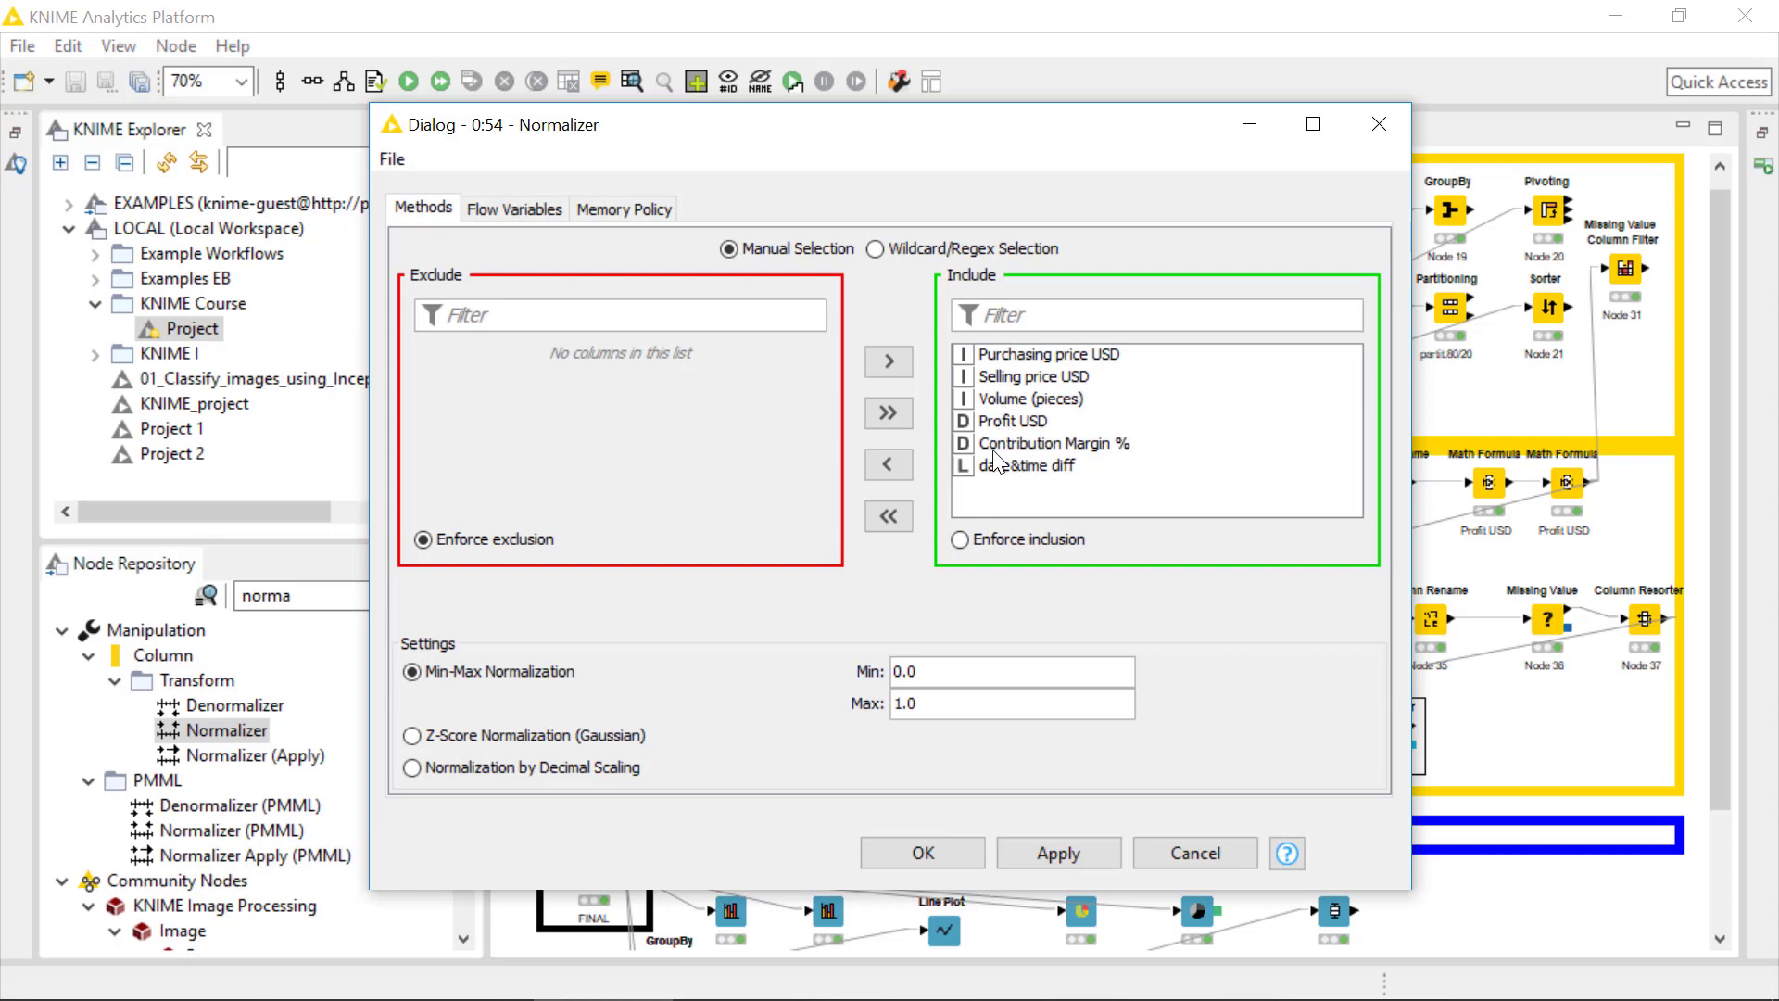
mouse_move(997, 399)
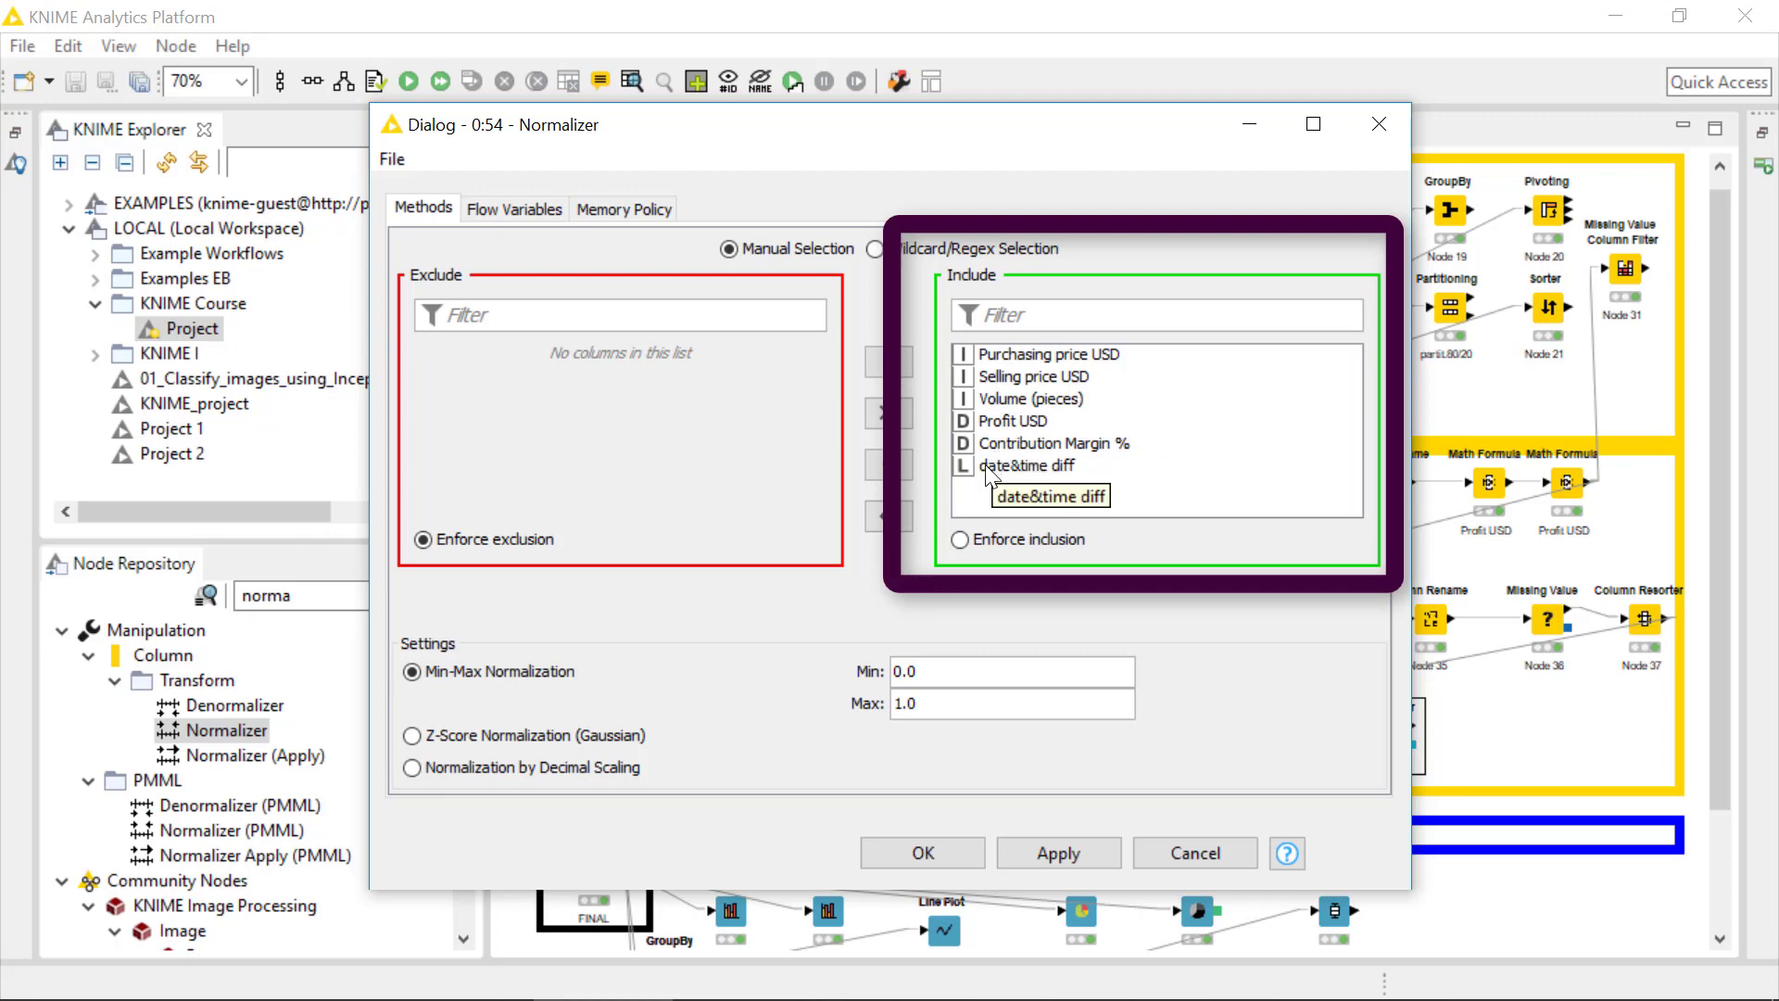
mouse_move(493, 704)
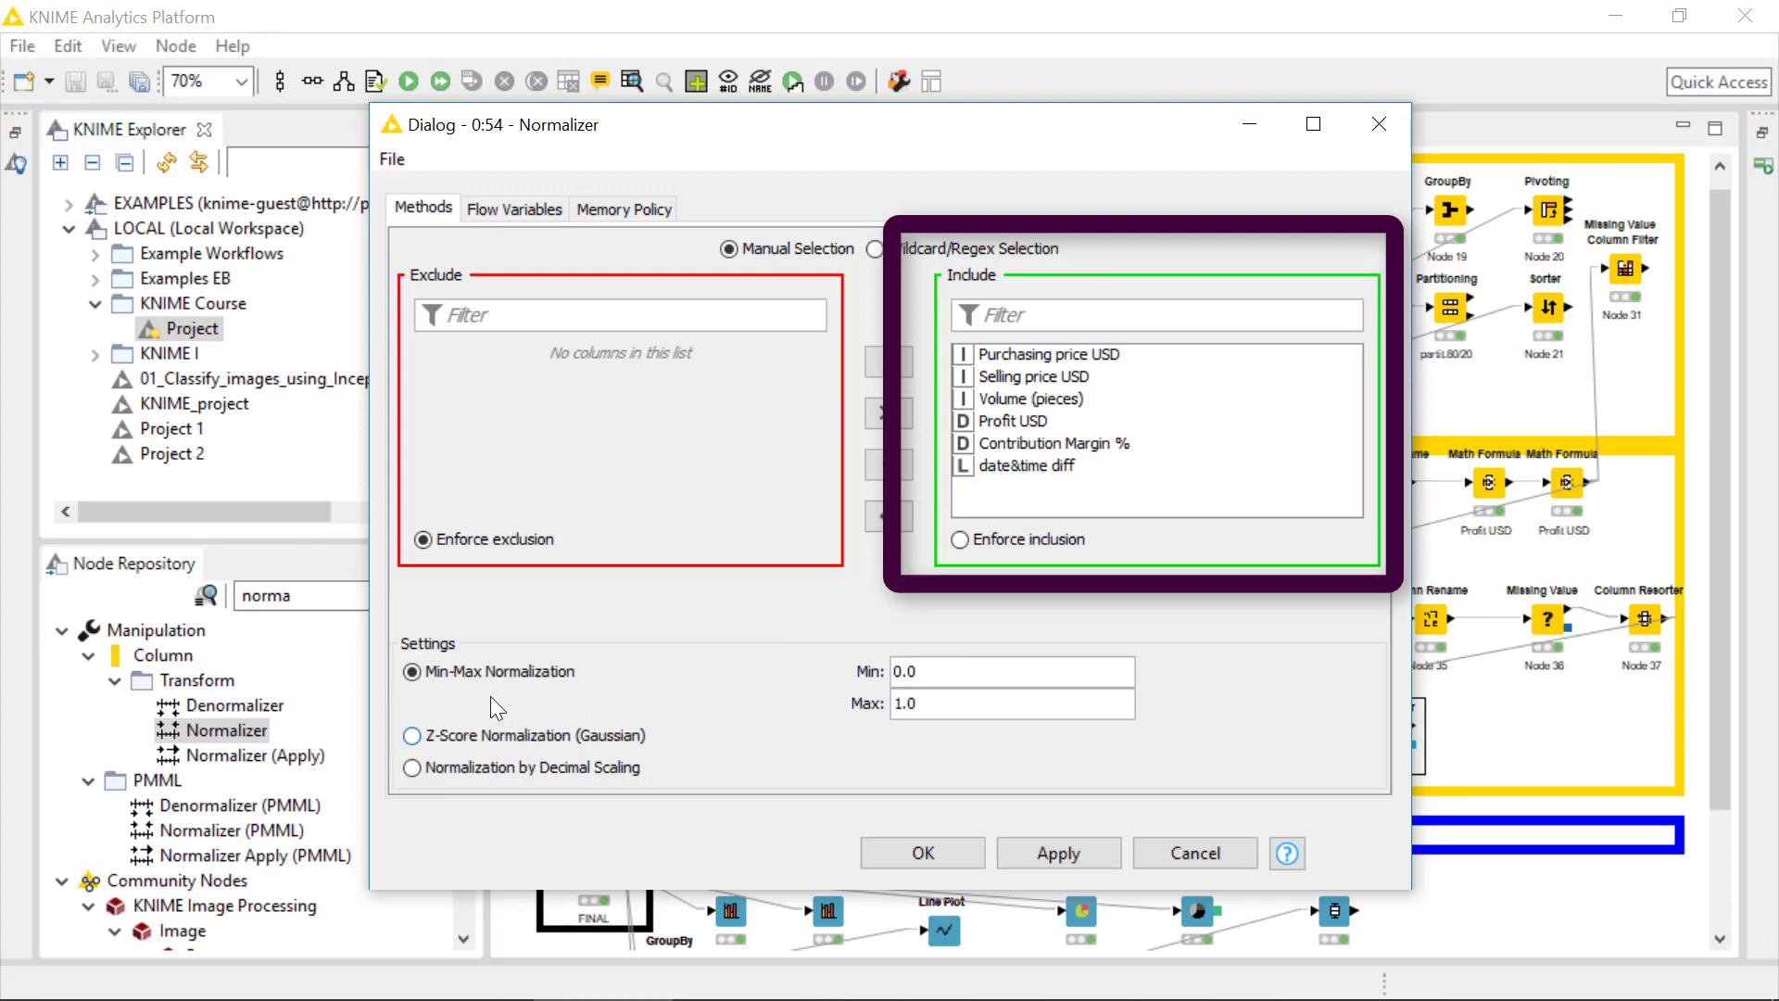
left_click(411, 736)
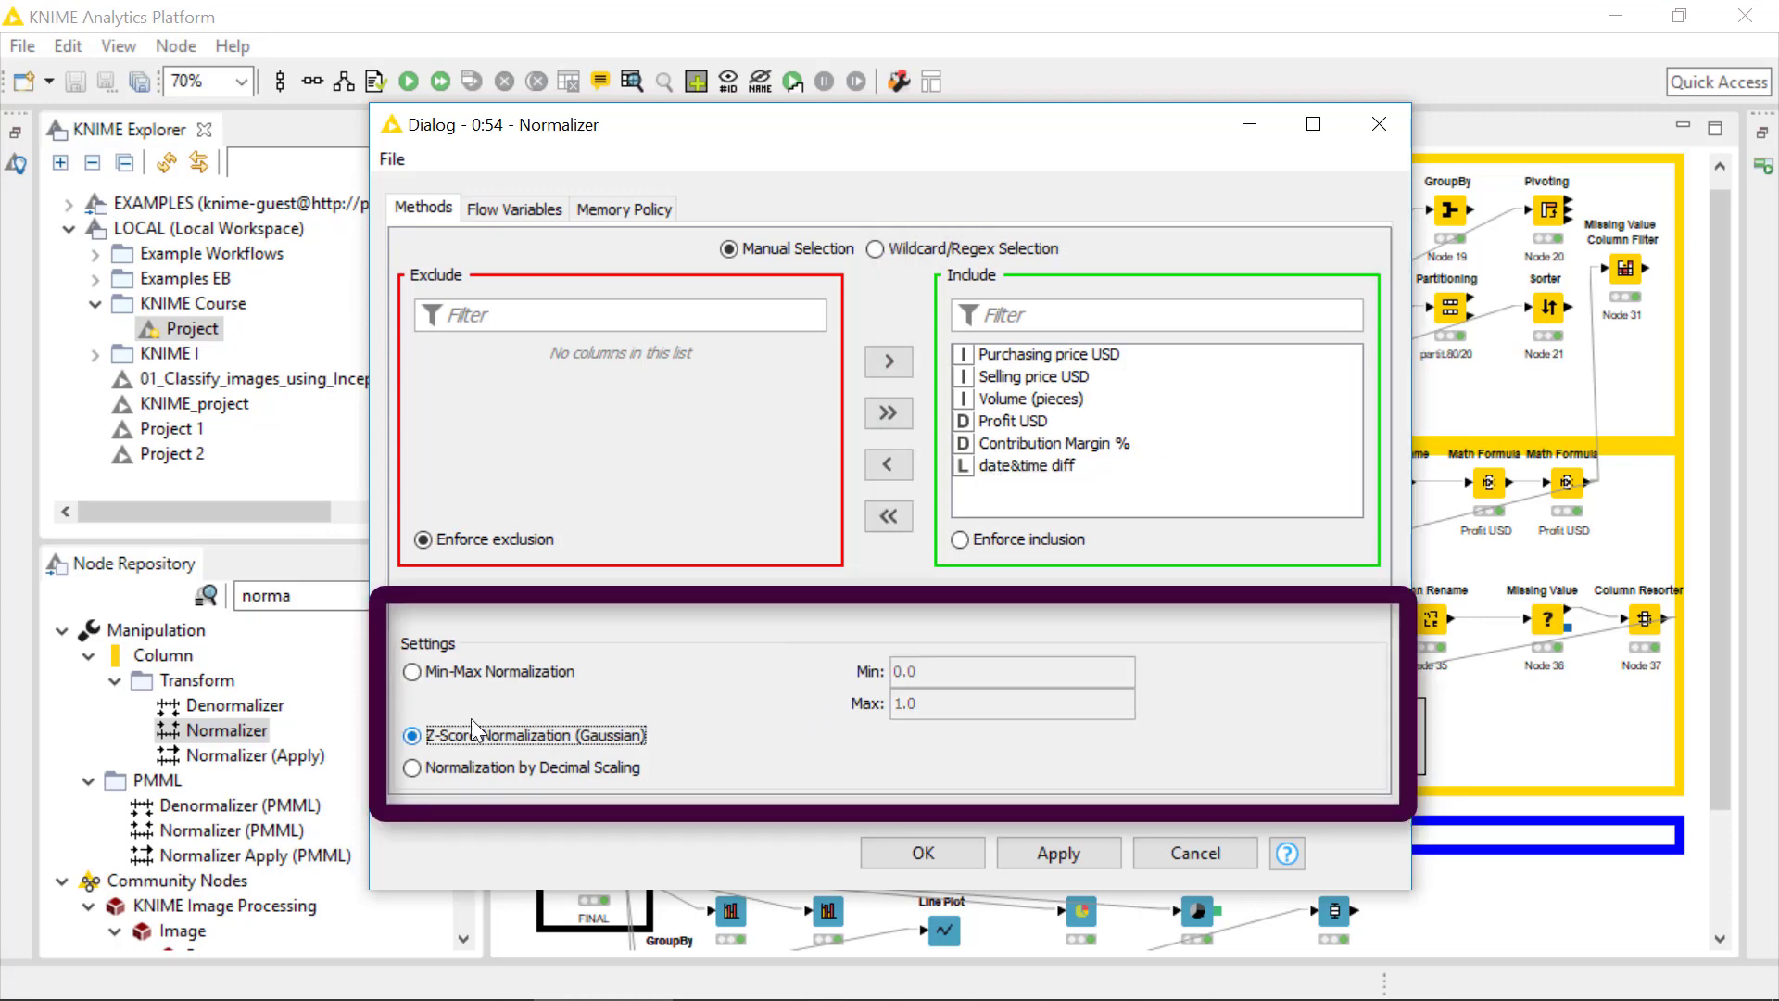
left_click(411, 671)
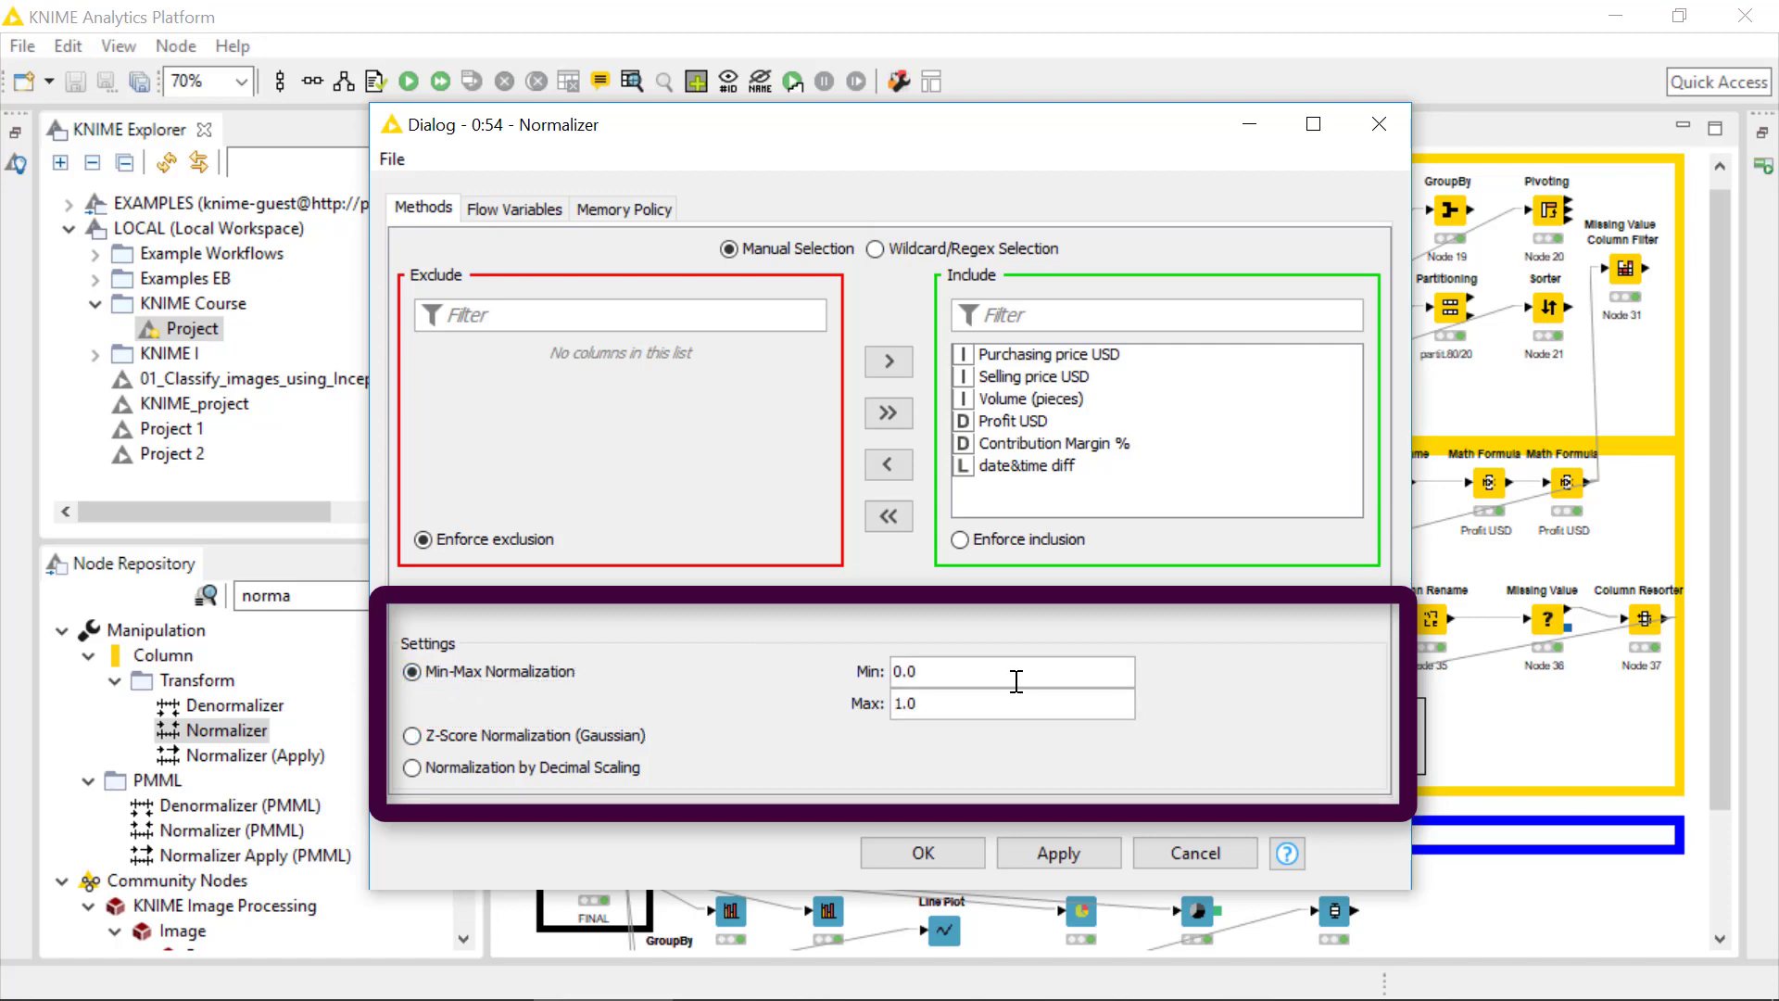
mouse_move(1003, 704)
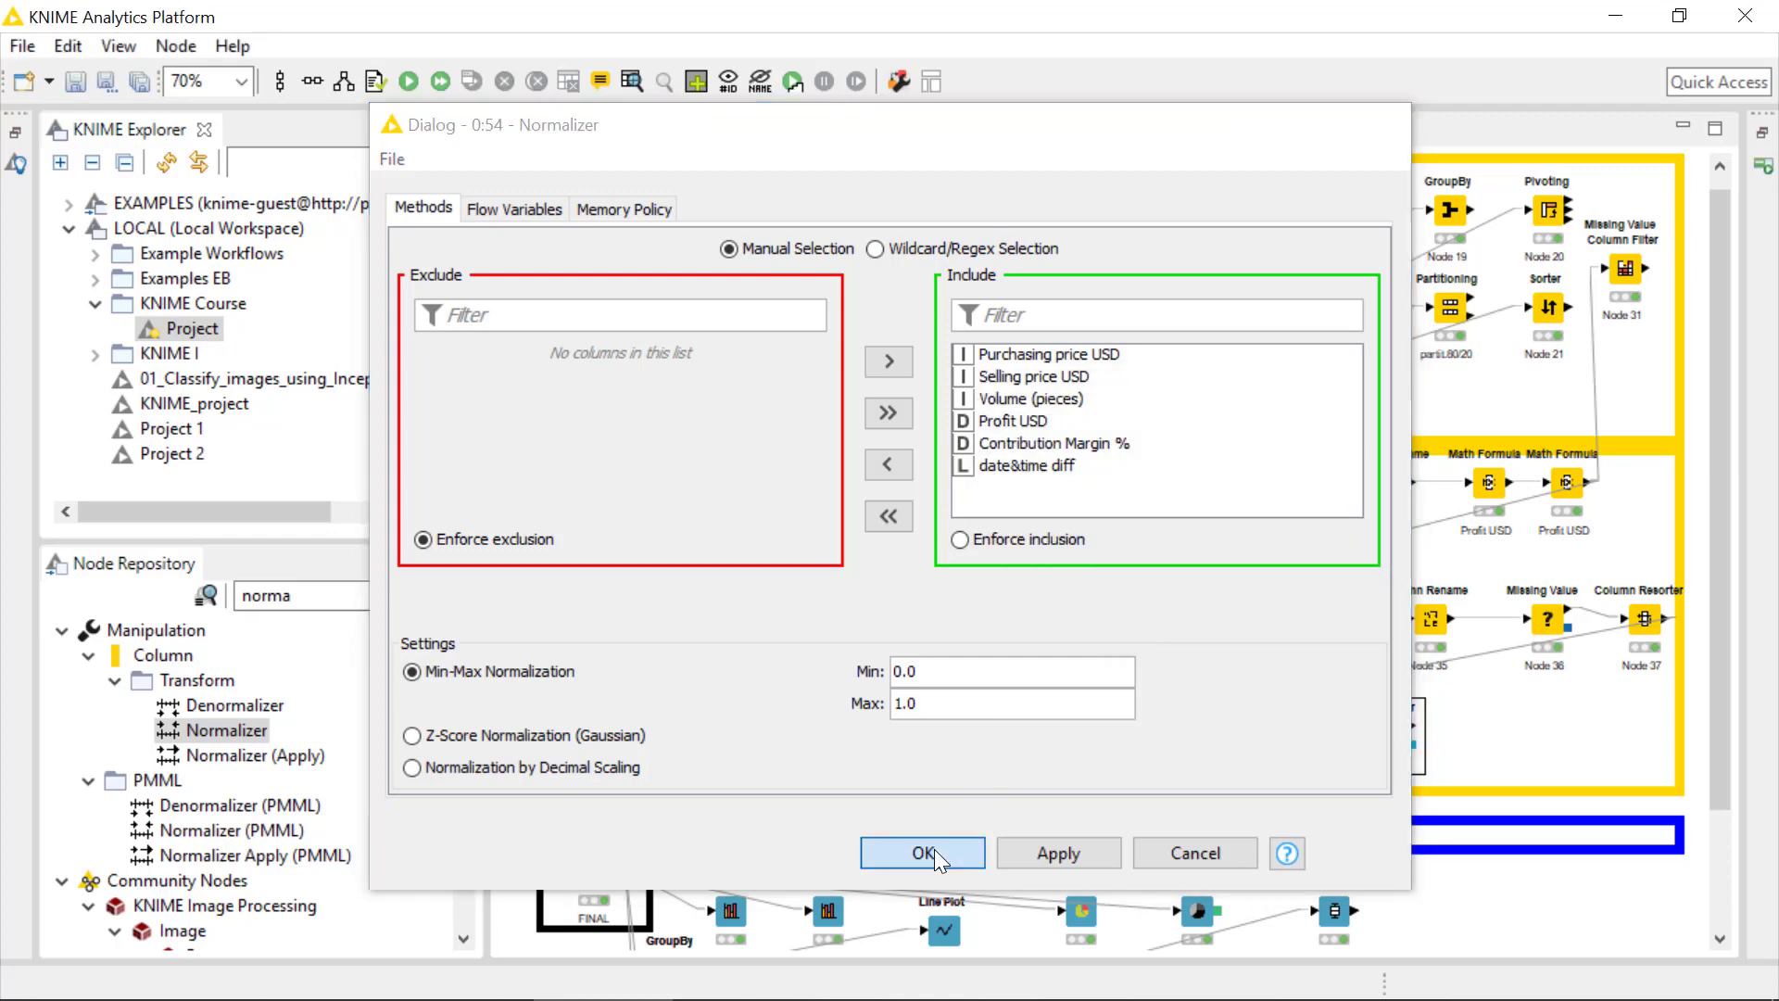
left_click(921, 852)
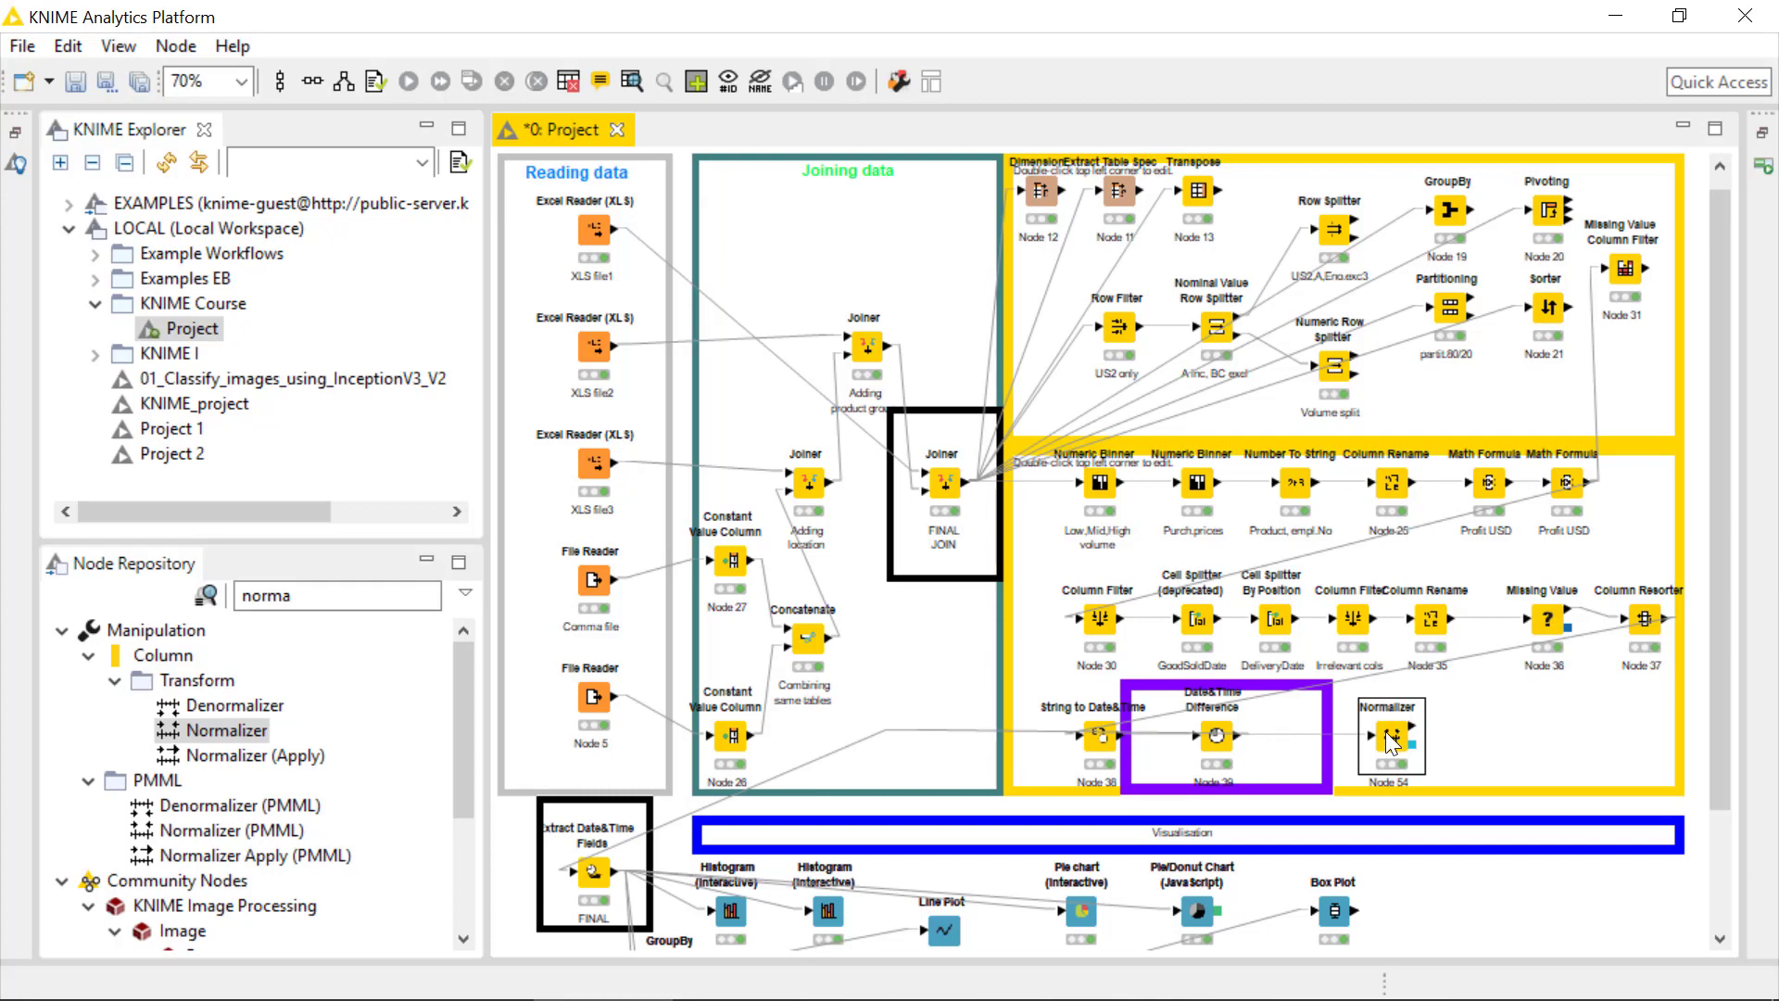
right_click(1389, 736)
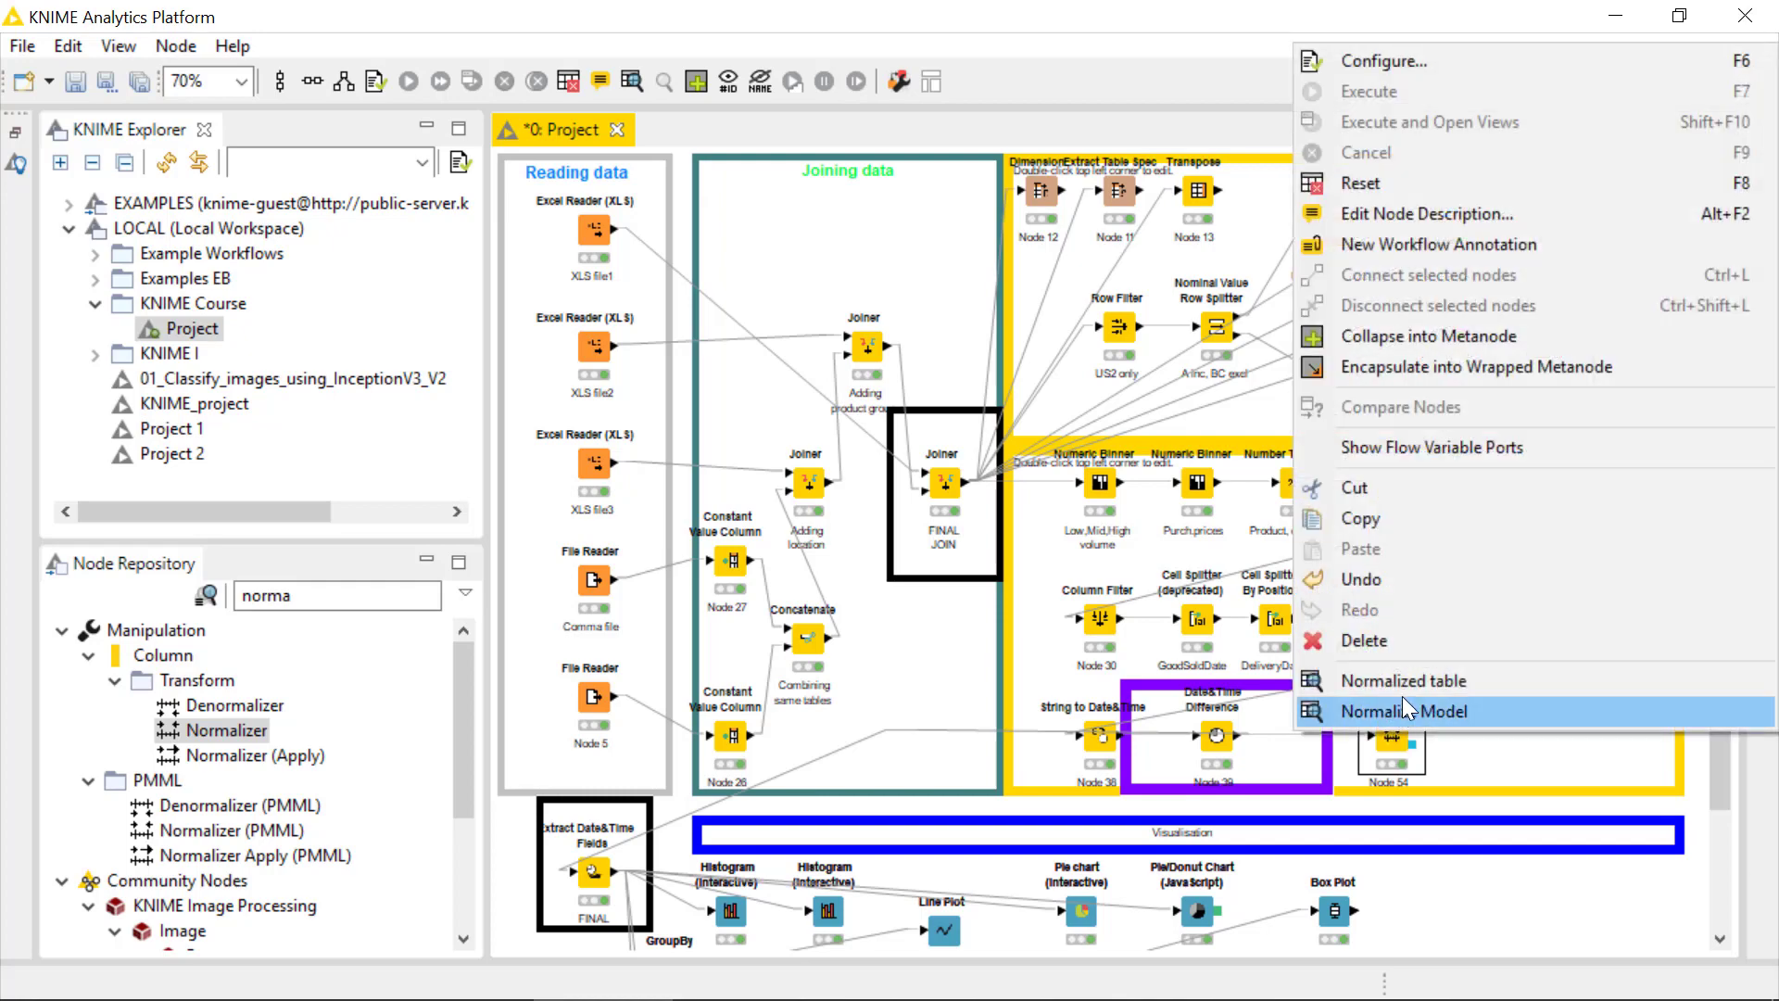
left_click(1402, 680)
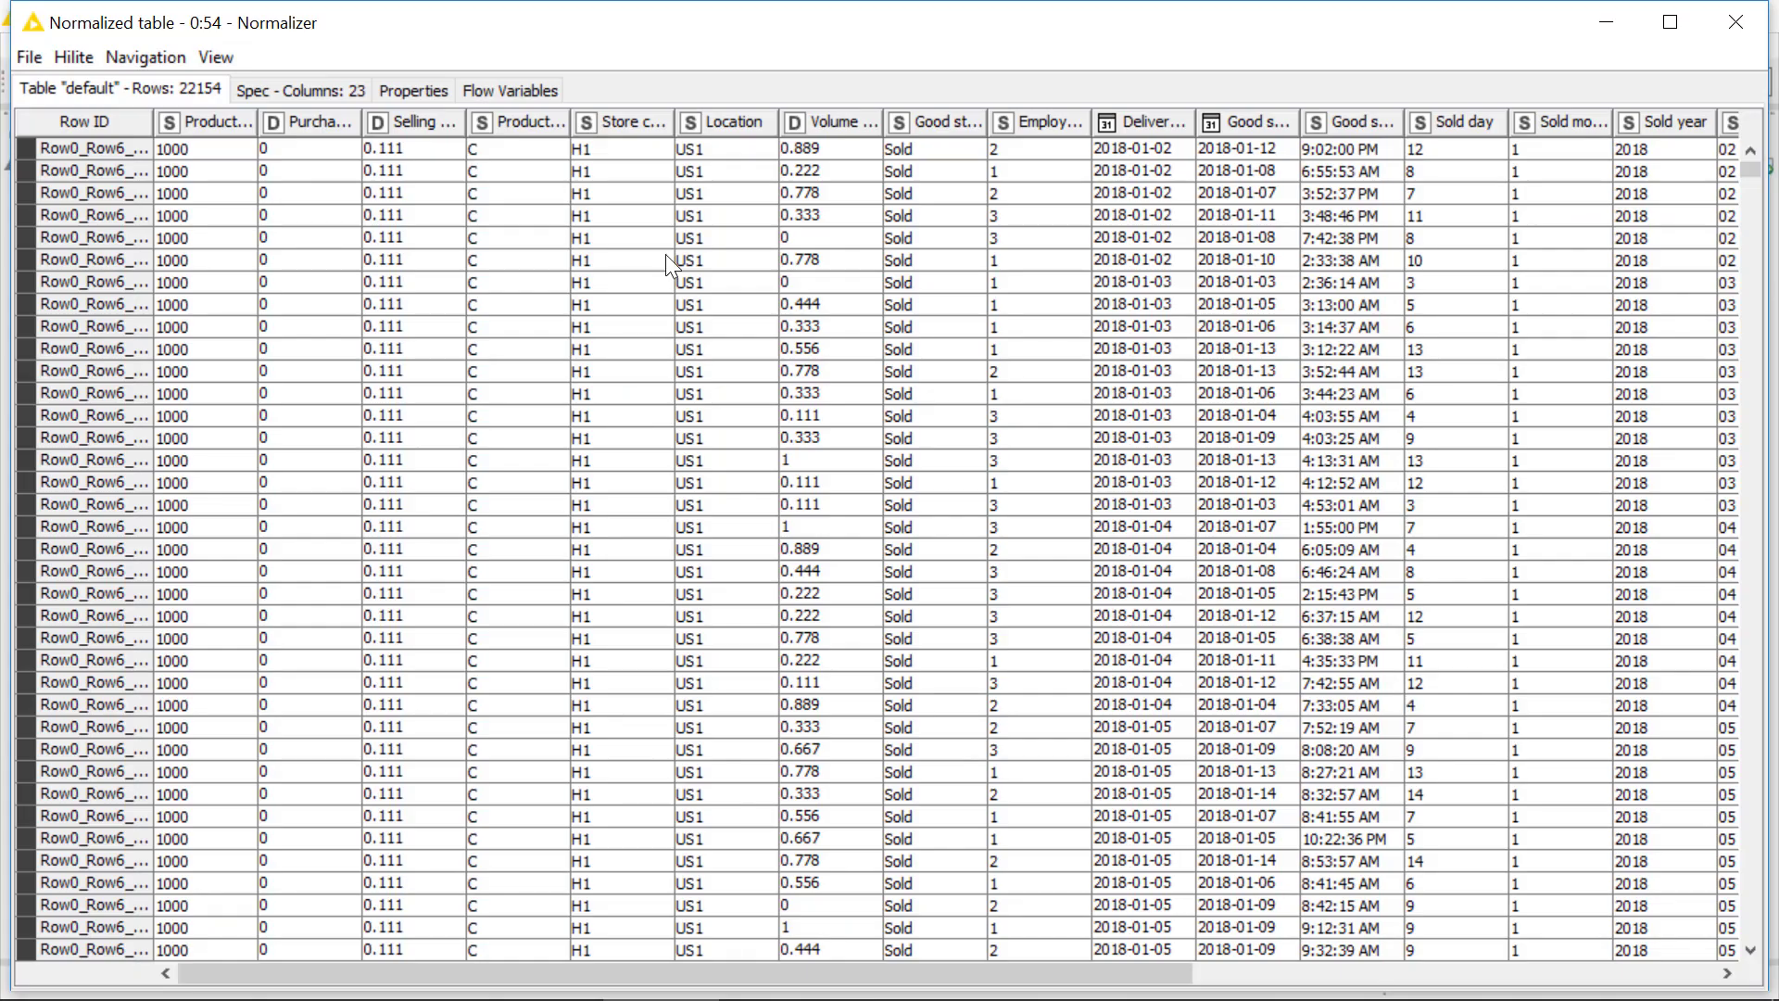
mouse_move(406, 261)
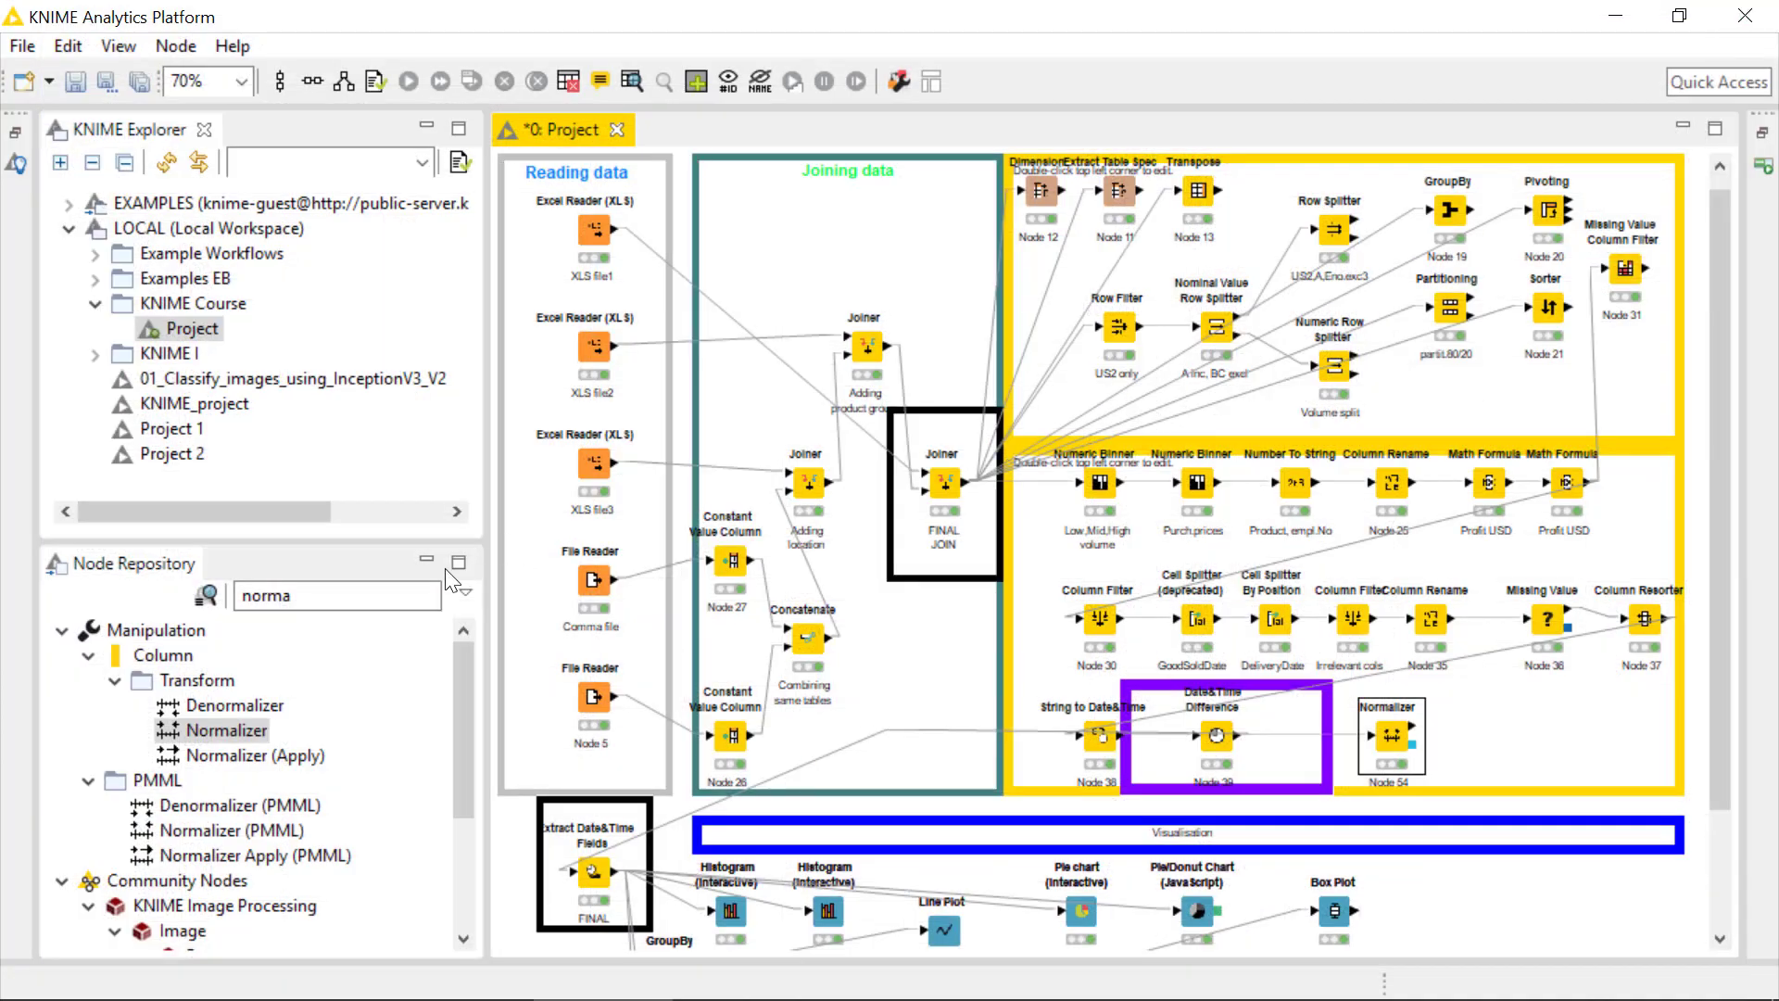
Place an Excel Writer (XLS) node right of the Normalizer and look at its save-location setting
type("excel")
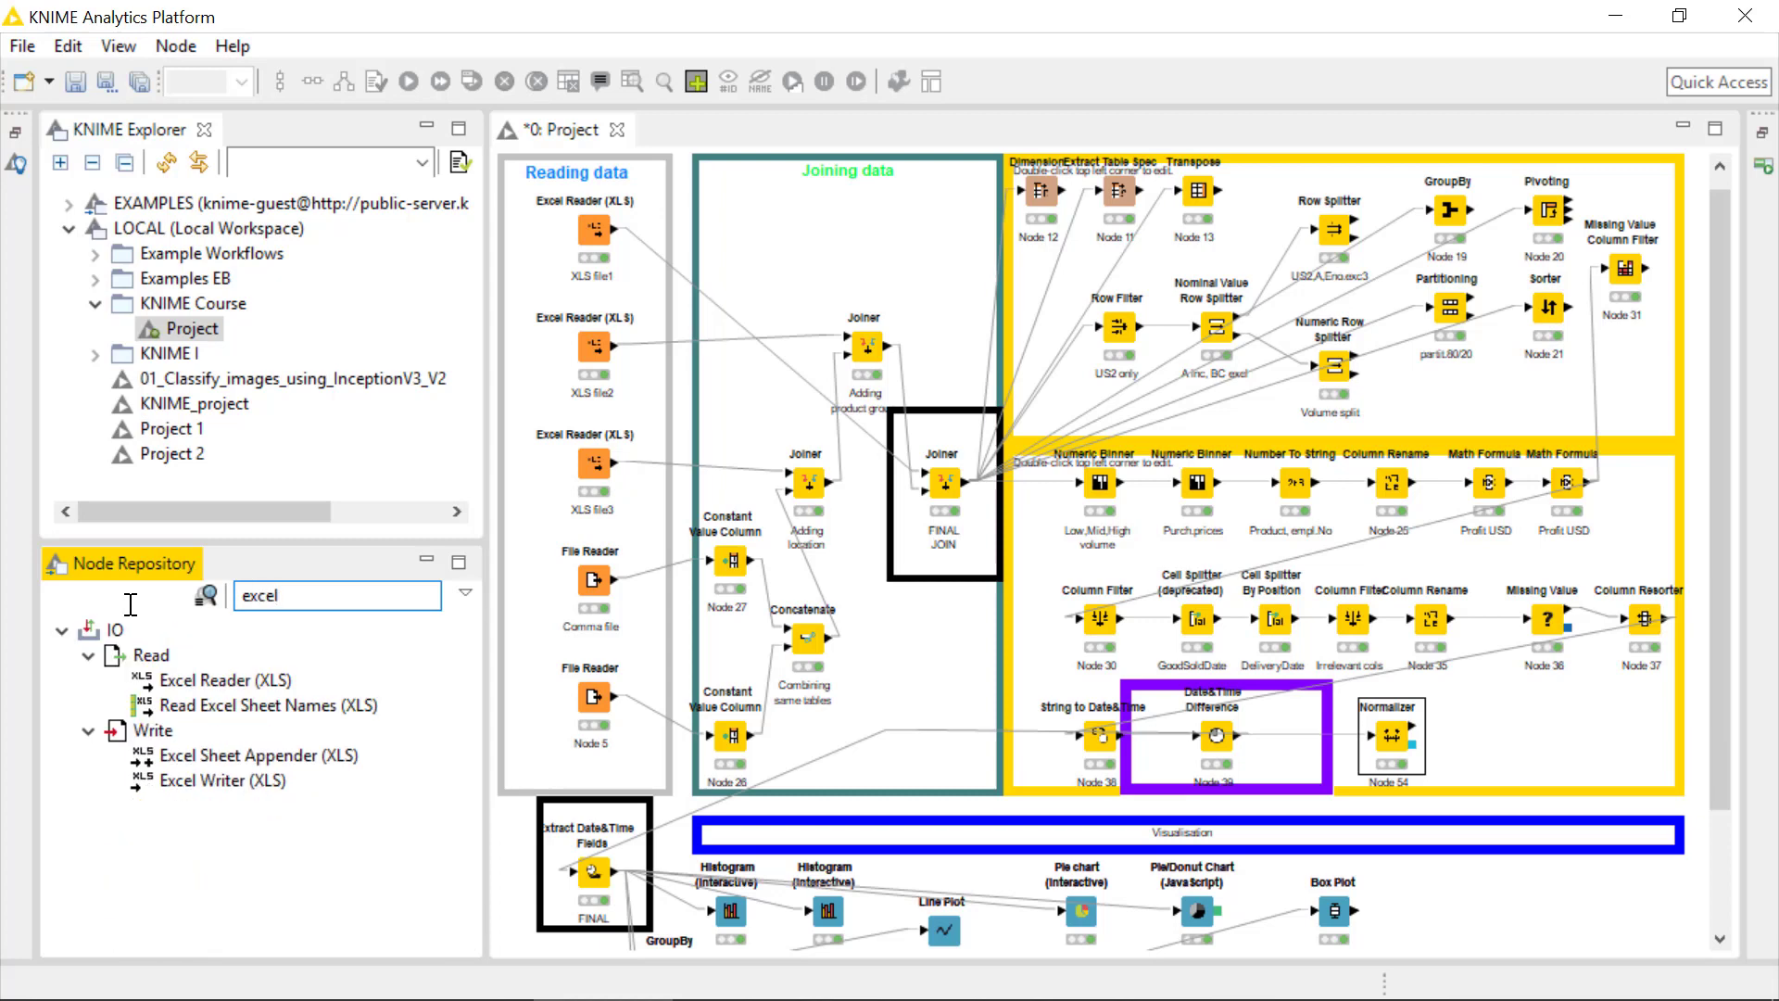
left_click(226, 780)
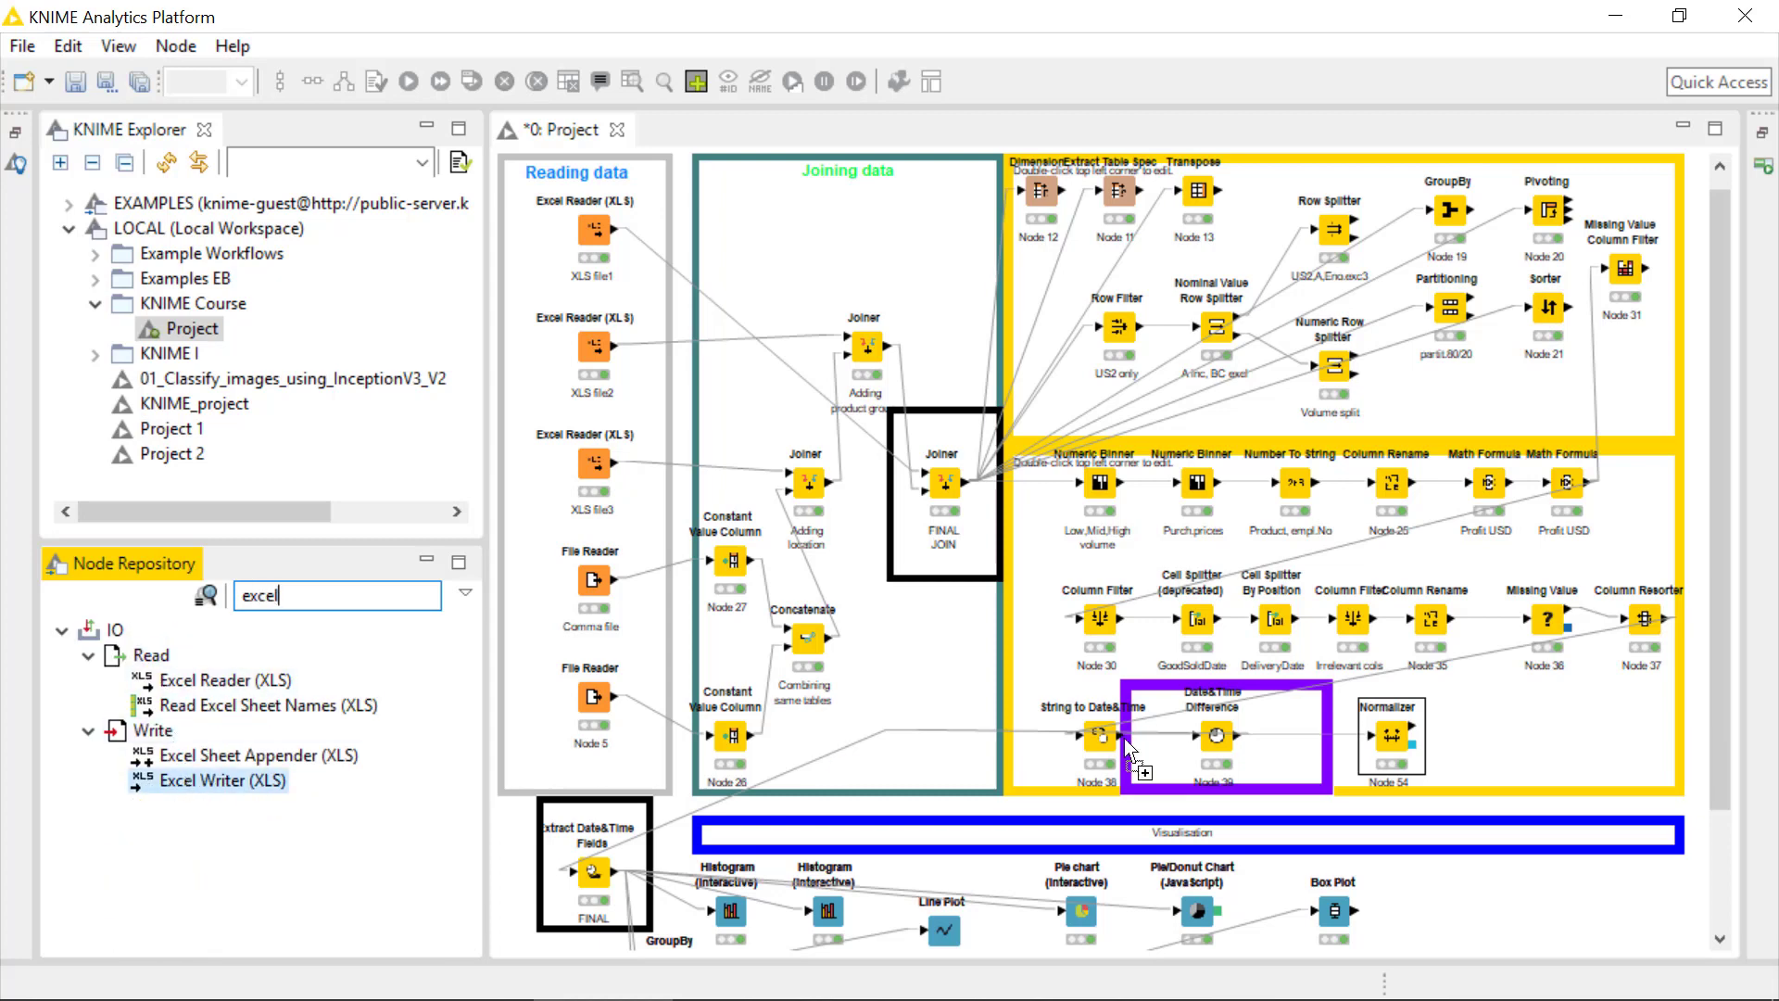
left_click_drag(209, 780, 1508, 736)
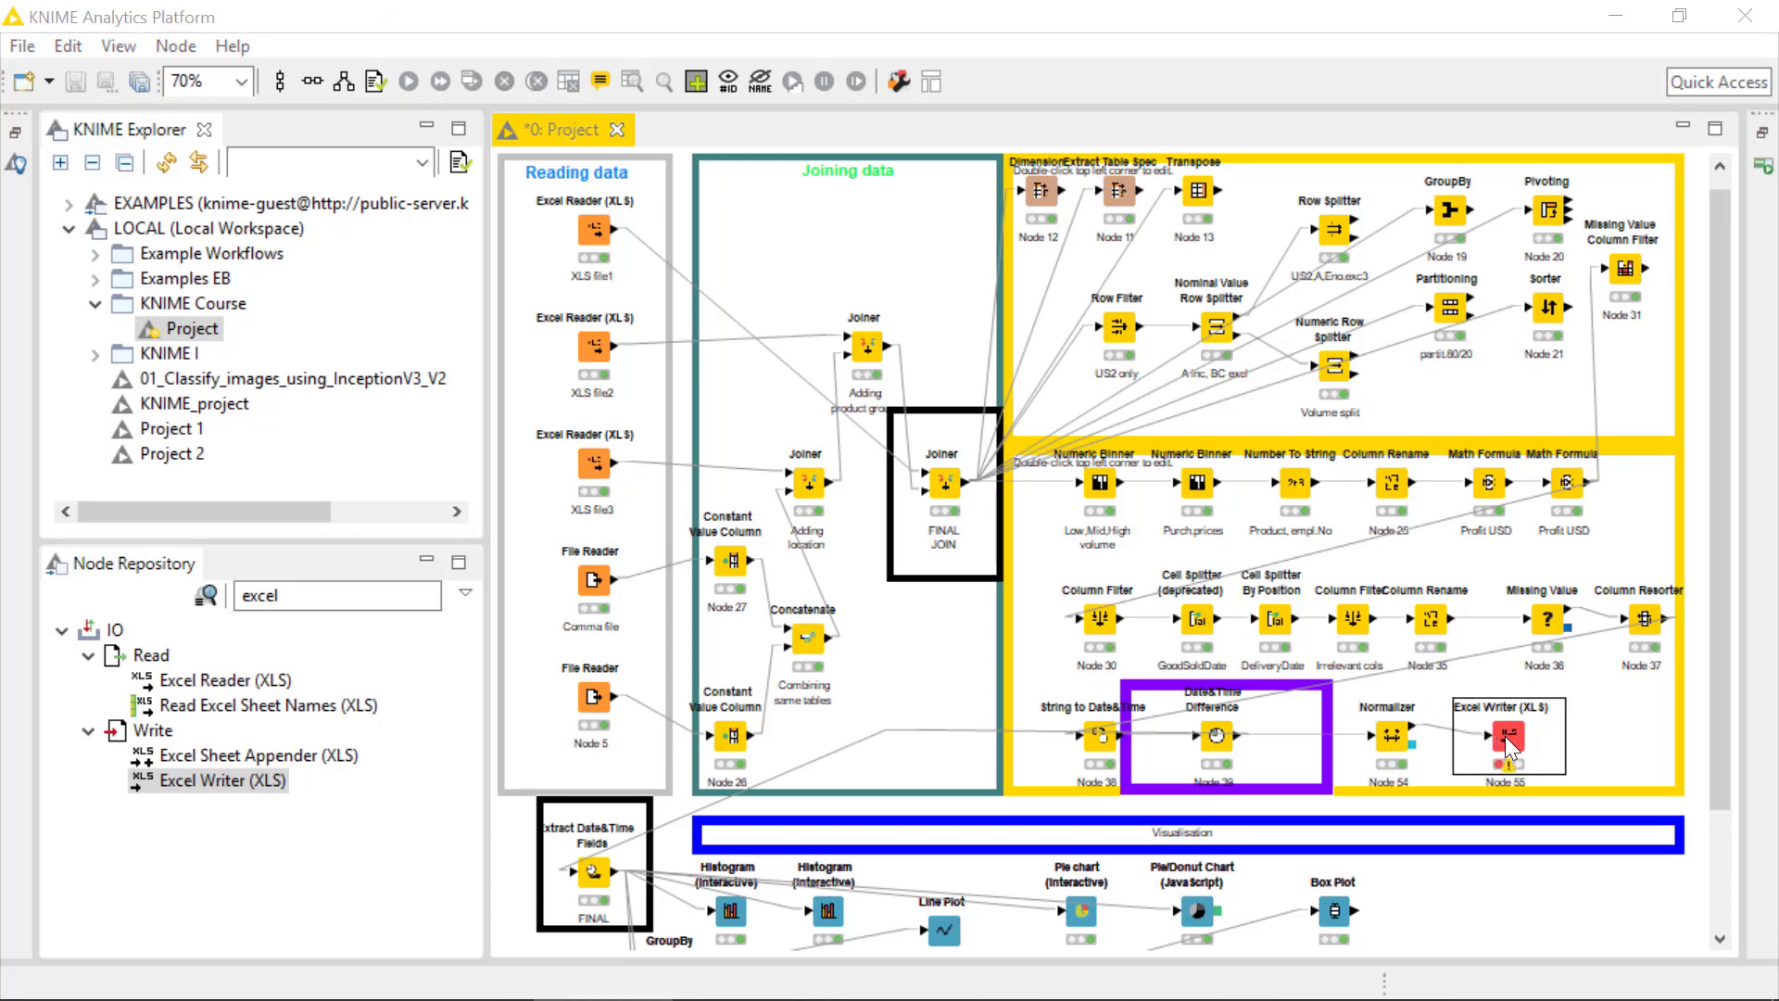
double_click(1508, 736)
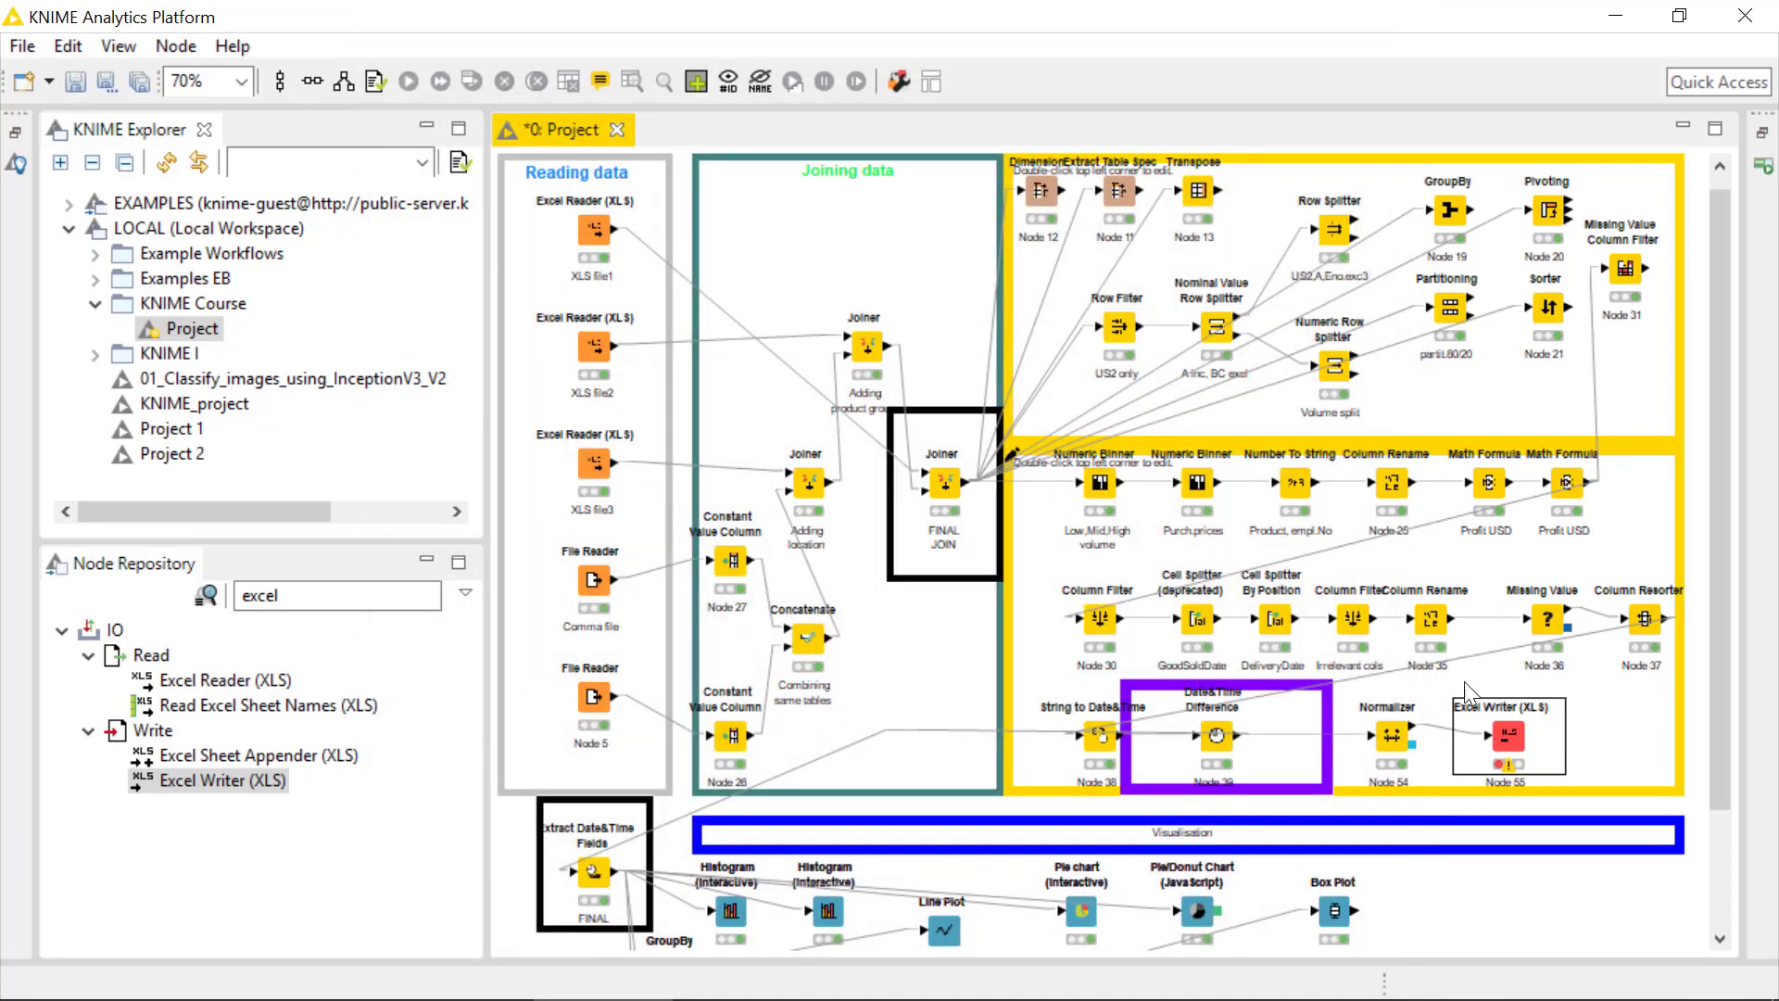
double_click(1507, 735)
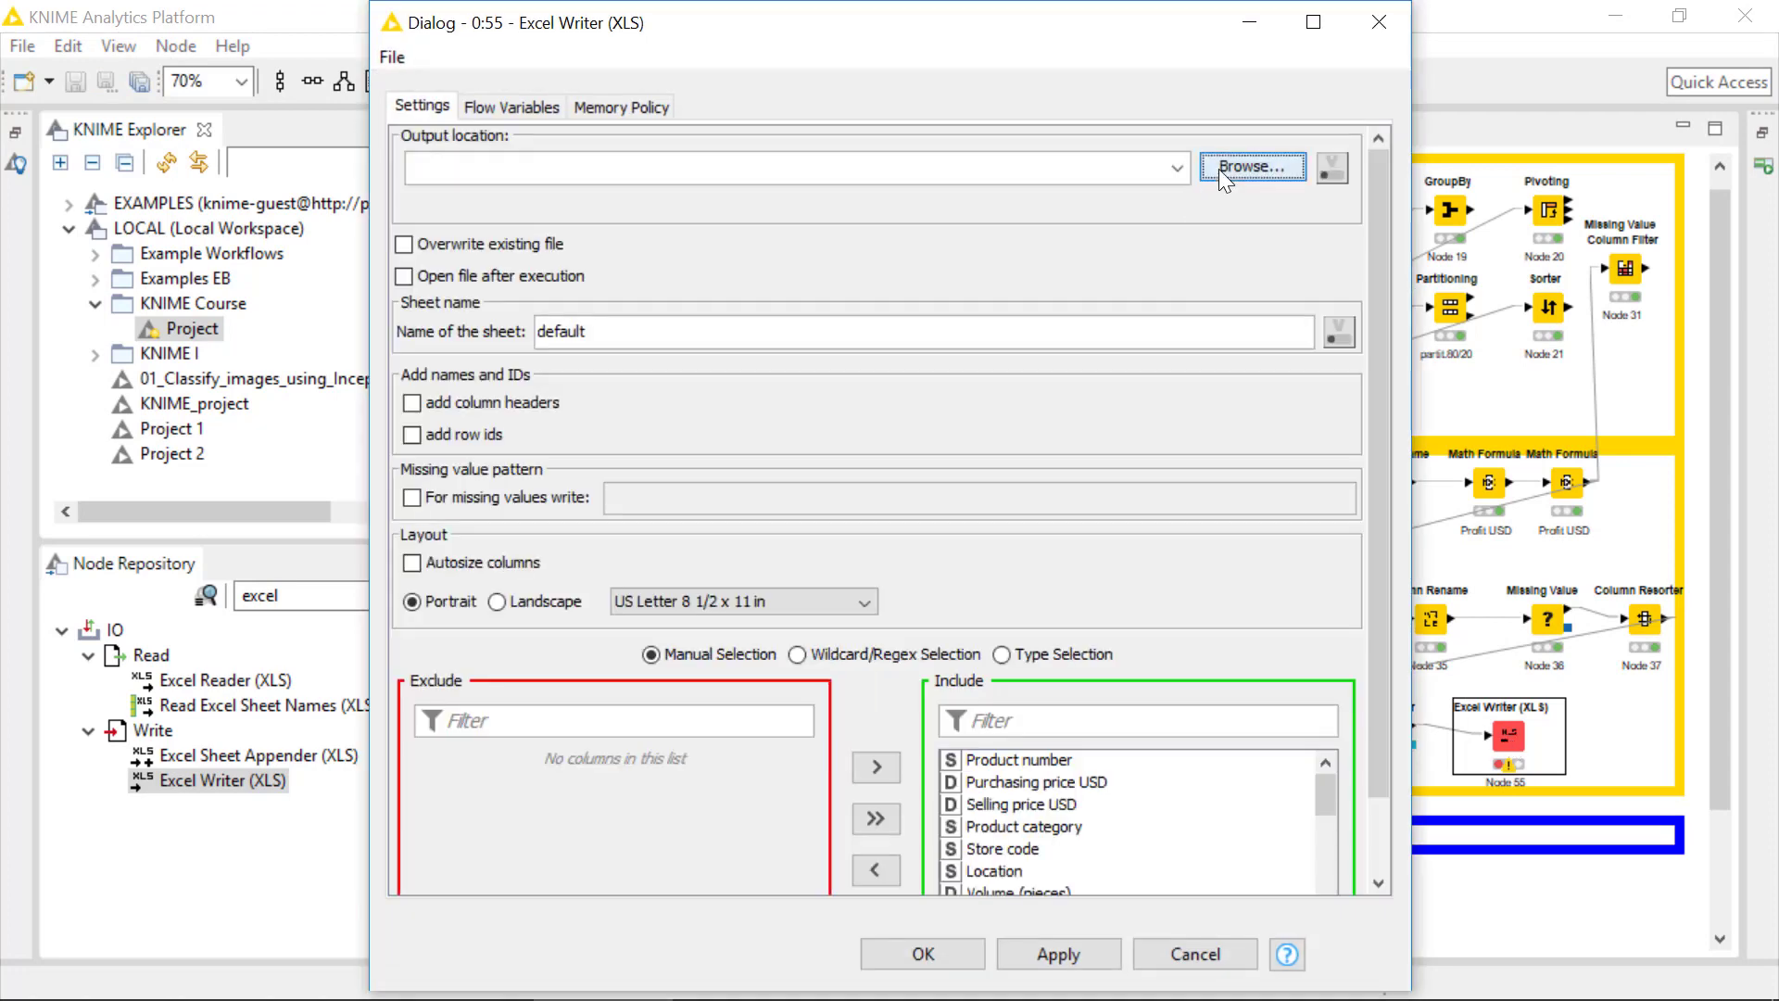
left_click(1251, 167)
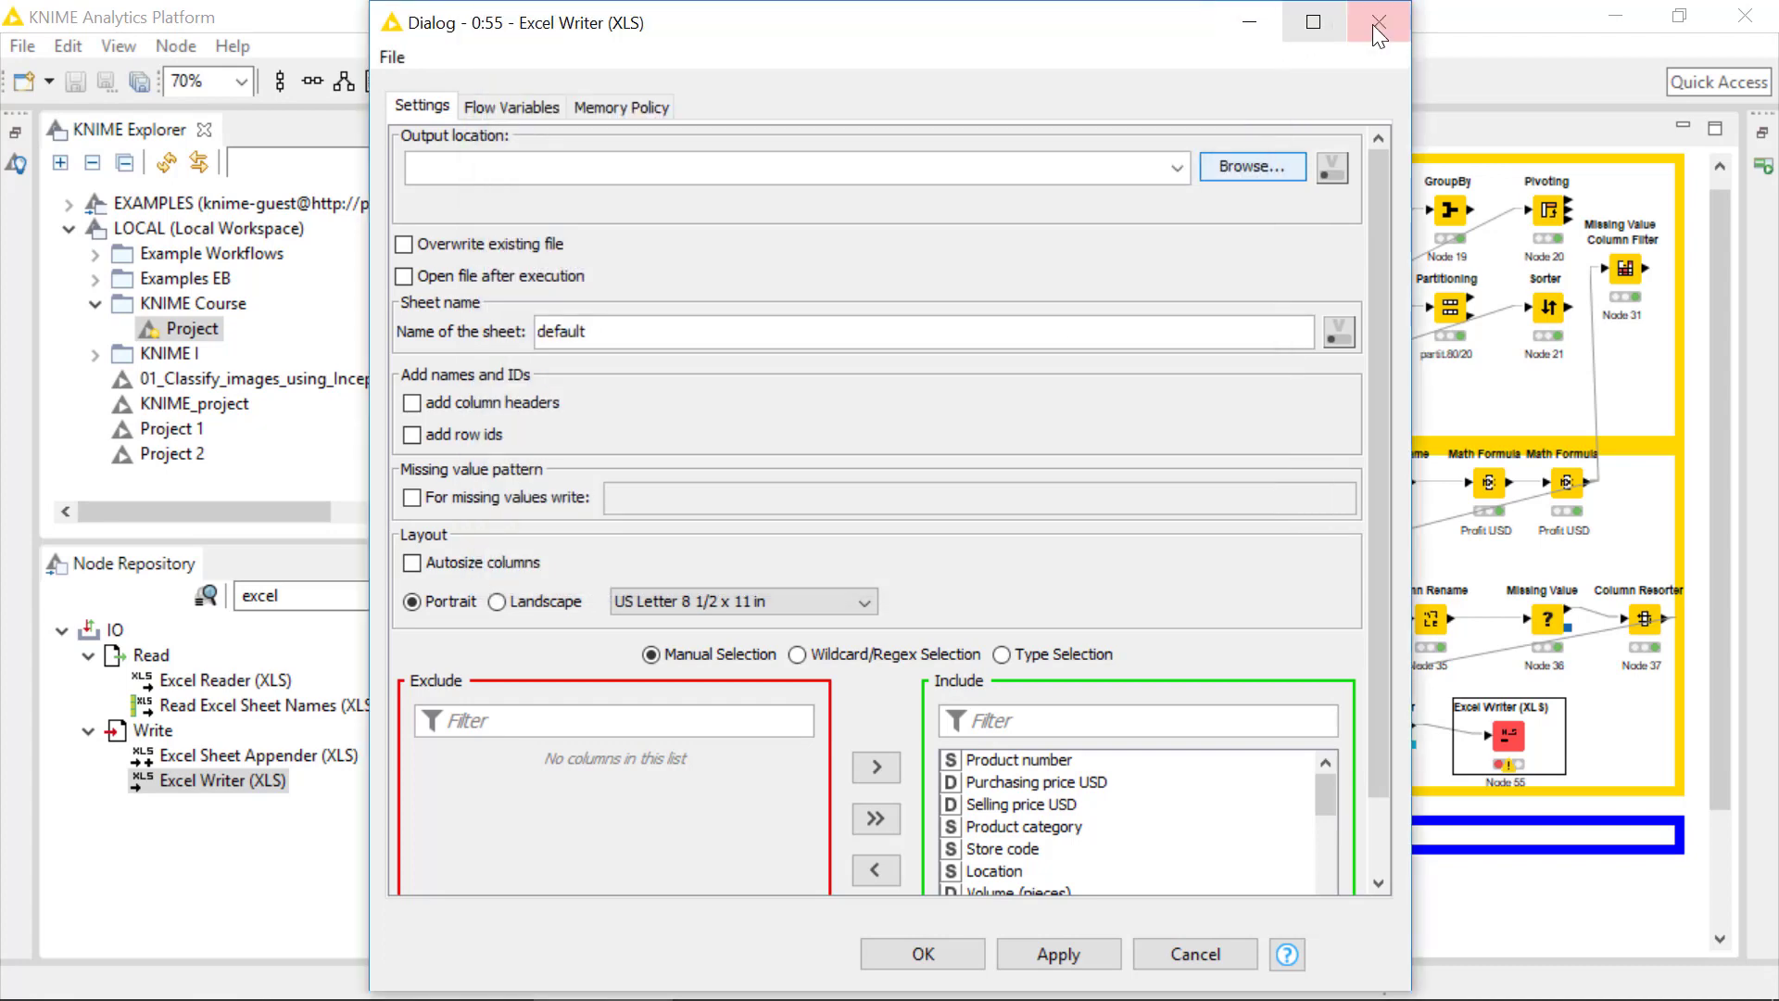
Discard the Excel Writer settings and delete the node so the workflow ends at the Normalizer
left_click(1377, 22)
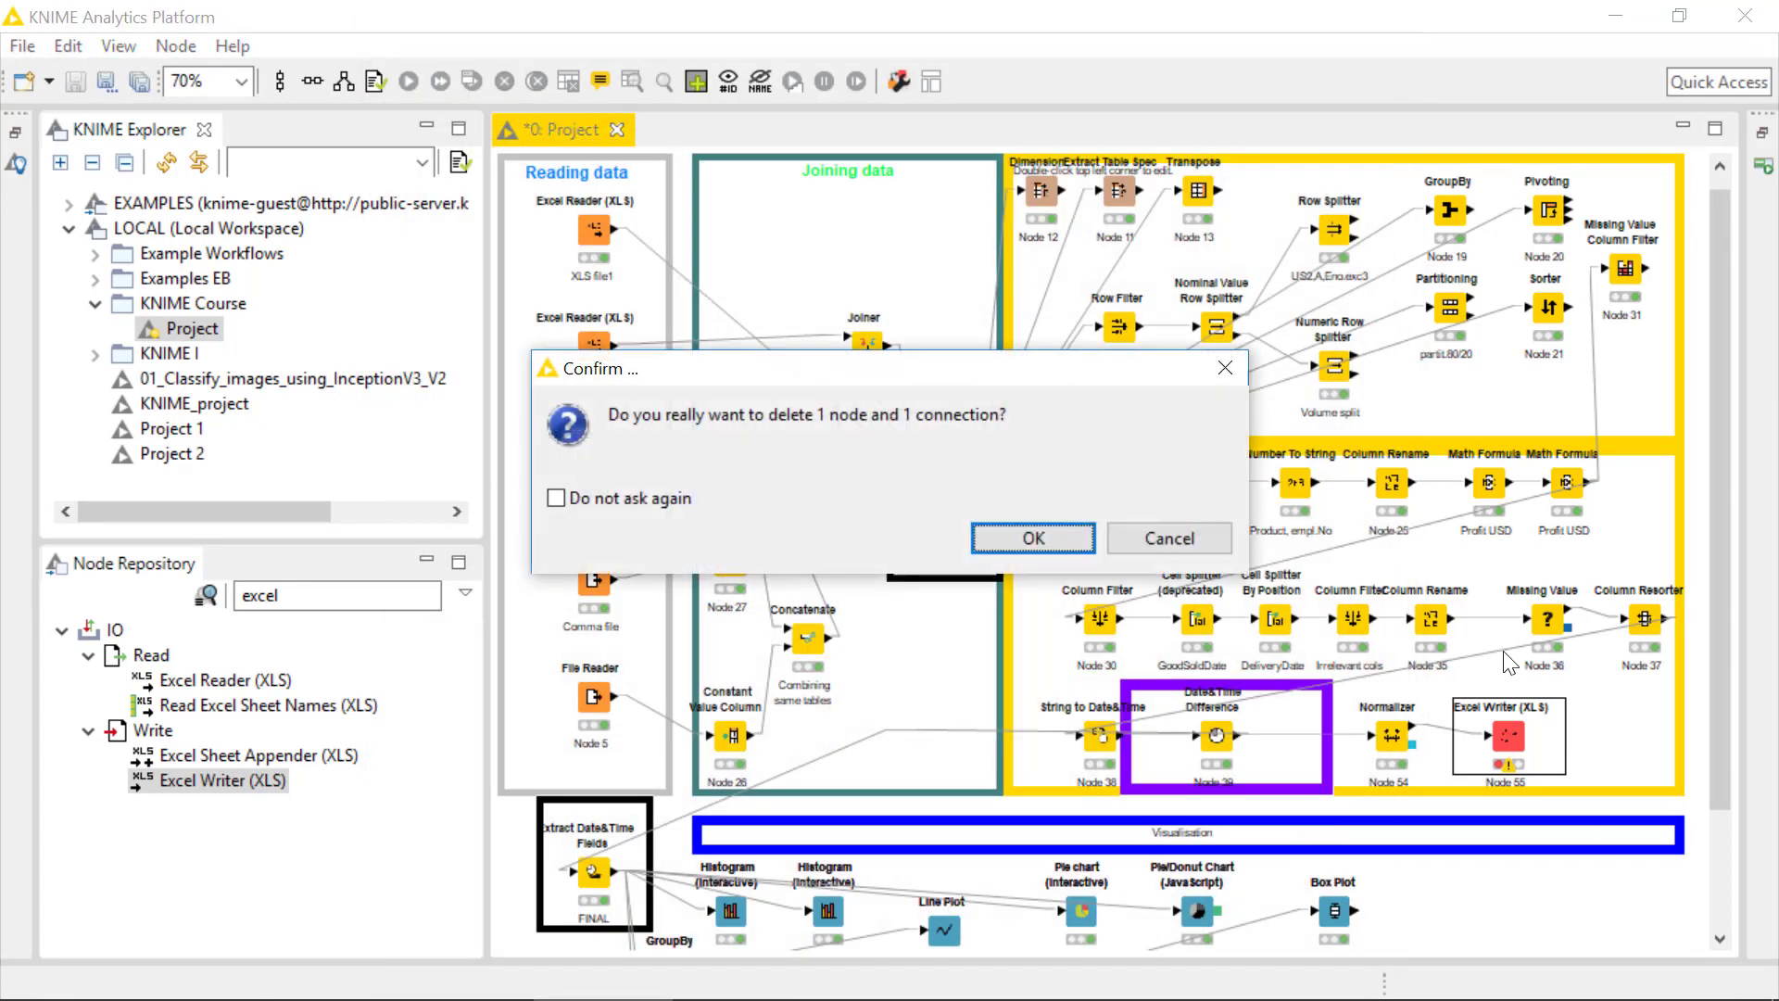
left_click(1032, 537)
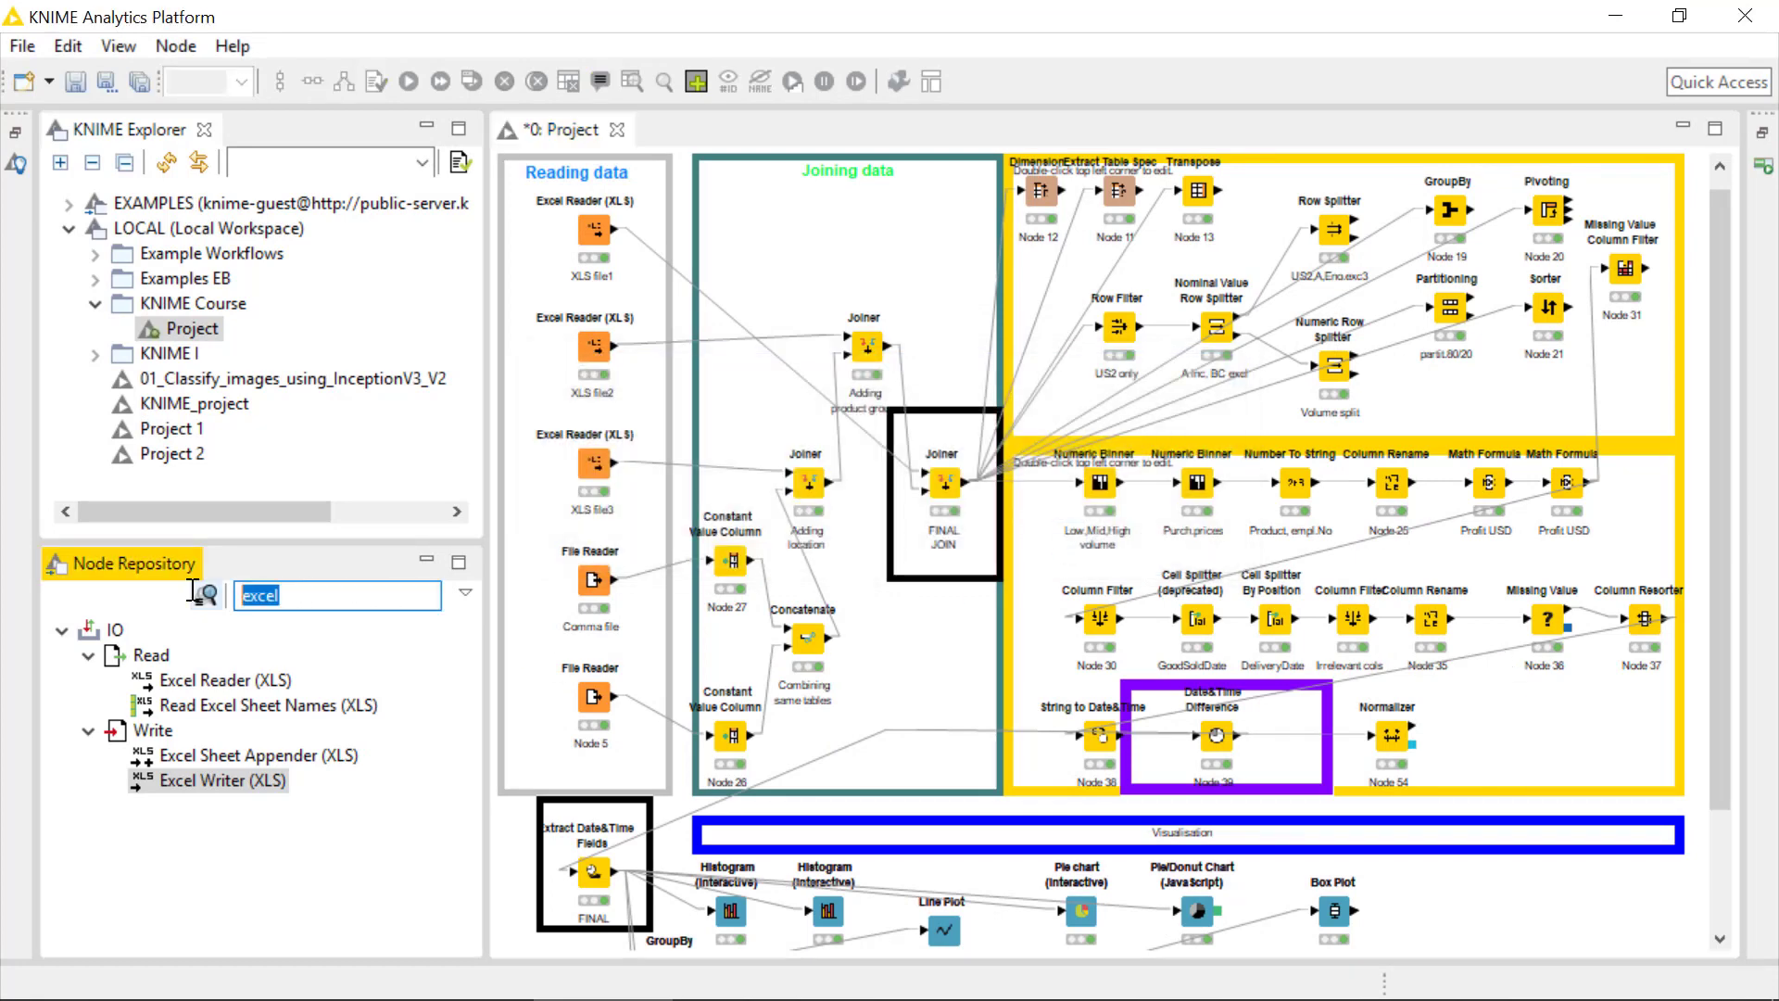
Add a Box Plot fed by the Normalizer, execute it and check its statistics show all columns spanning 0–1
type("box")
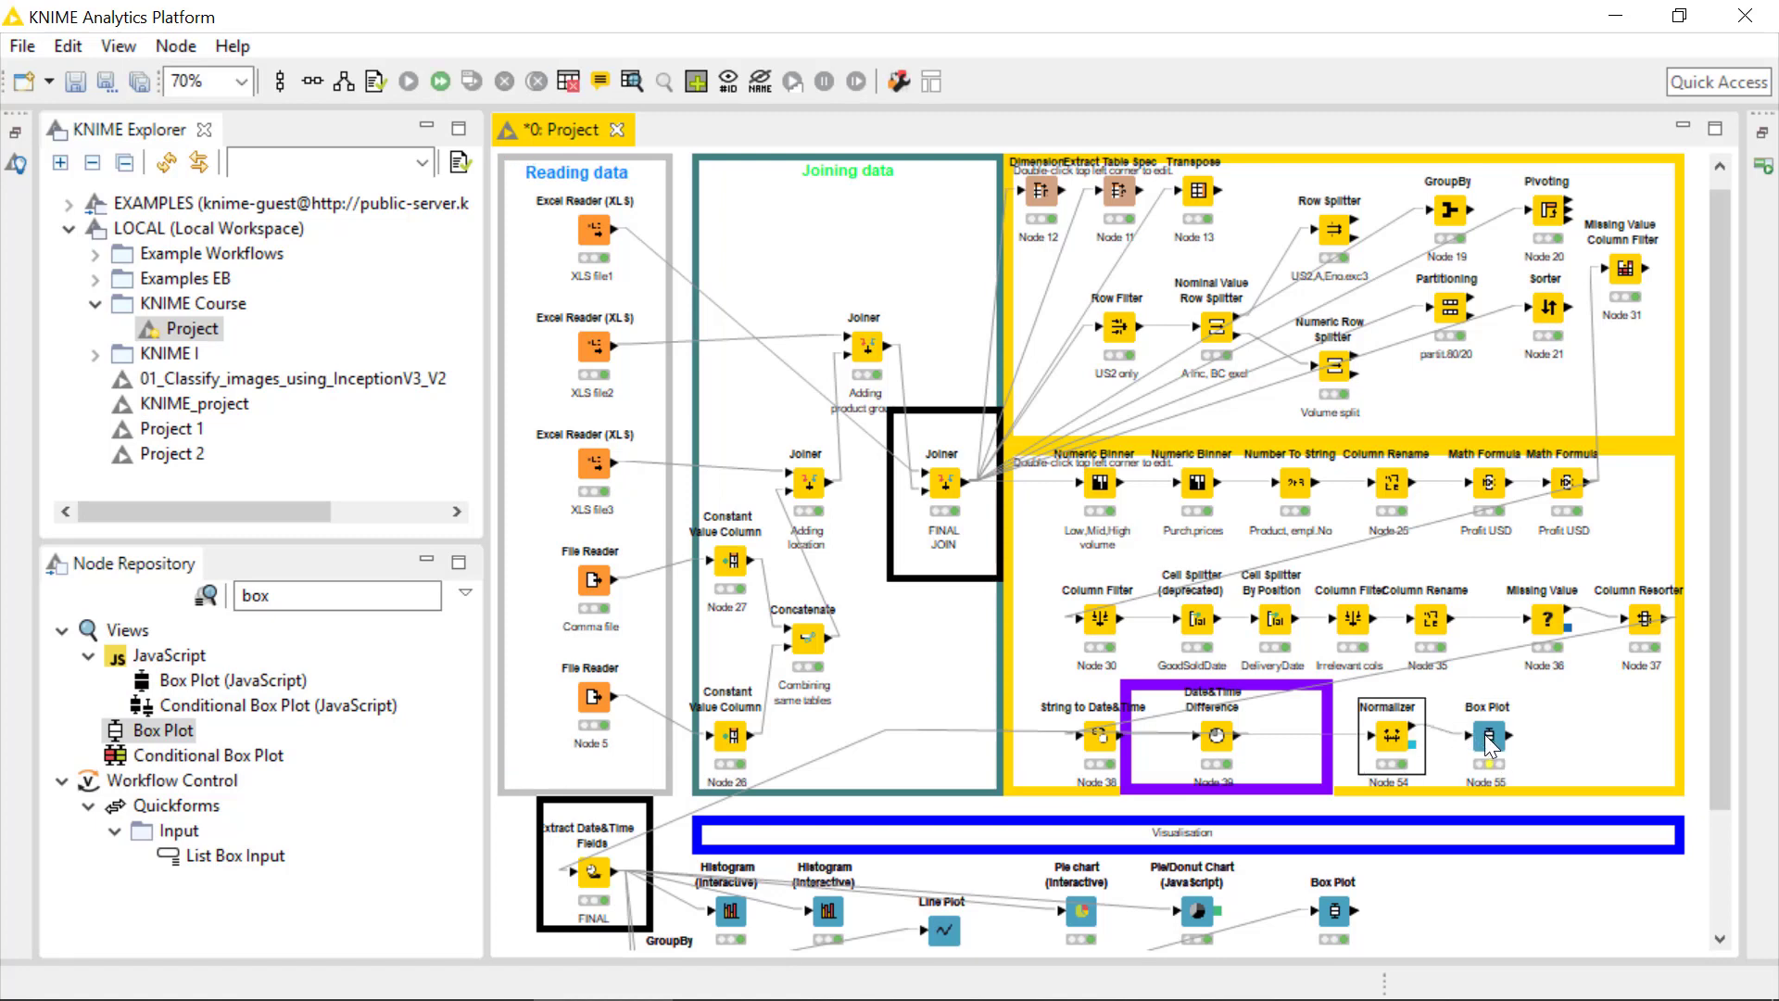
double_click(1487, 736)
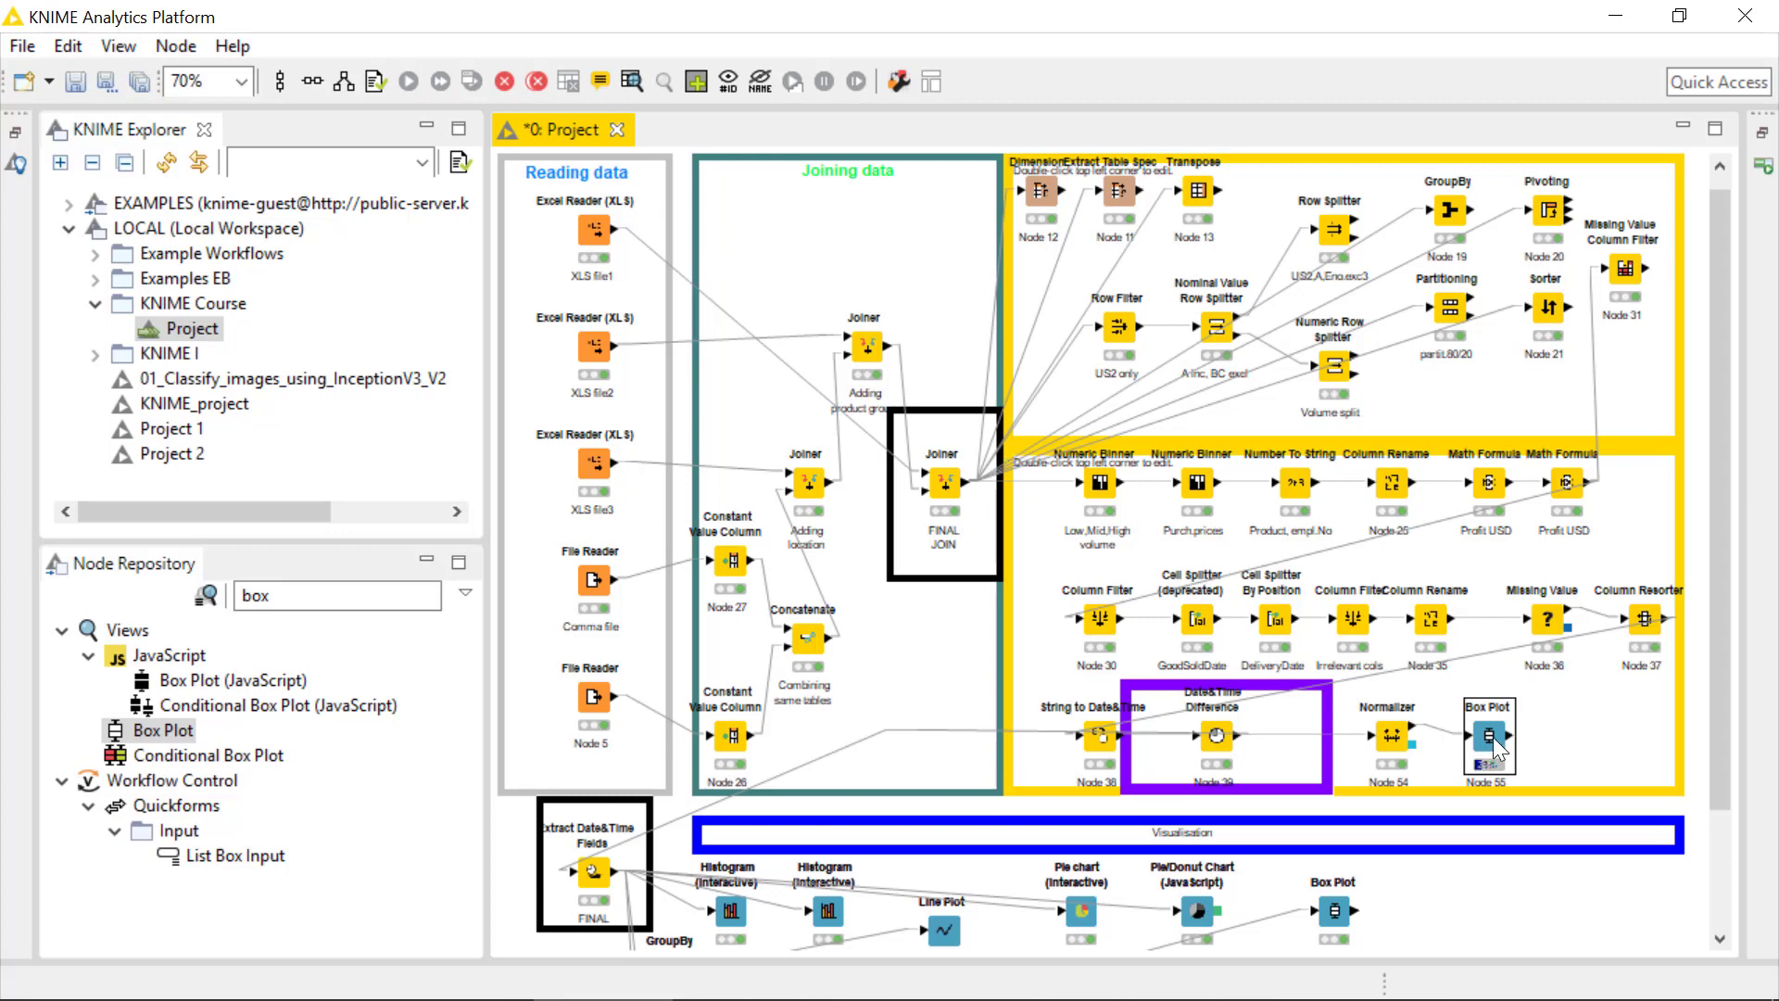
mouse_move(1560, 762)
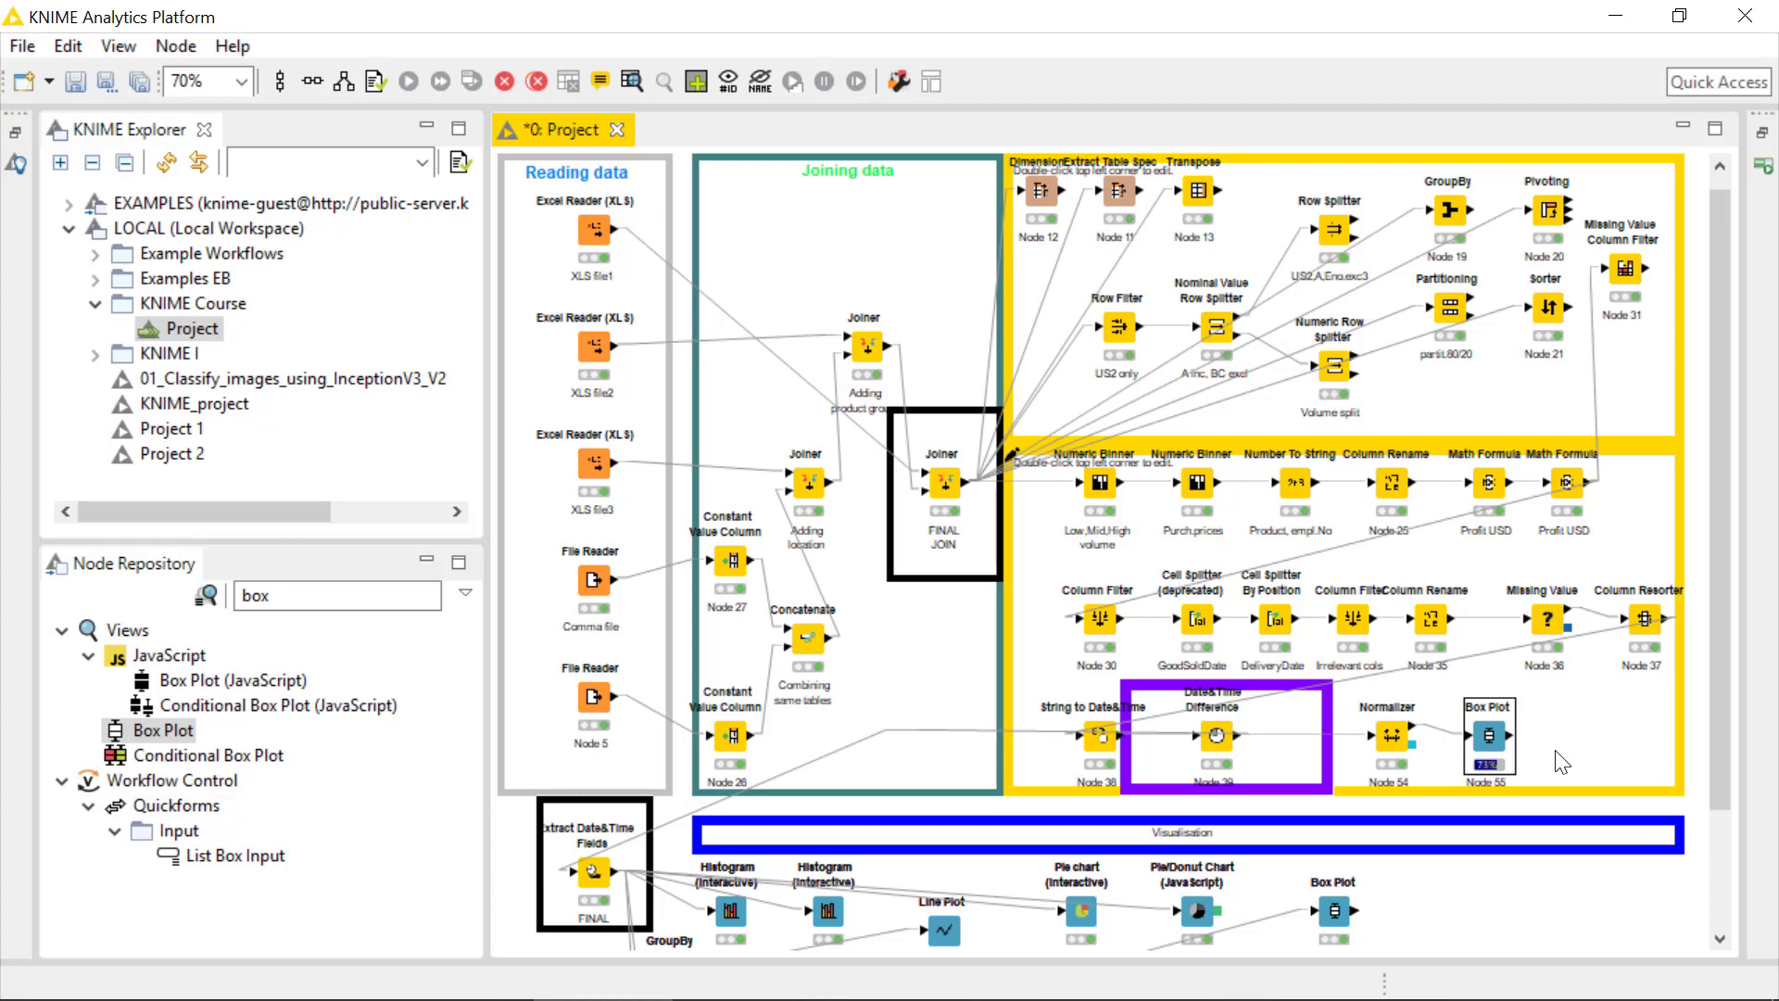
double_click(1488, 735)
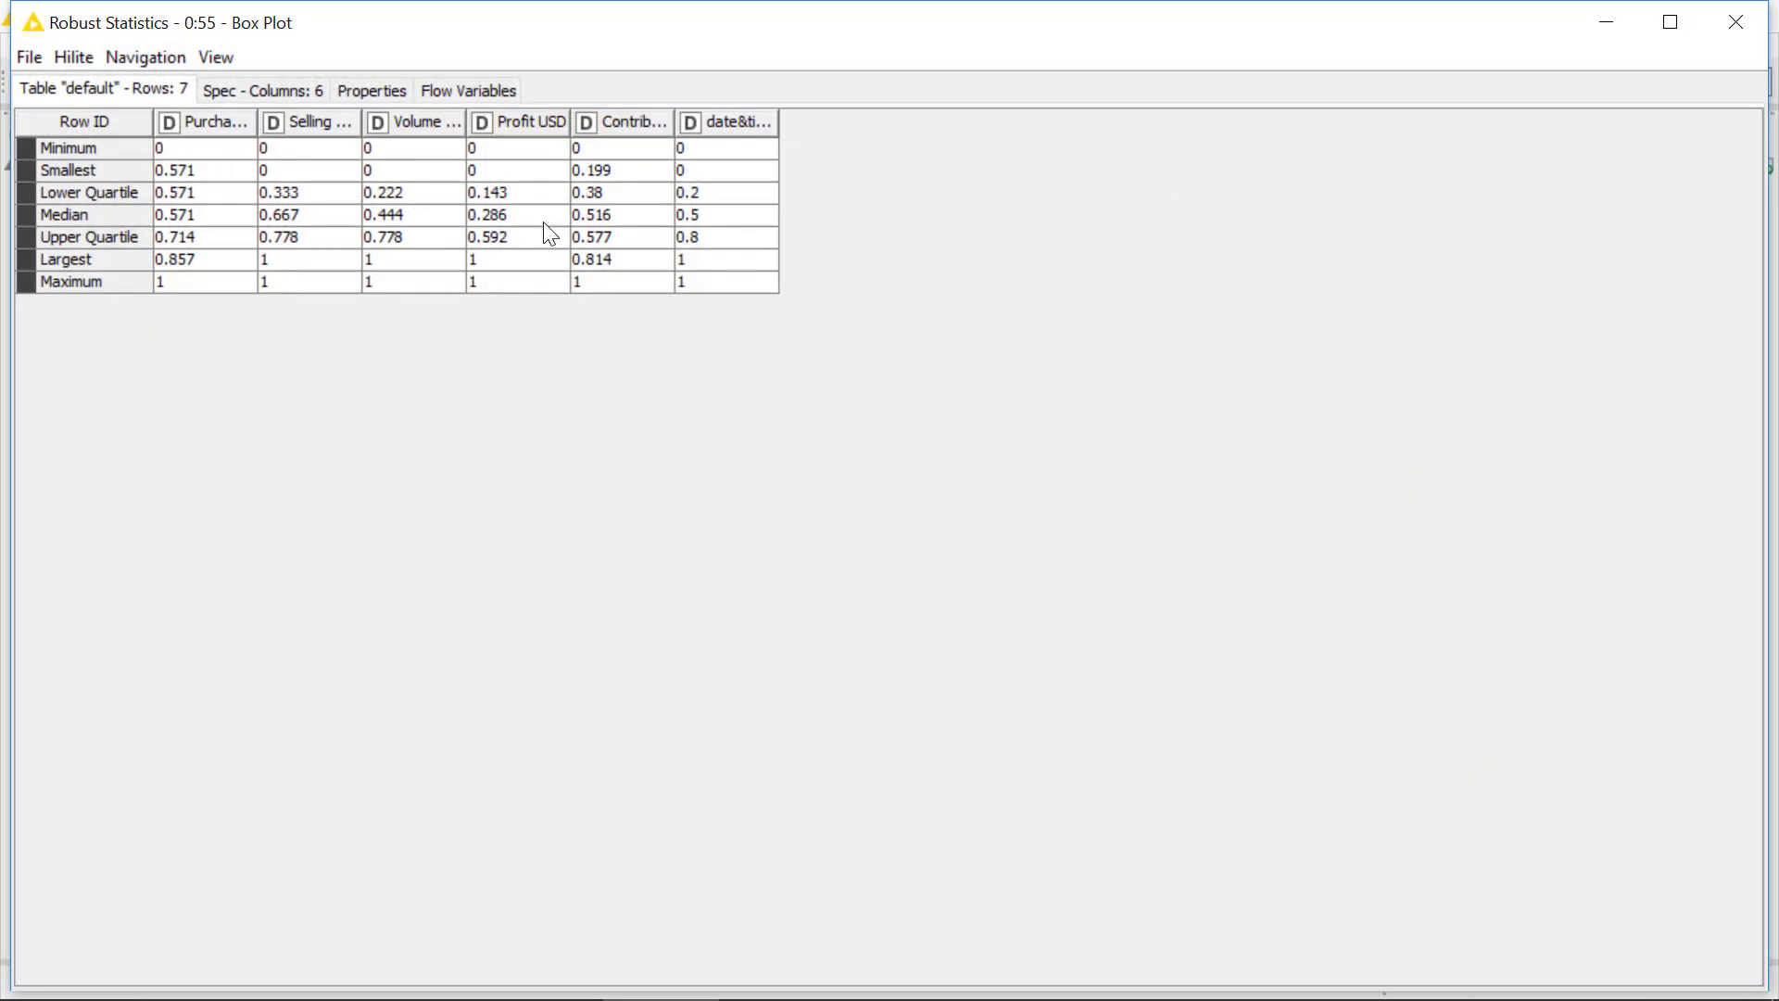
left_click(204, 149)
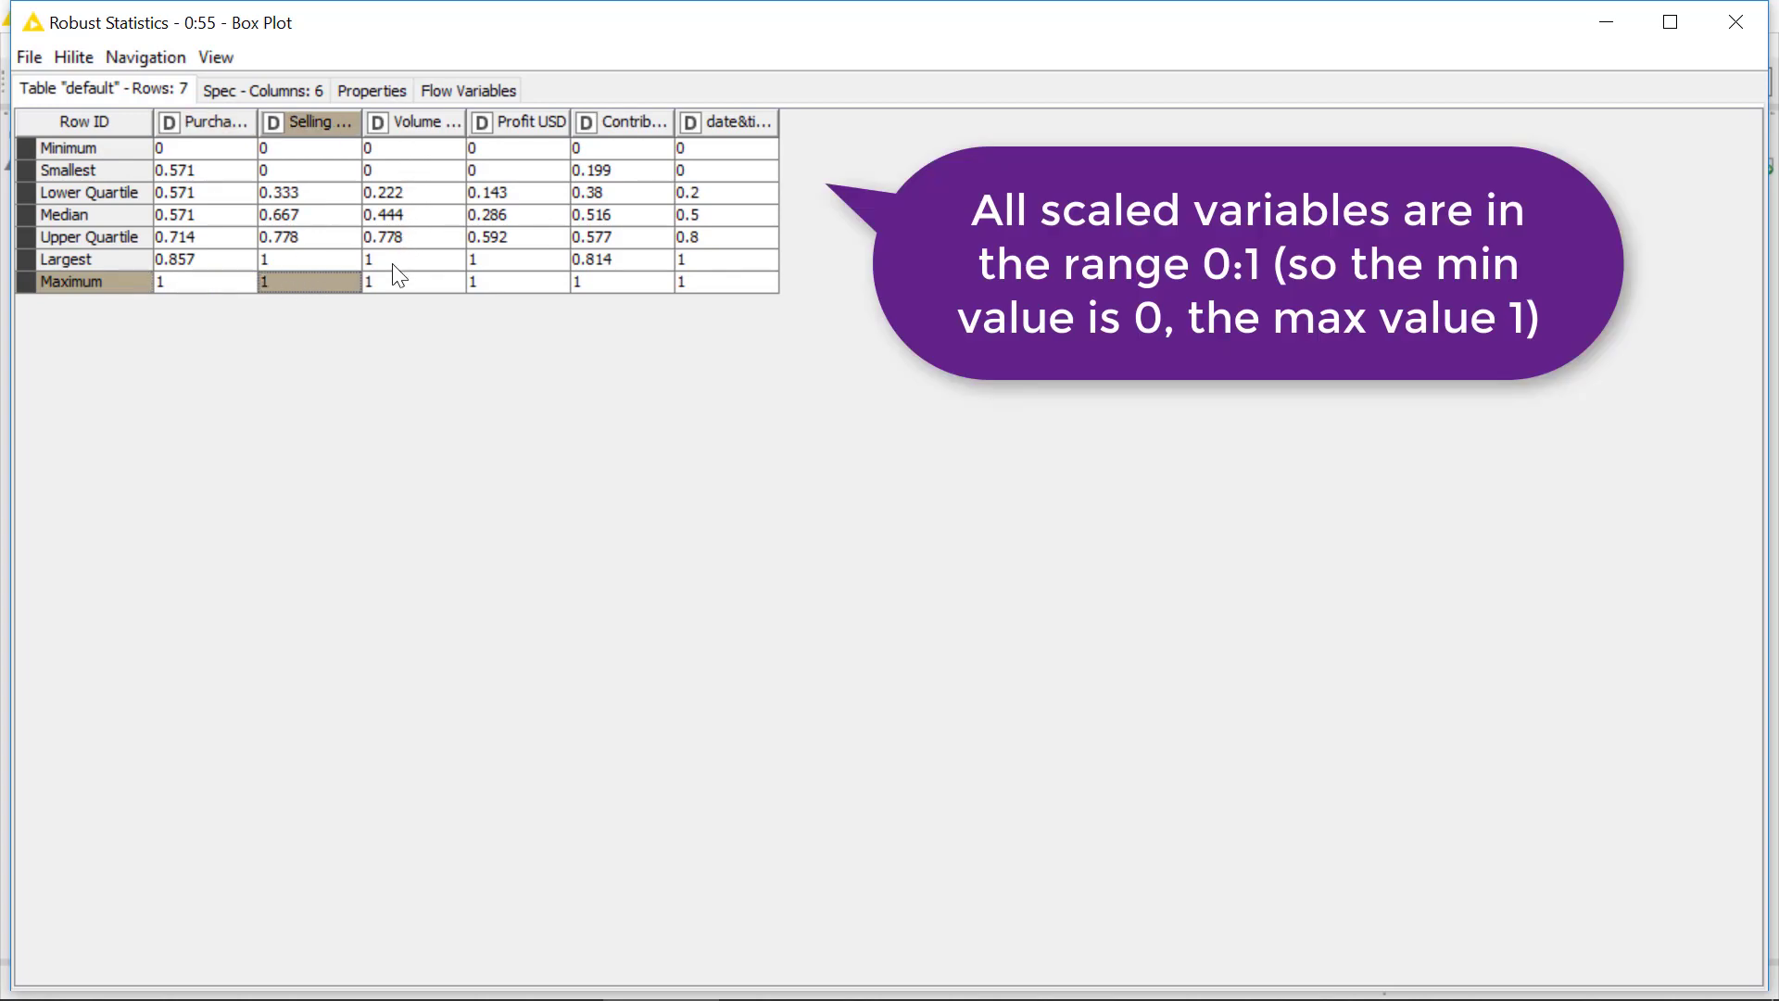
mouse_move(525, 255)
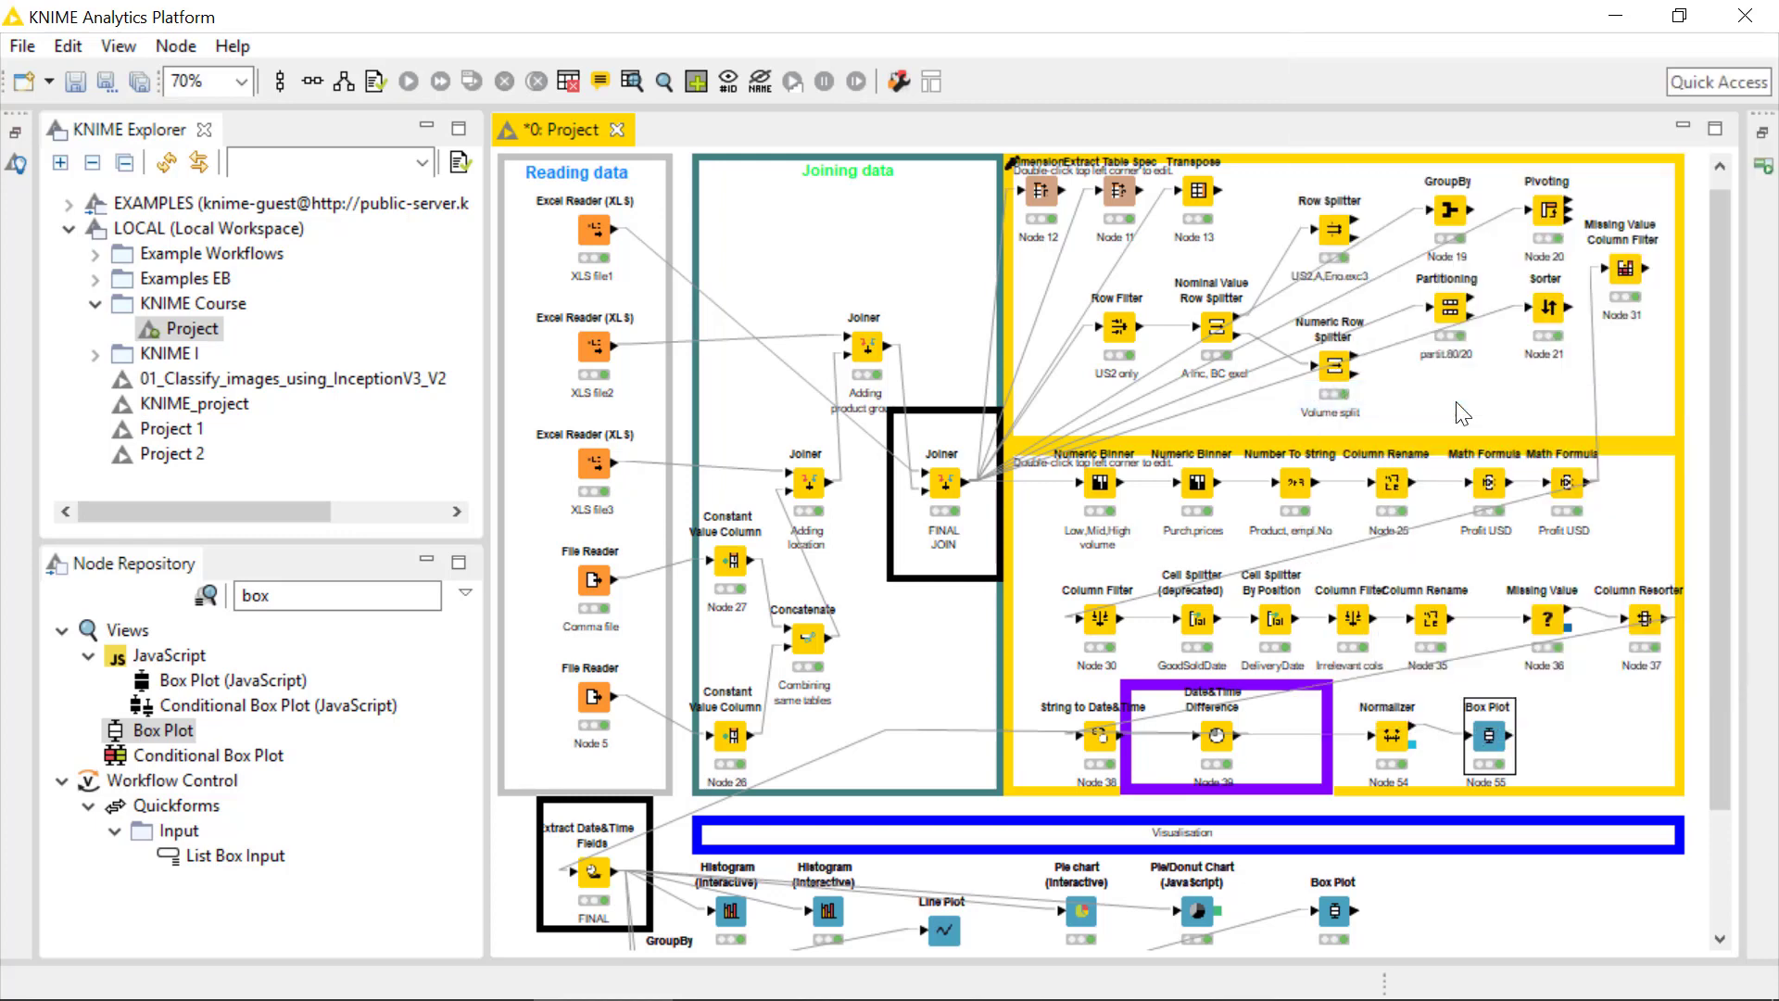
double_click(1488, 735)
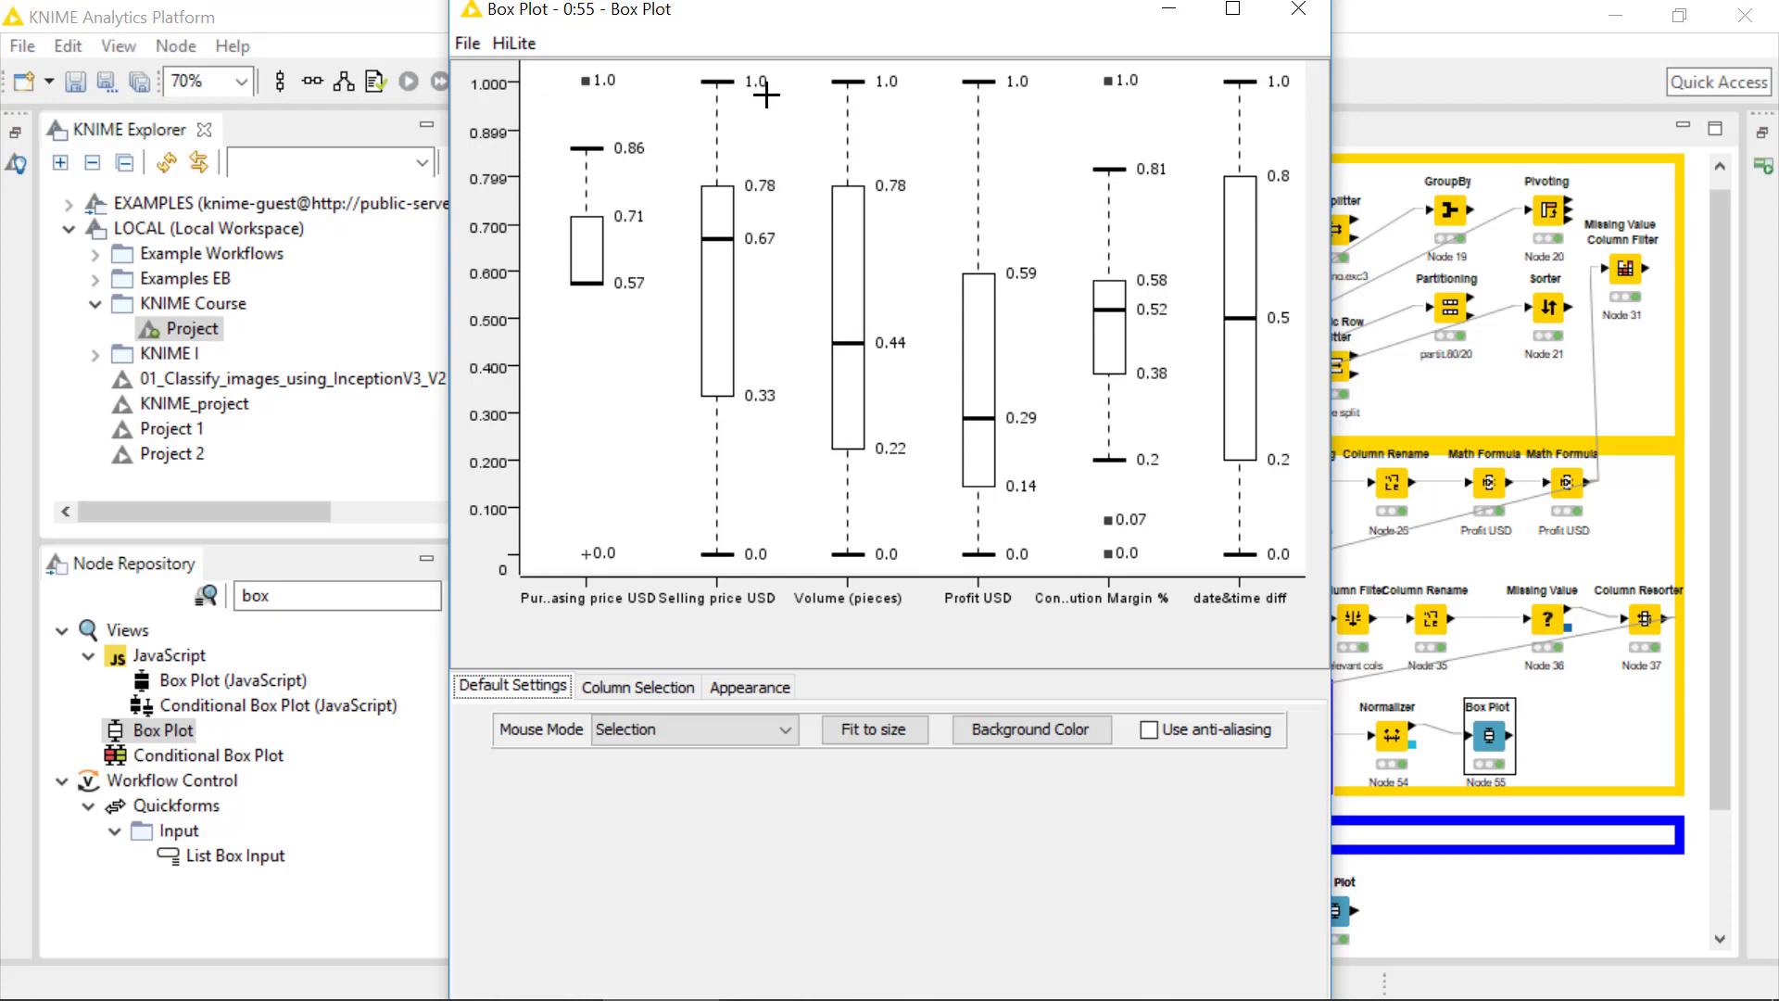
mouse_move(1315, 109)
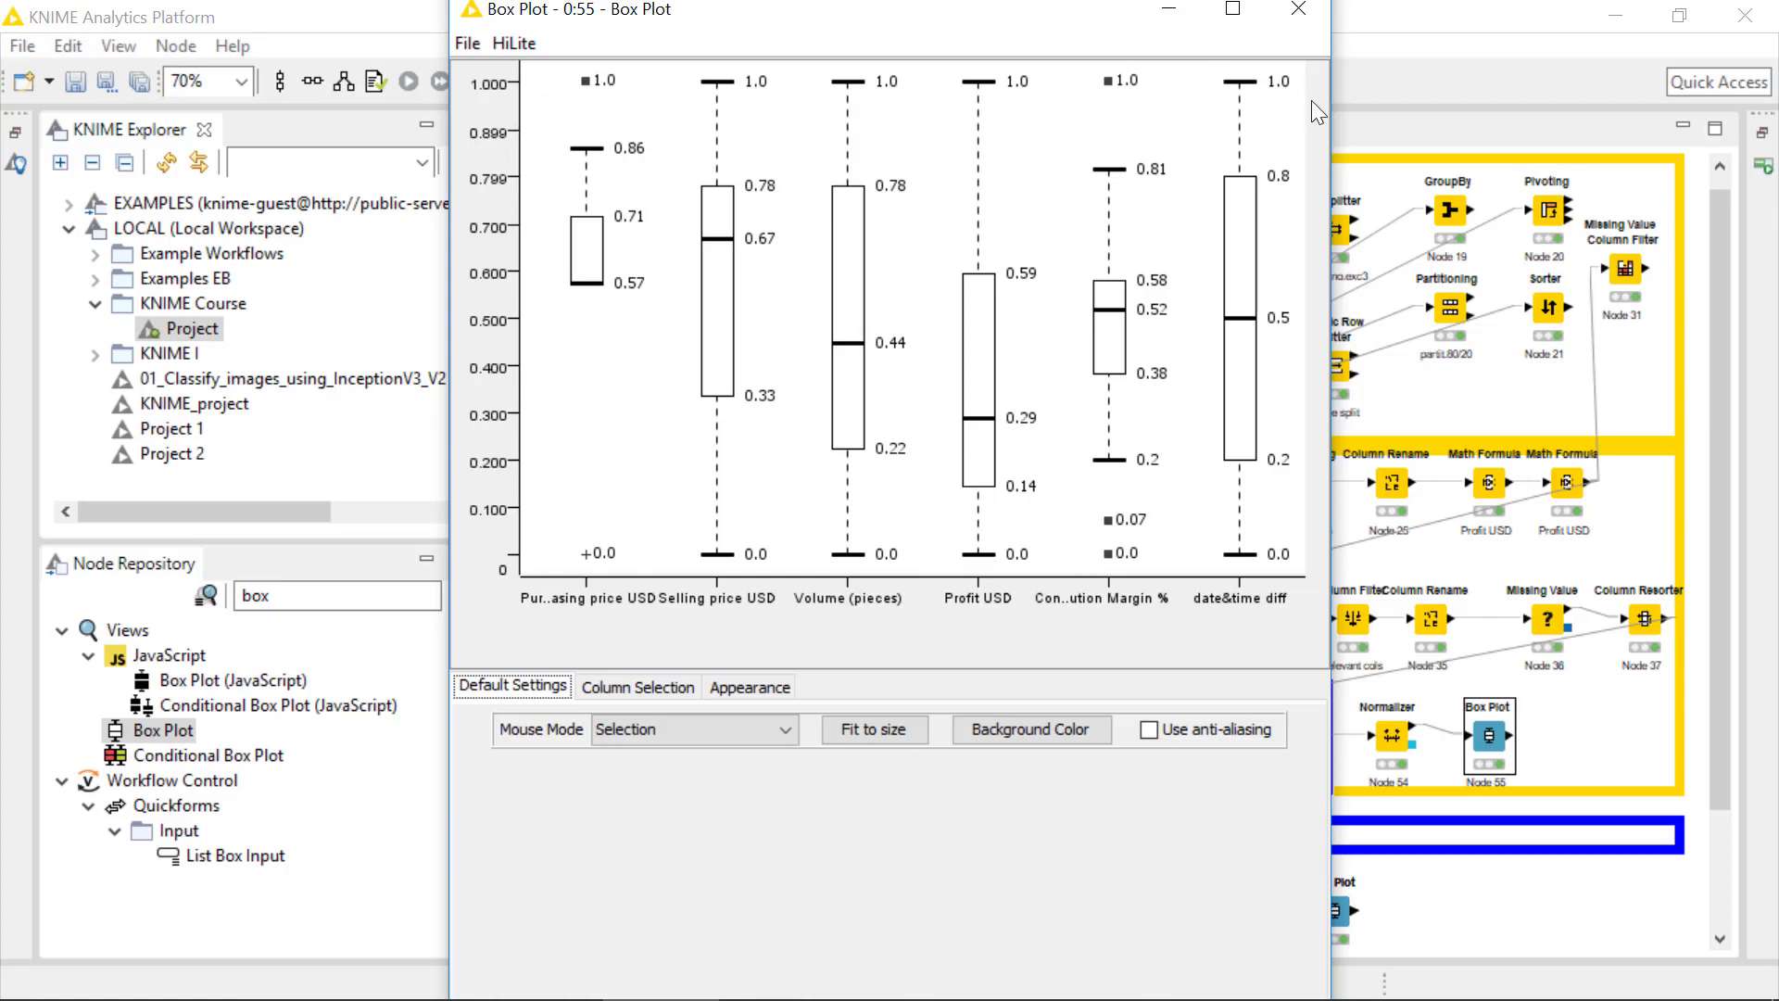
left_click(1297, 9)
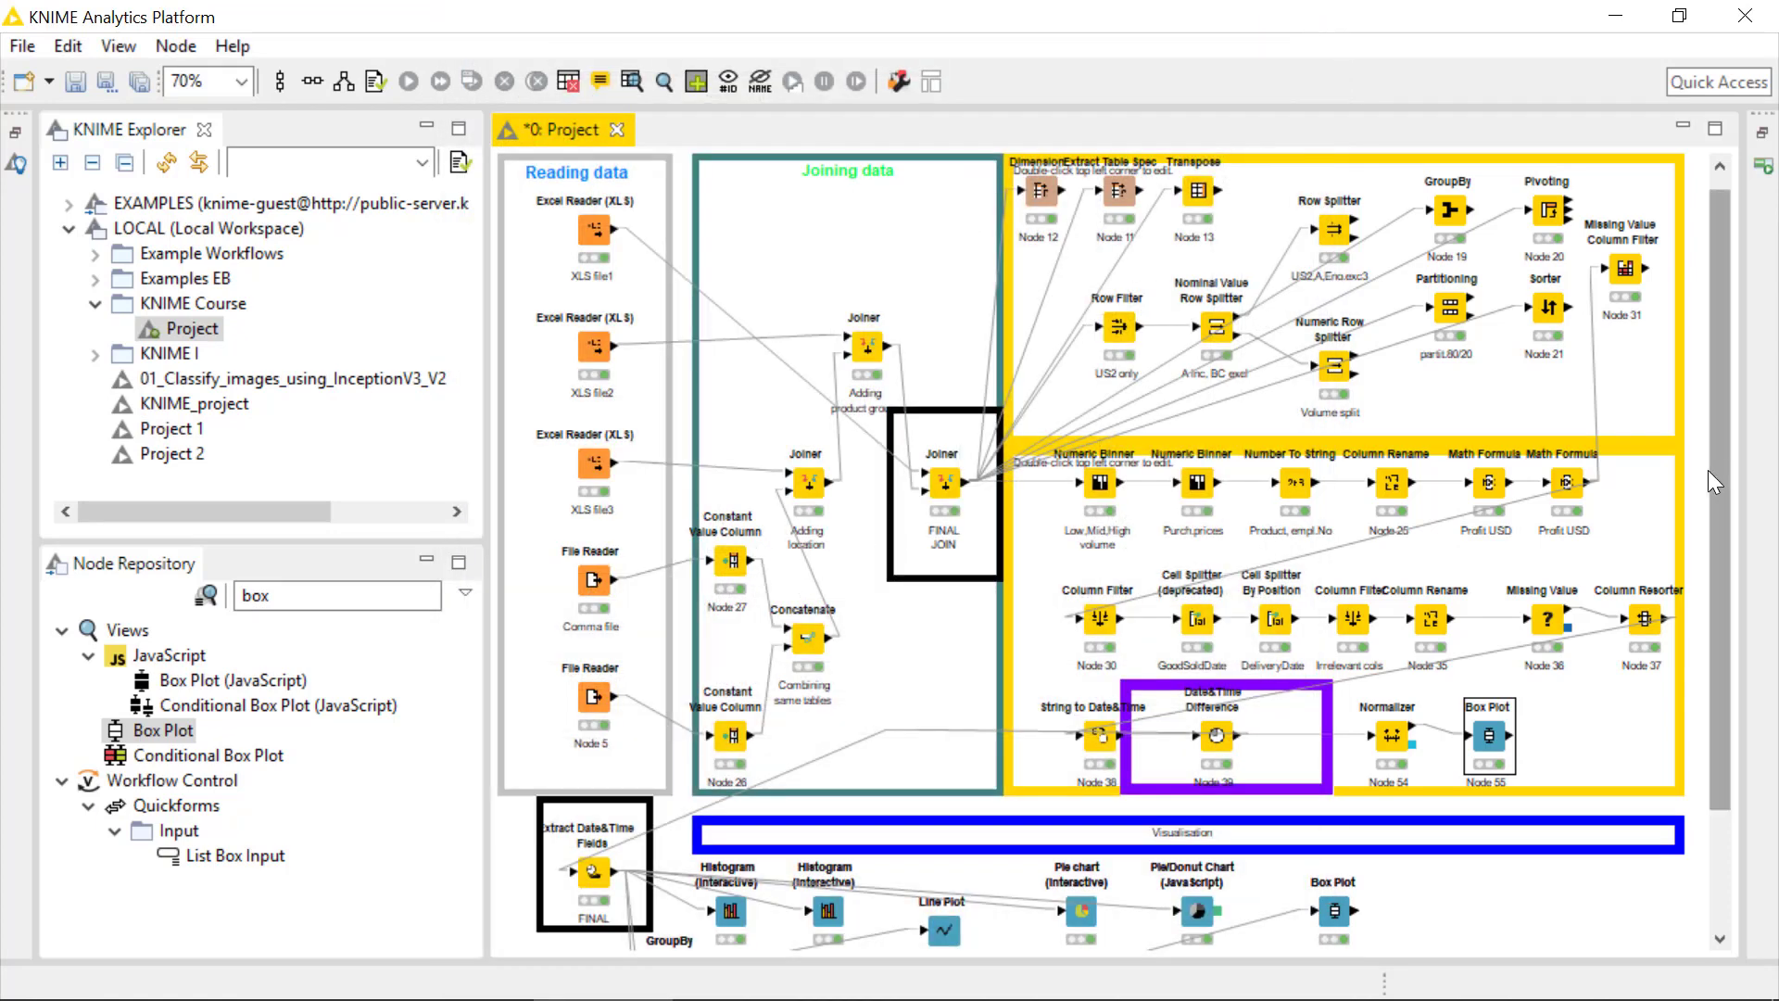
Add a second Box Plot on the Date&Time Difference output labelled 'before norm', the Normalizer's one 'after norm'
scroll("down", 3)
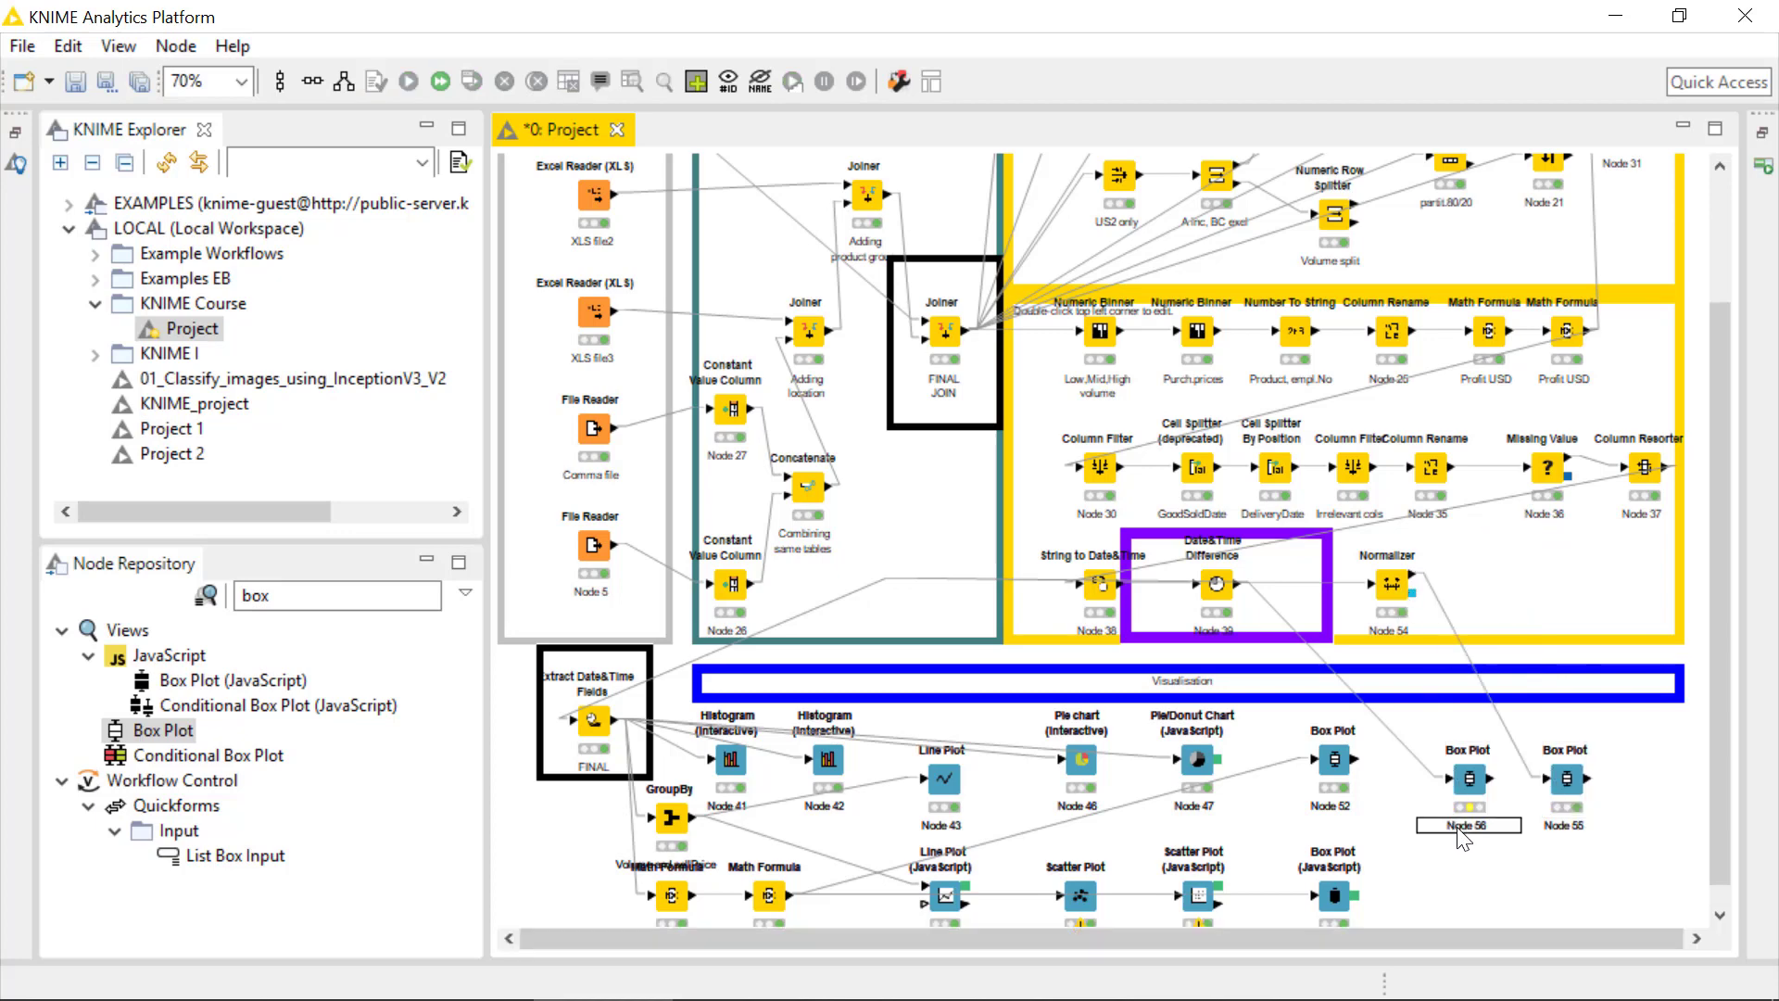
type("before")
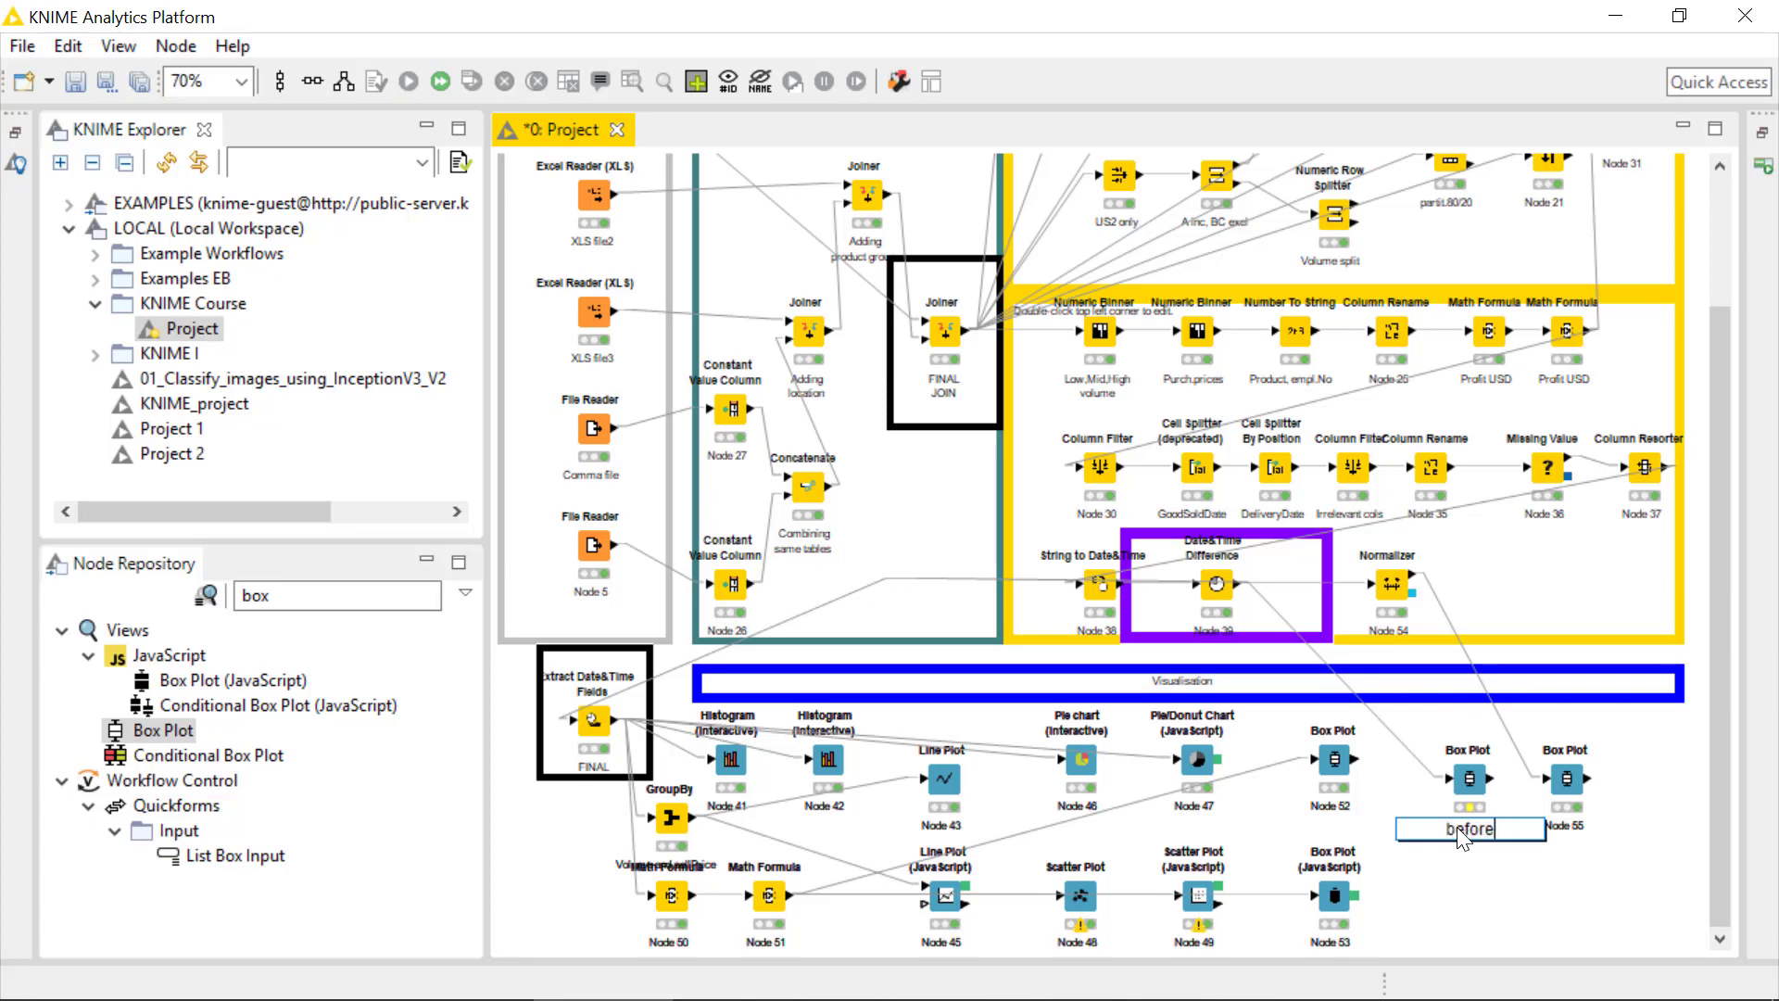
type("norm")
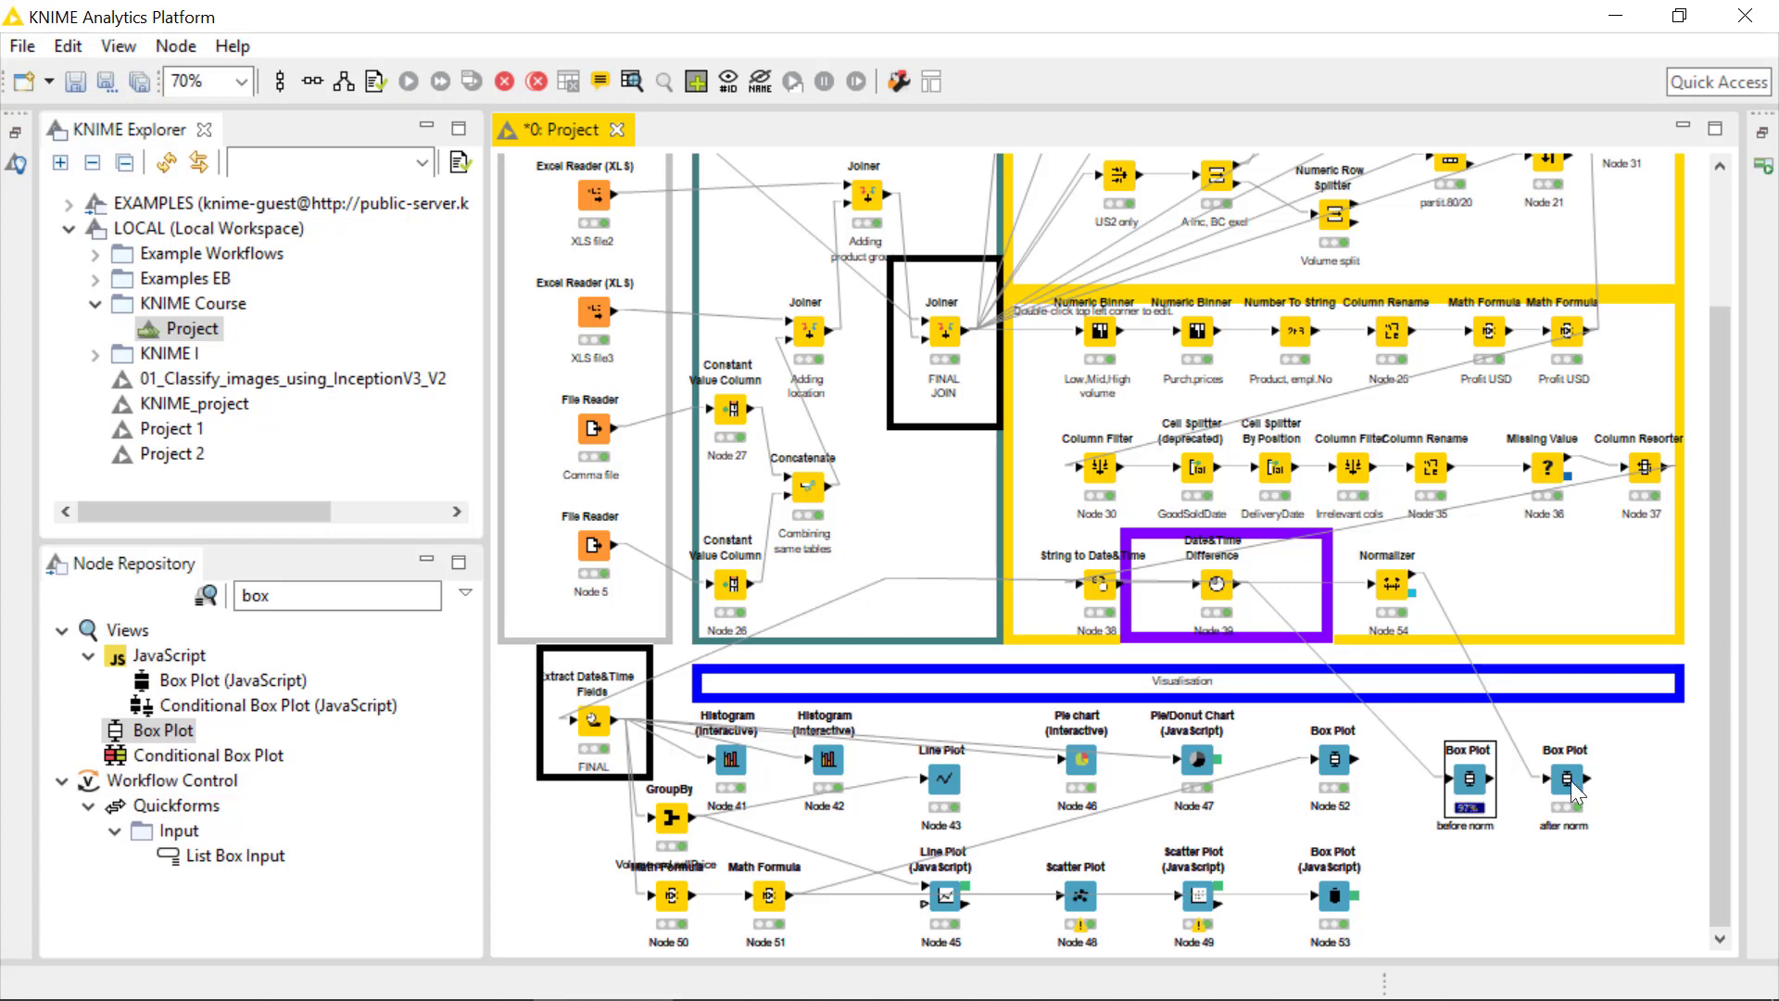
right_click(1566, 780)
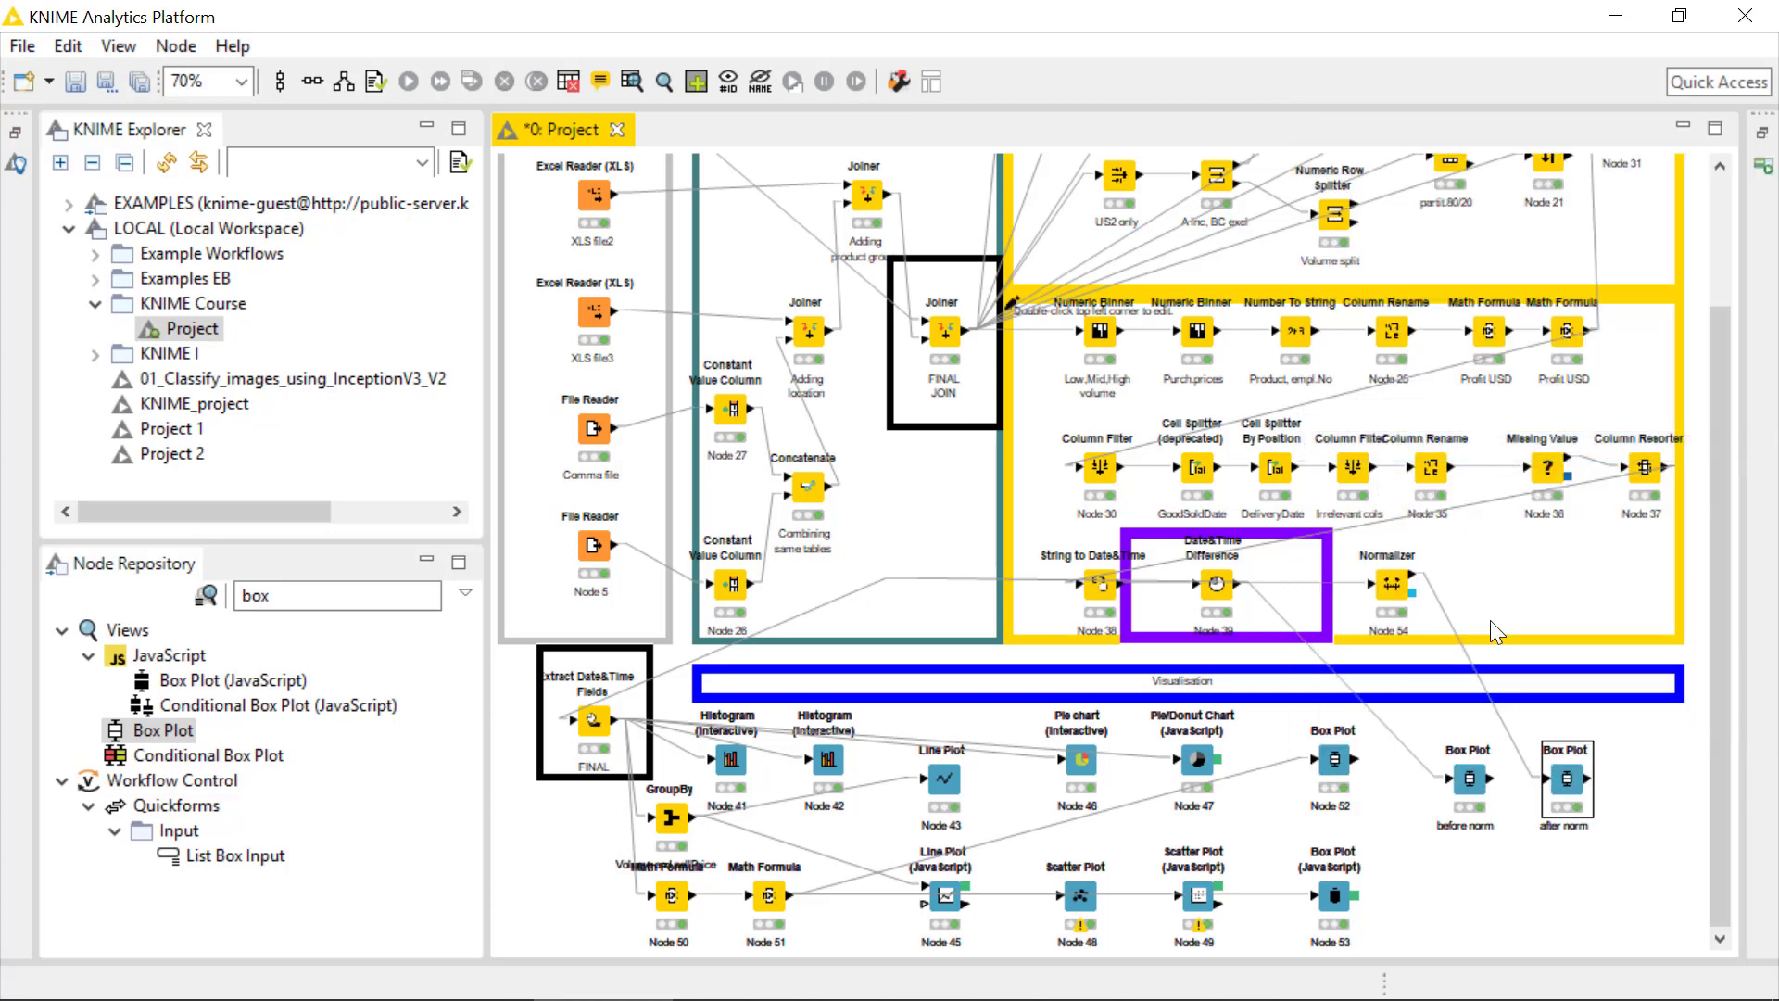
Open the after norm and before norm box plot views and place both windows side by side
double_click(1568, 780)
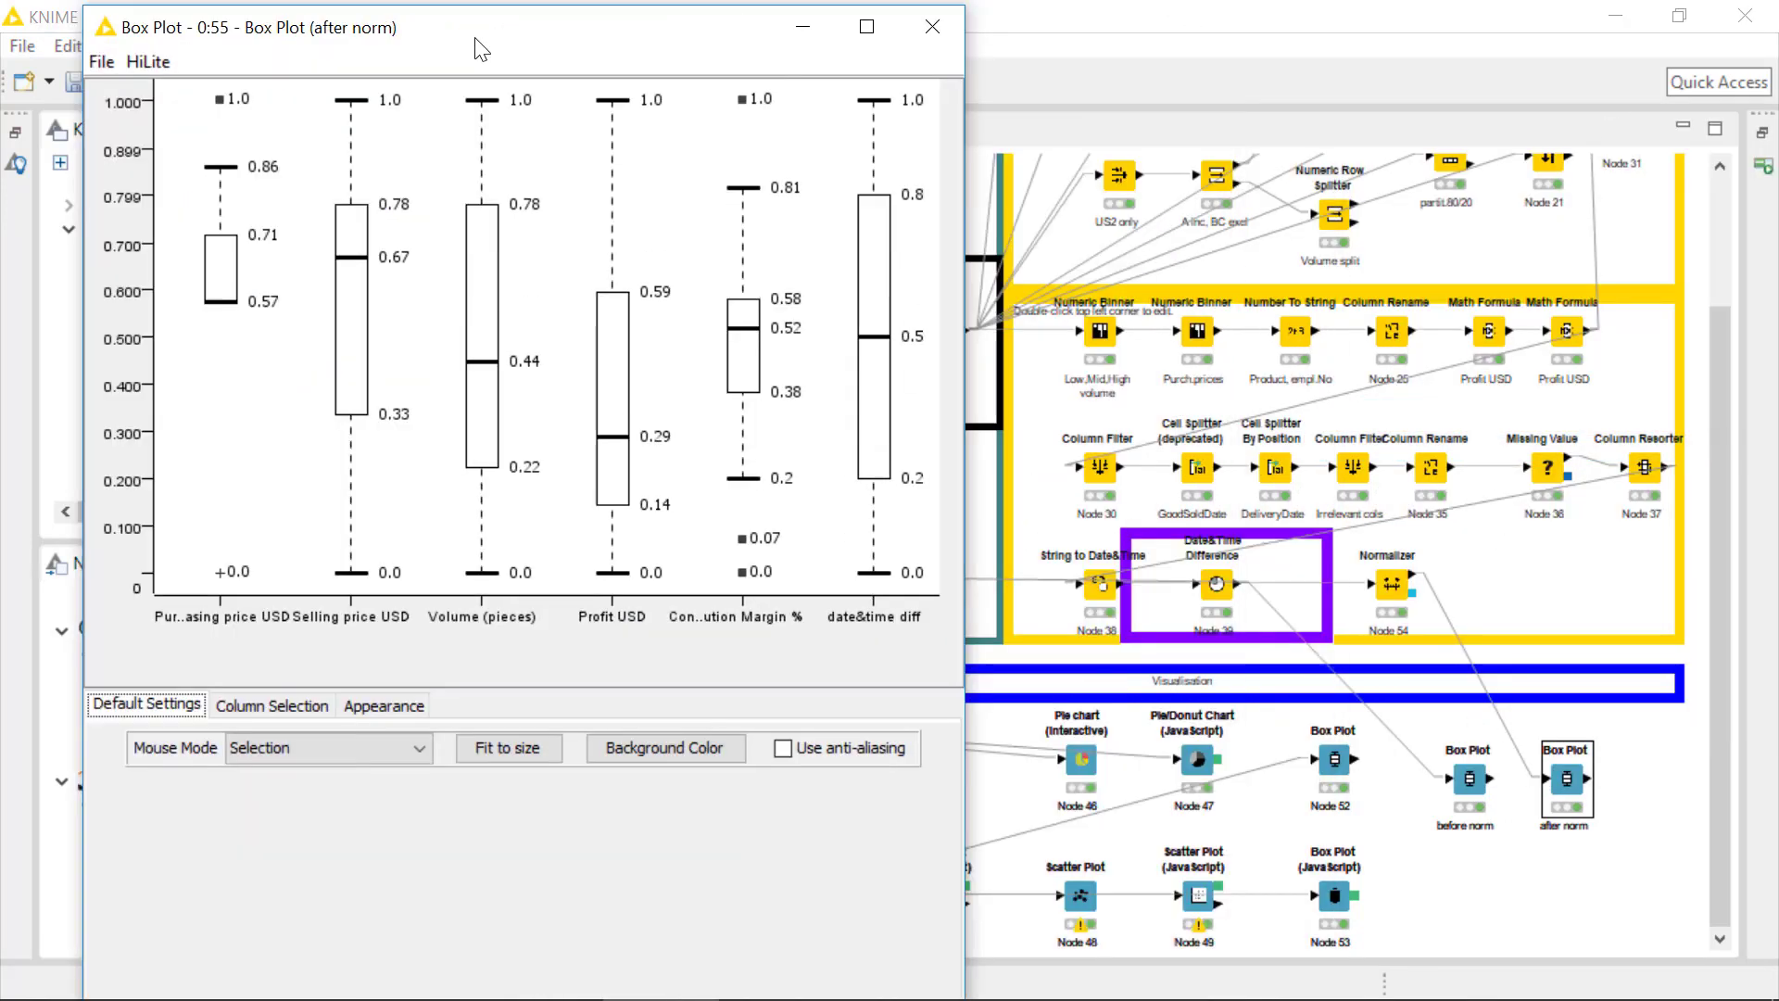
left_click(931, 26)
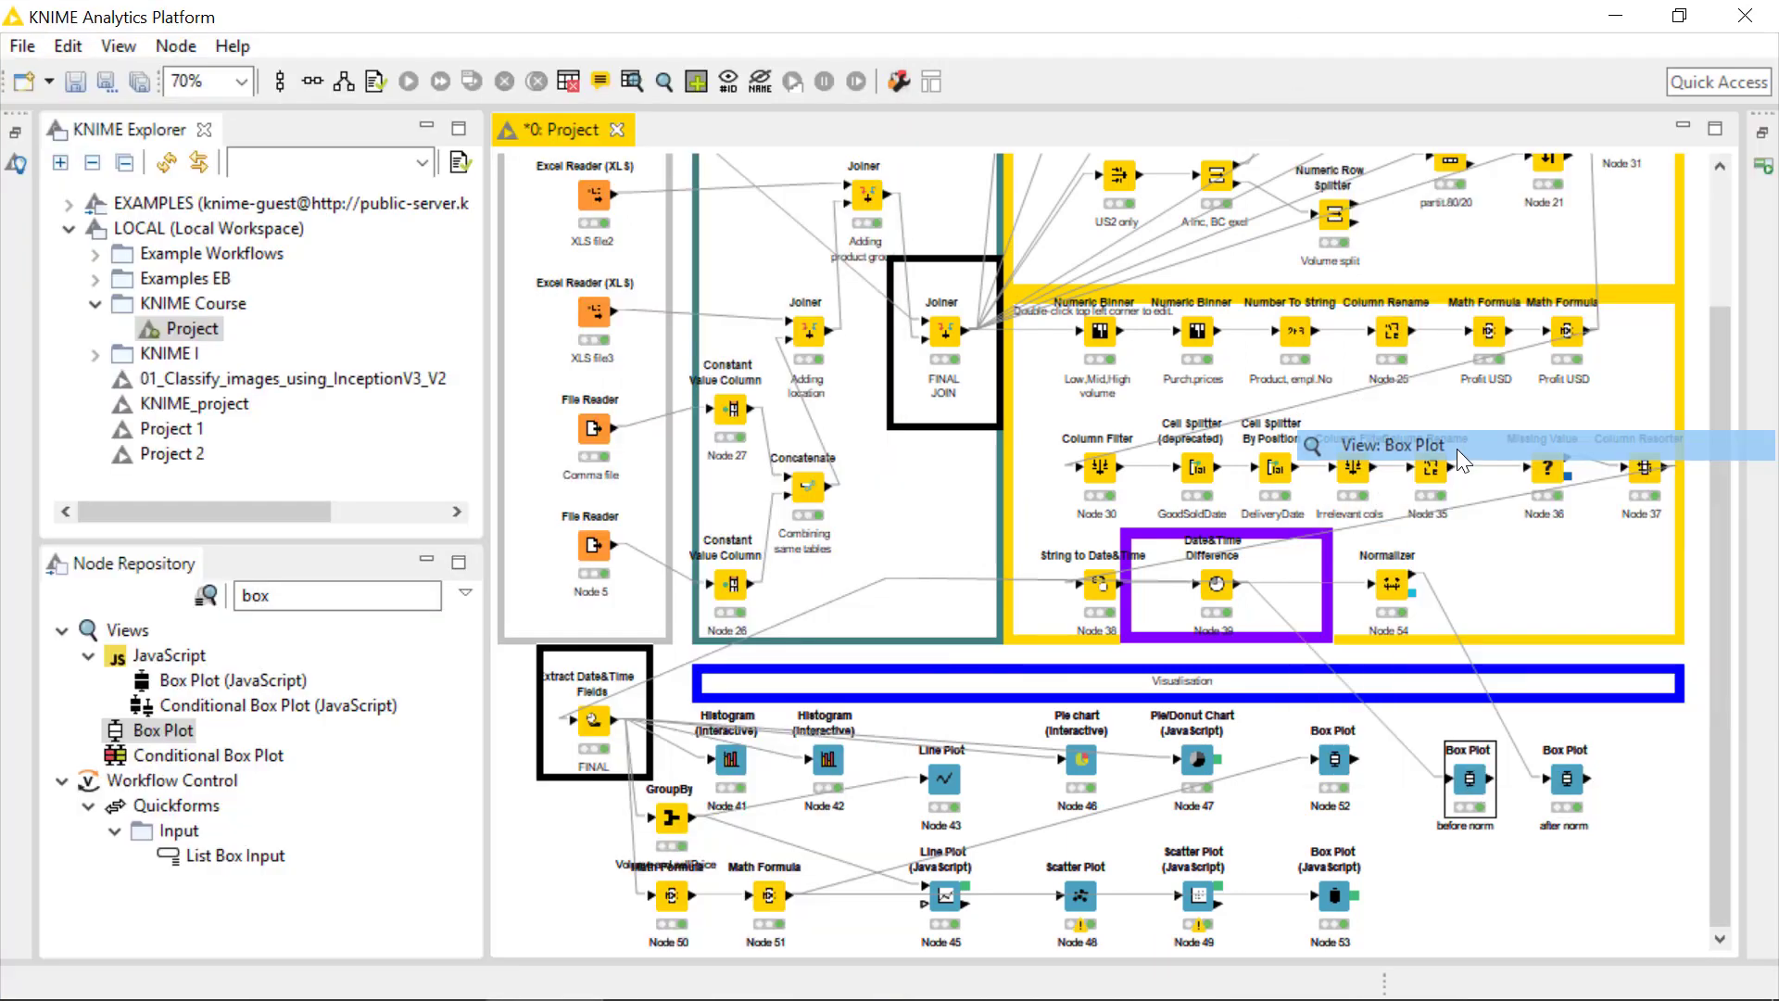
double_click(1467, 776)
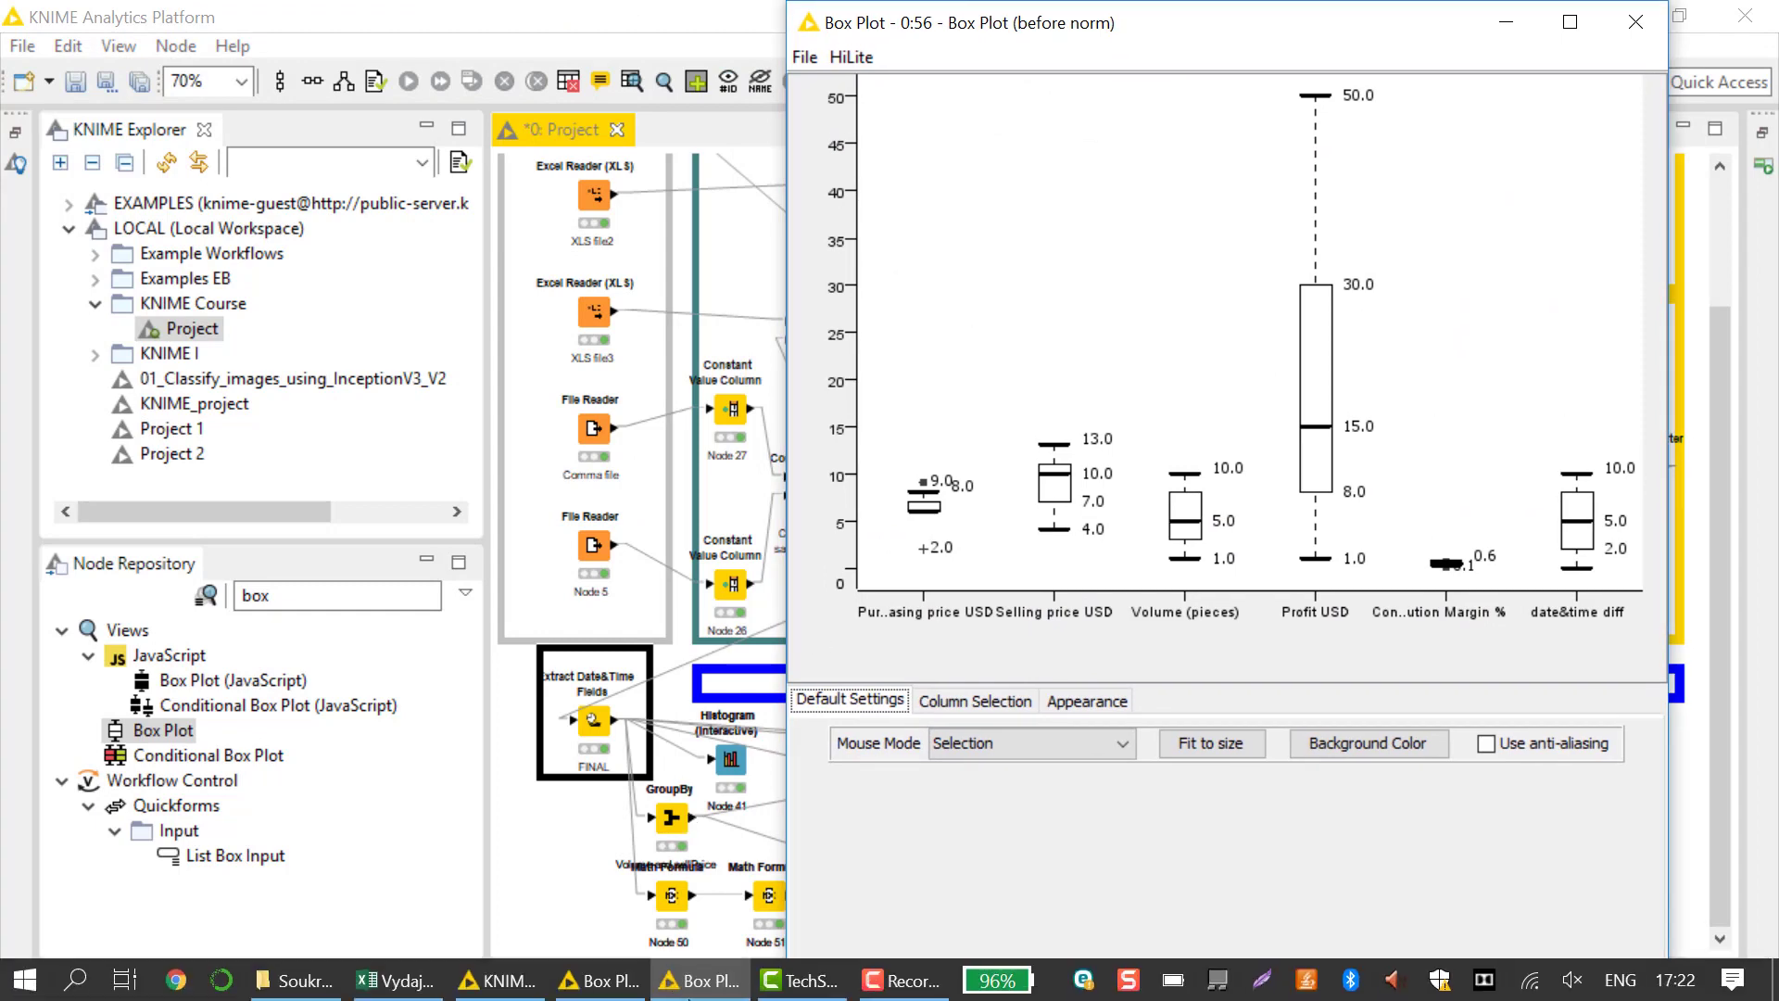
left_click(599, 978)
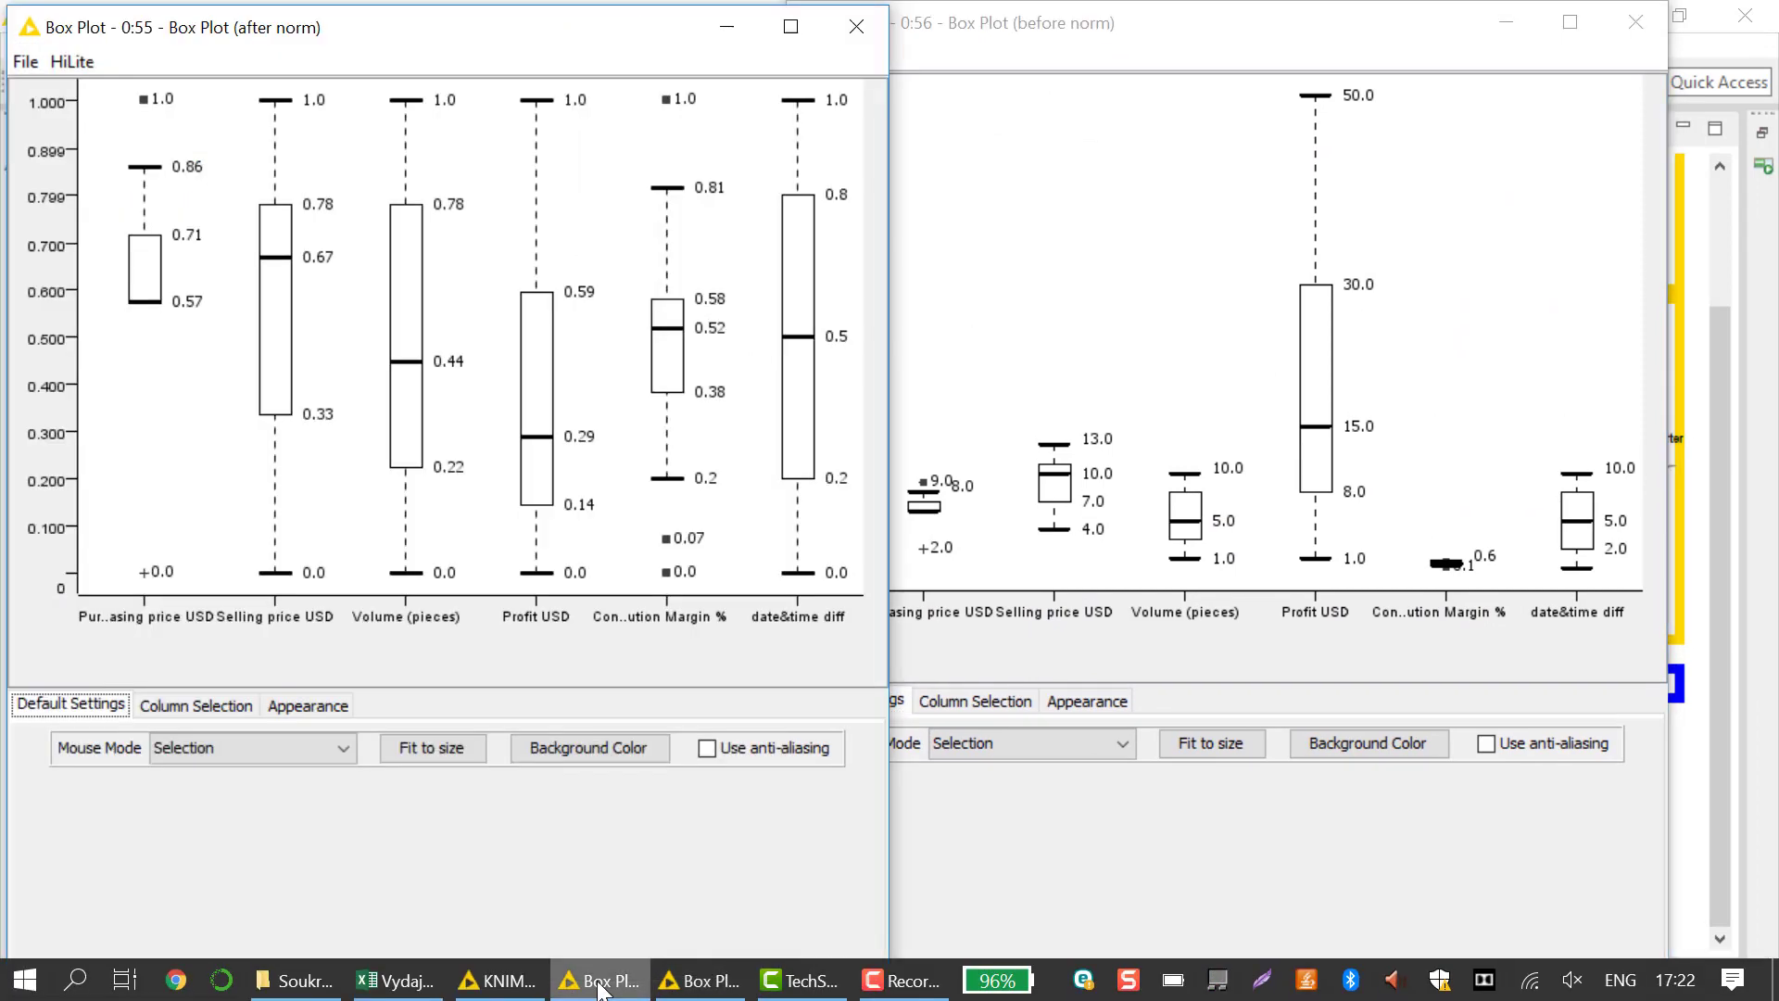
mouse_move(1484, 48)
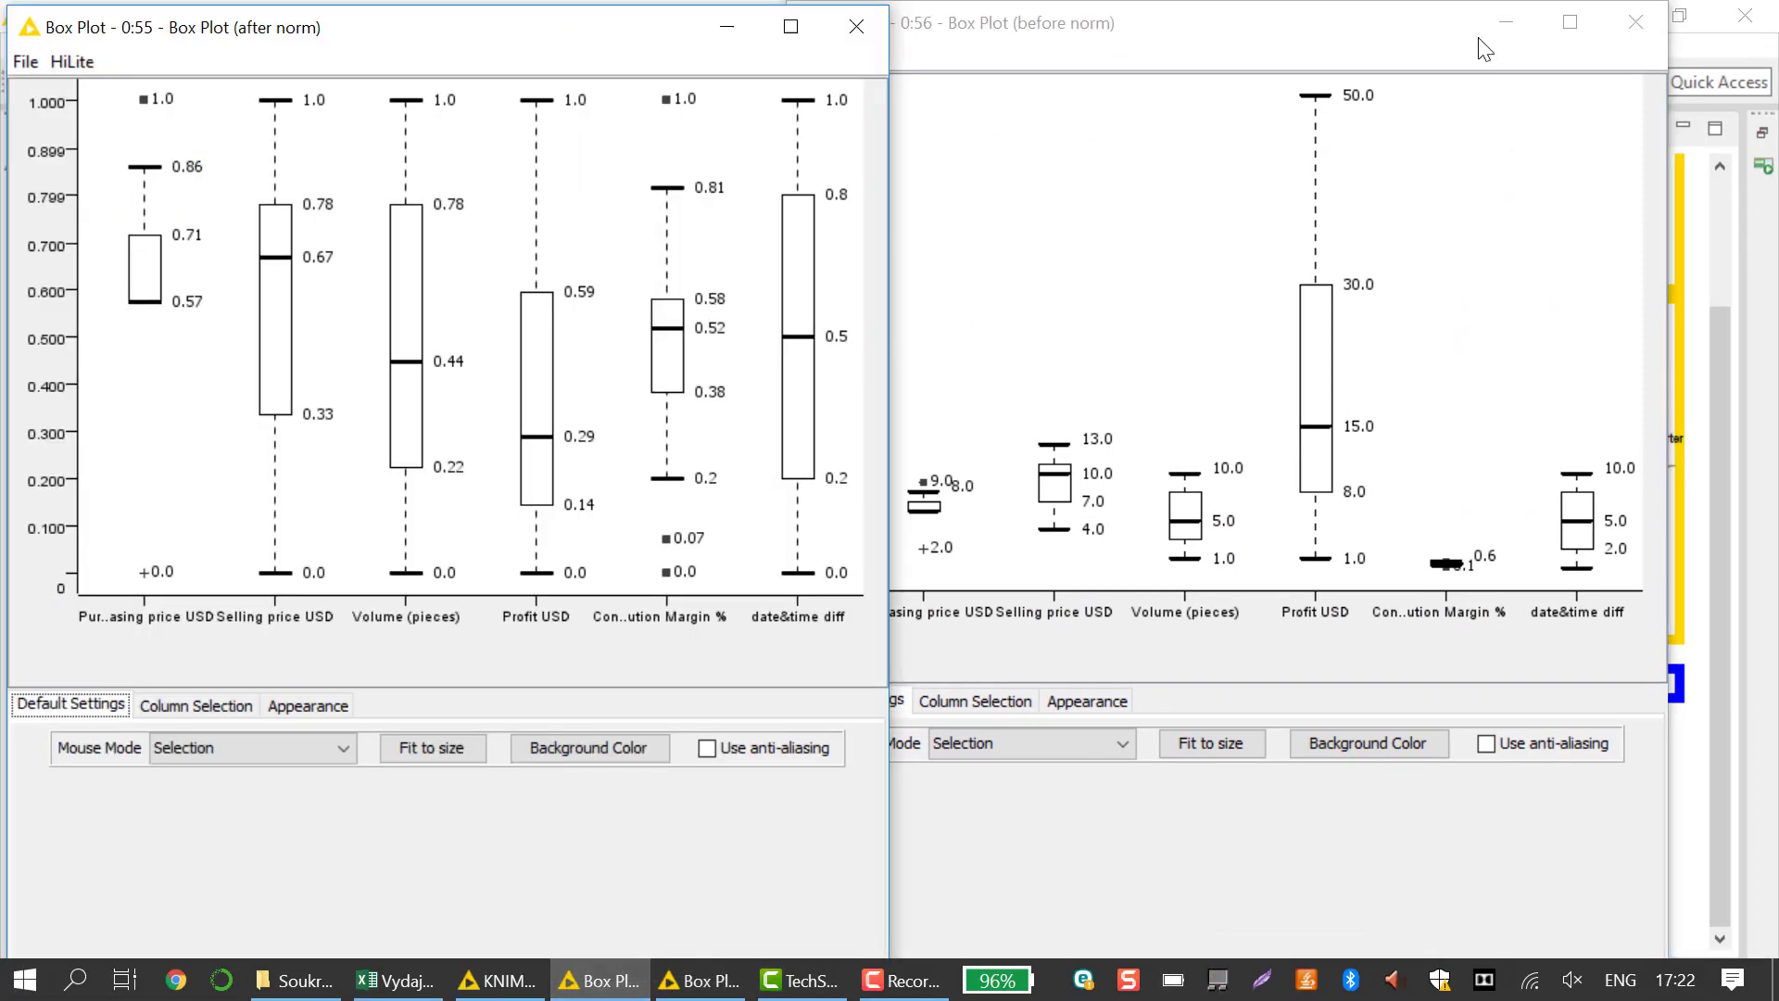